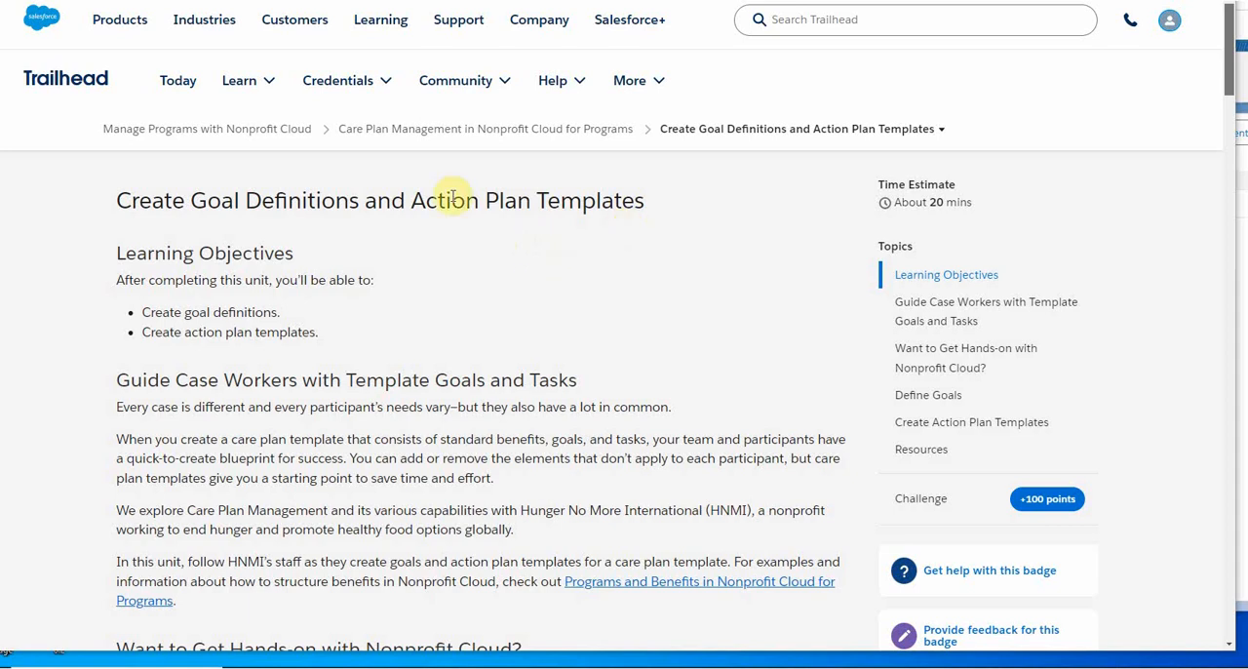
mouse_move(296, 148)
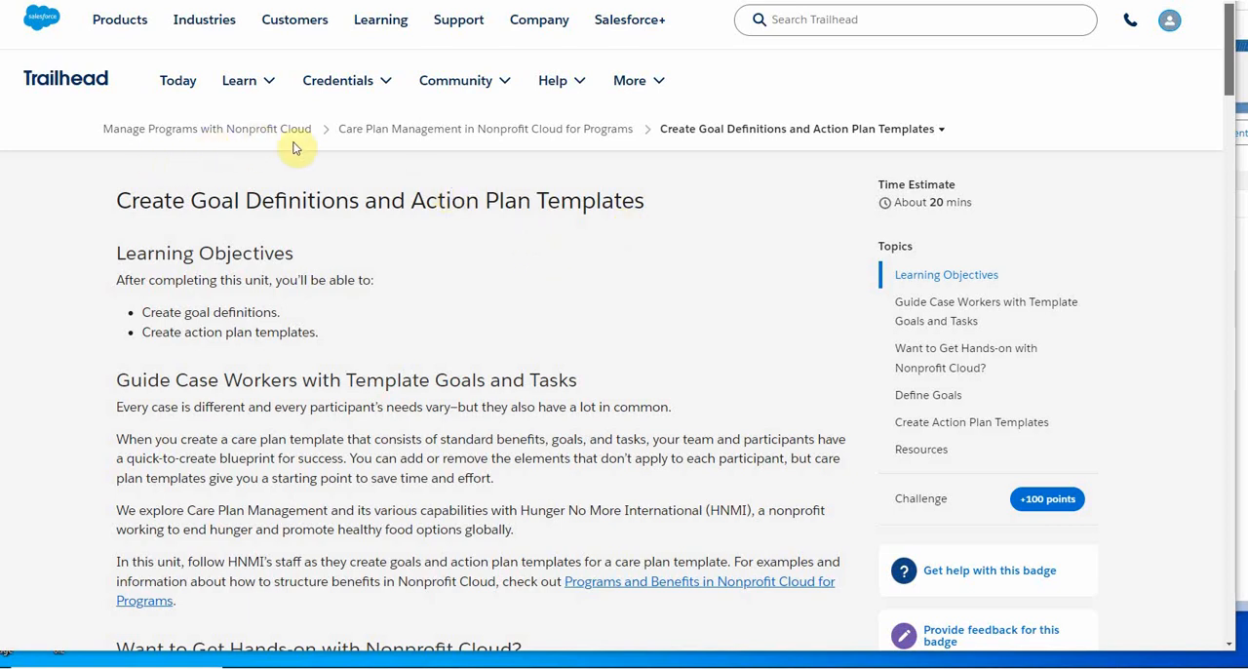
mouse_move(288, 159)
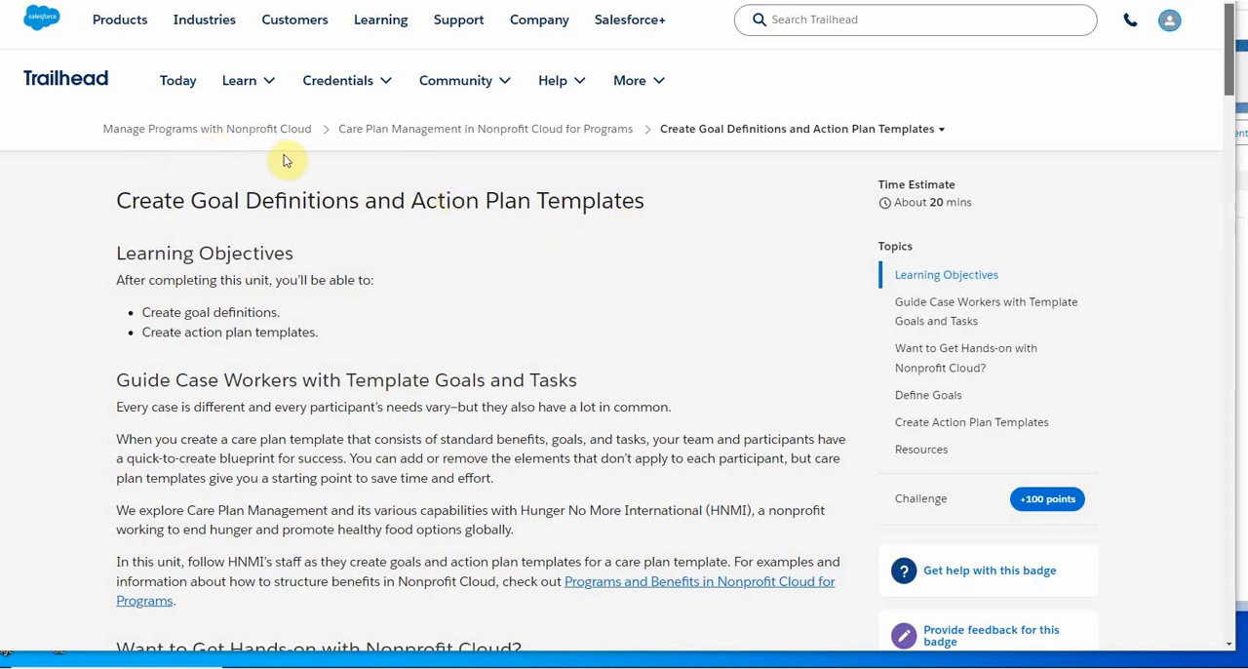
mouse_move(382, 148)
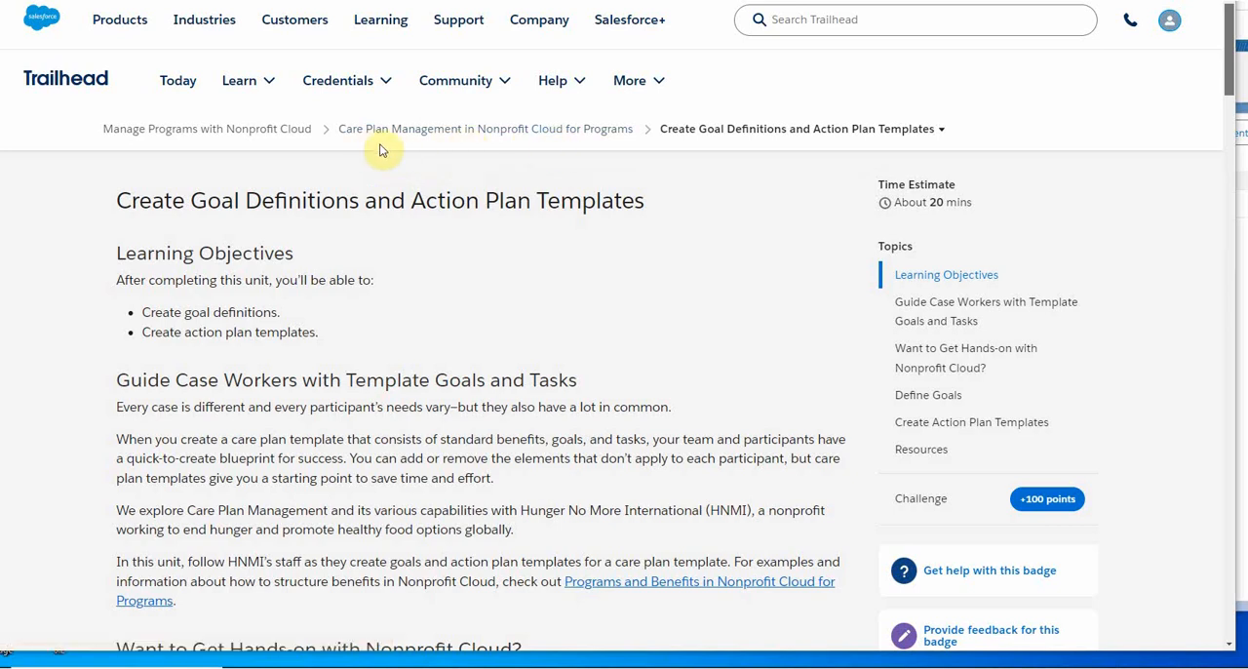
mouse_move(452, 148)
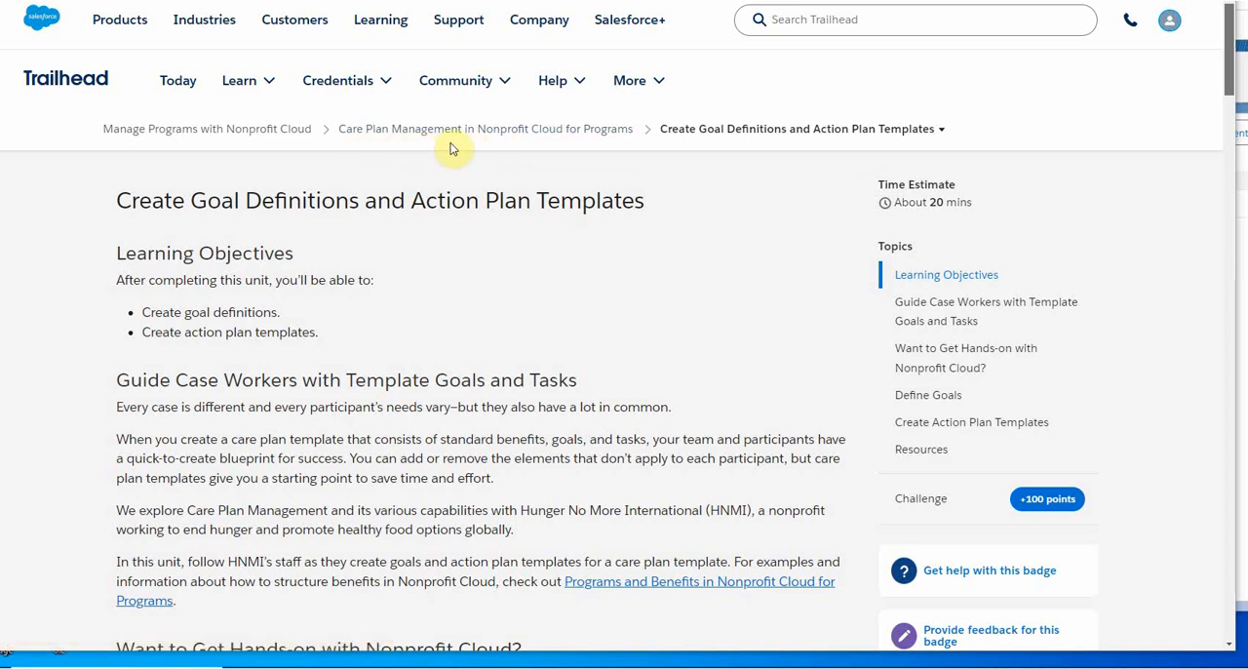
mouse_move(211, 242)
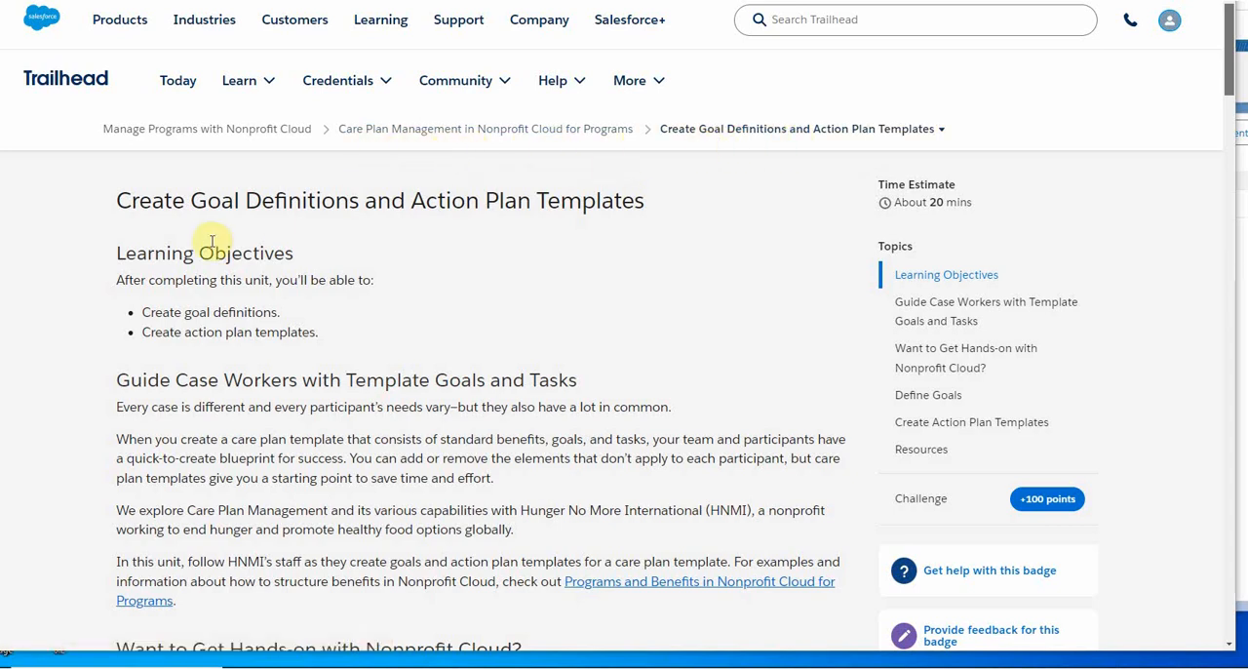
mouse_move(671, 251)
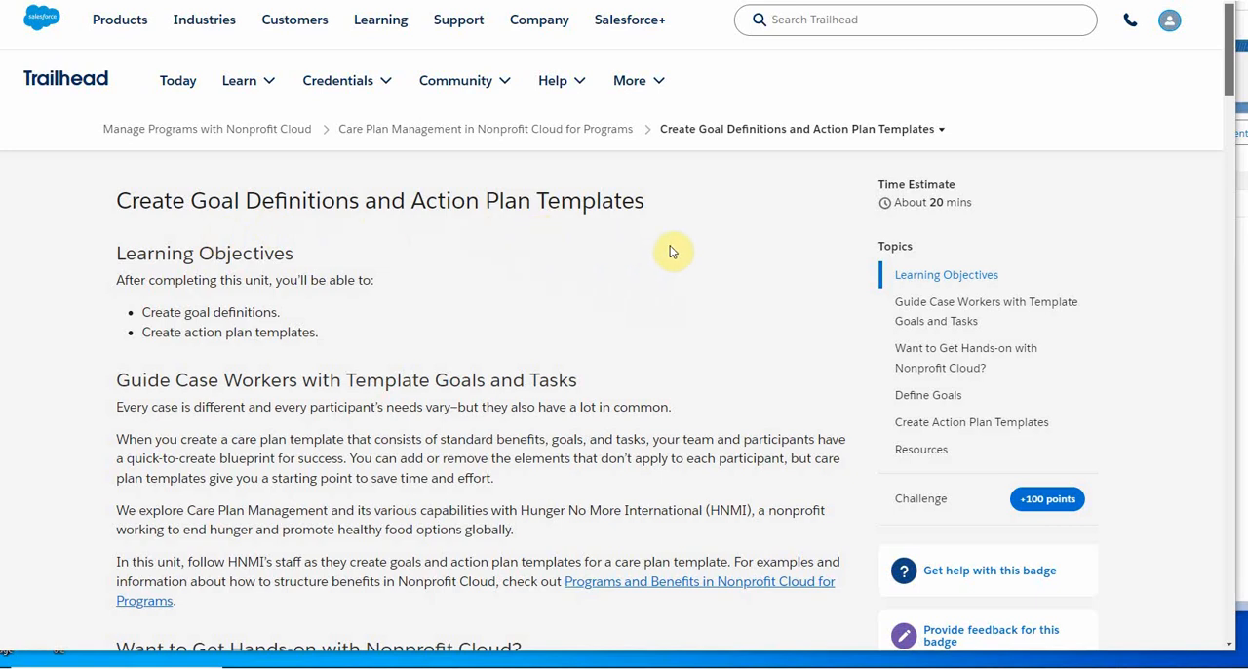
Bring the Nonprofit Cloud care plan template record page into App Builder for editing
scroll(down, 3)
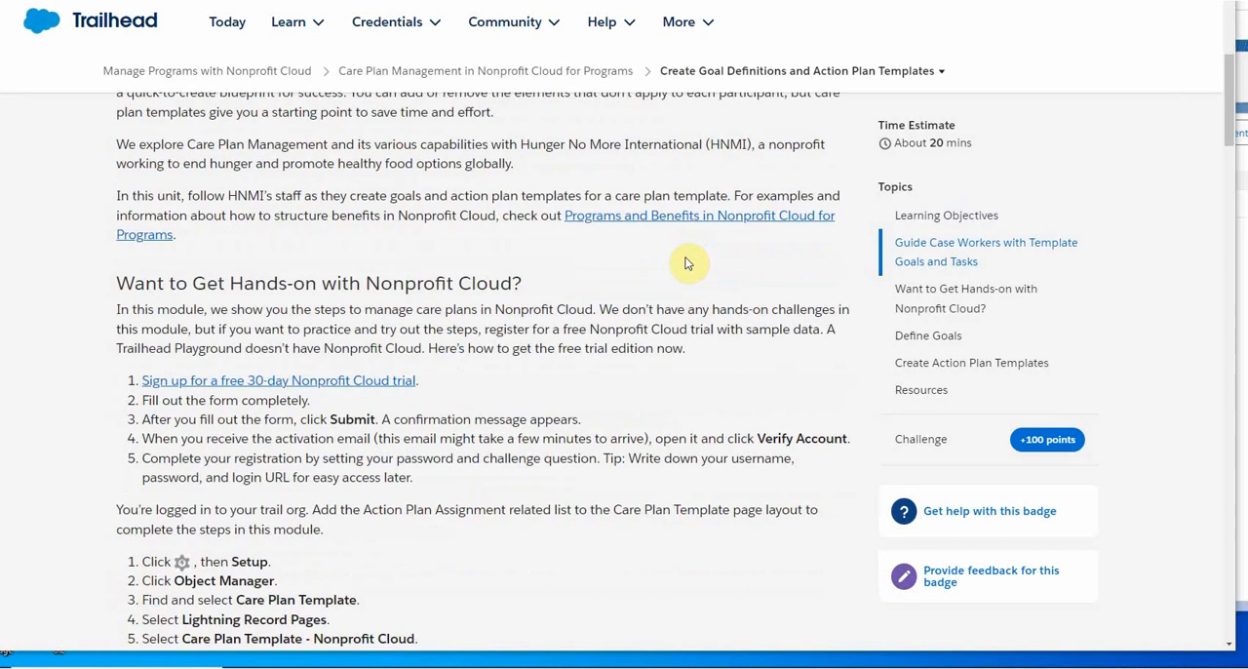
scroll(down, 3)
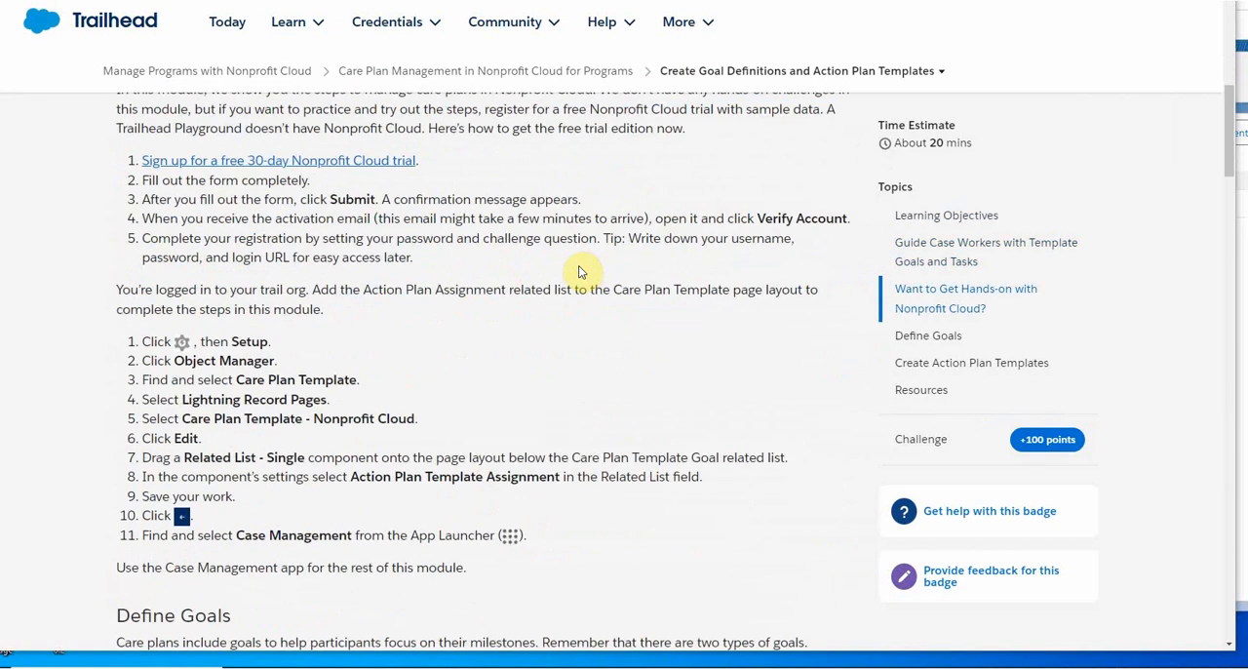
scroll(down, 3)
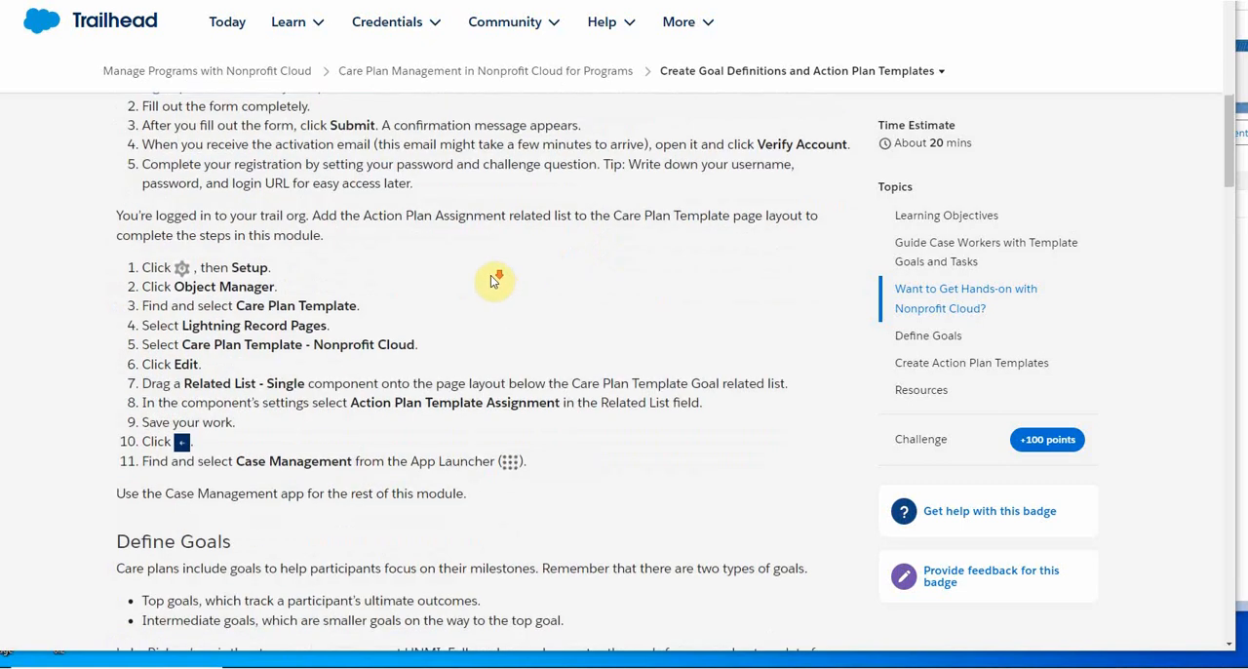
scroll(down, 3)
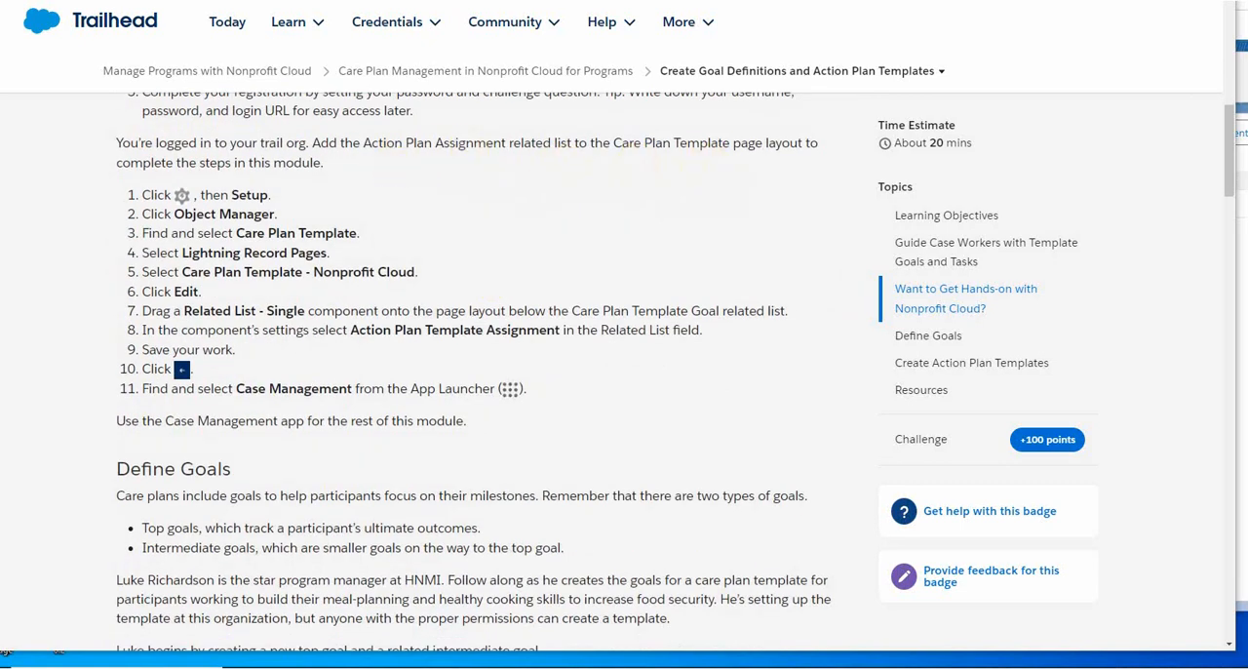
mouse_move(906, 12)
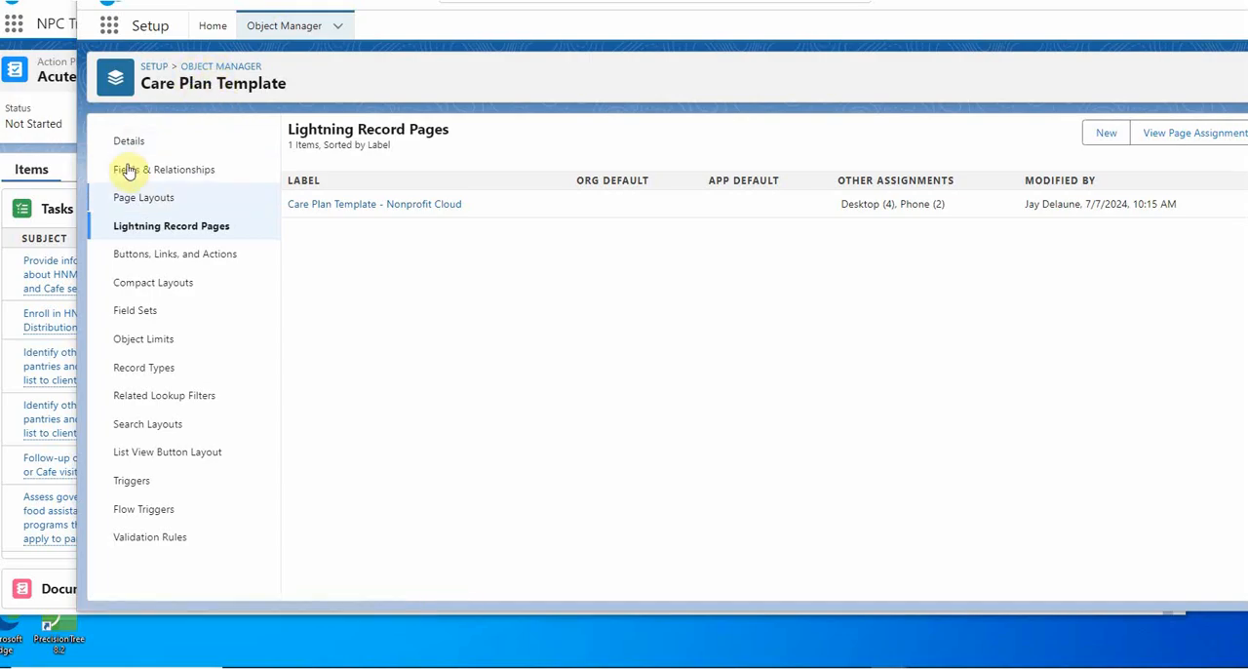
mouse_move(148, 236)
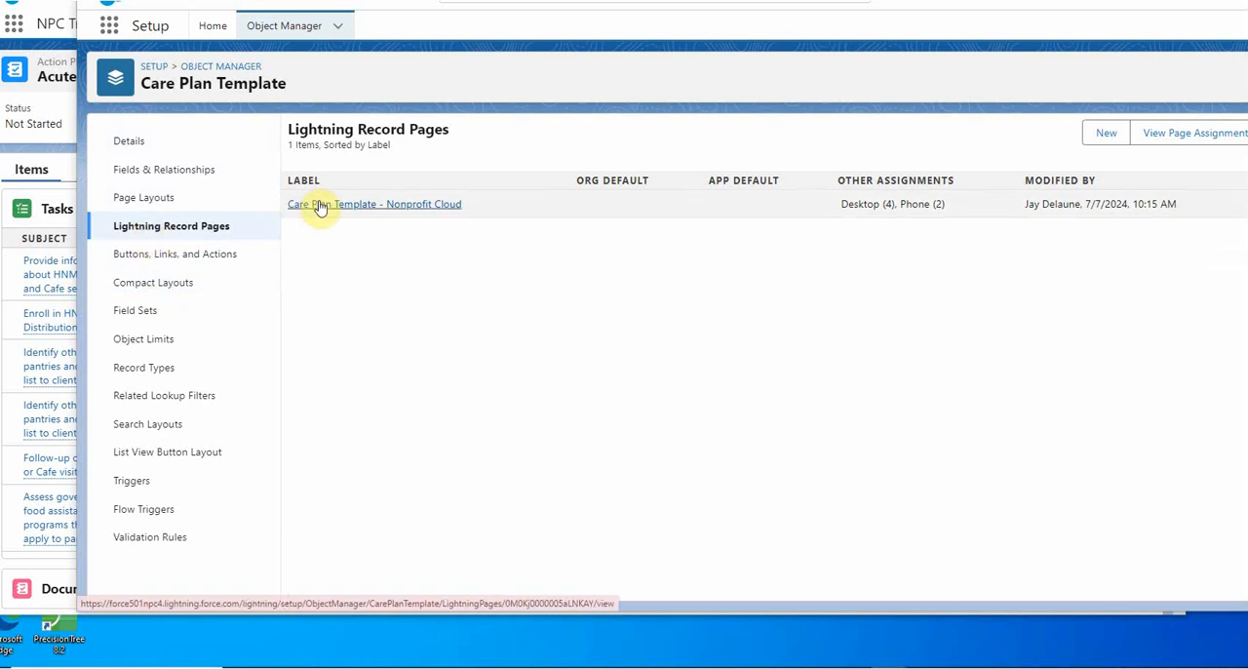
click(374, 203)
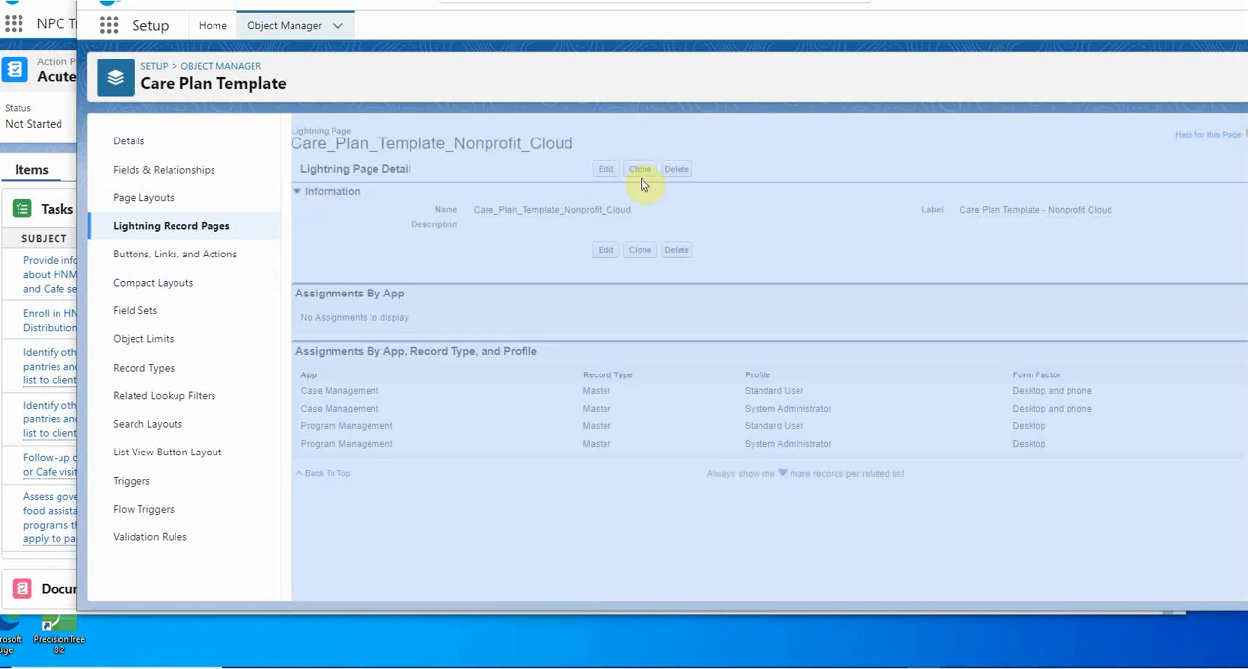
mouse_move(589, 193)
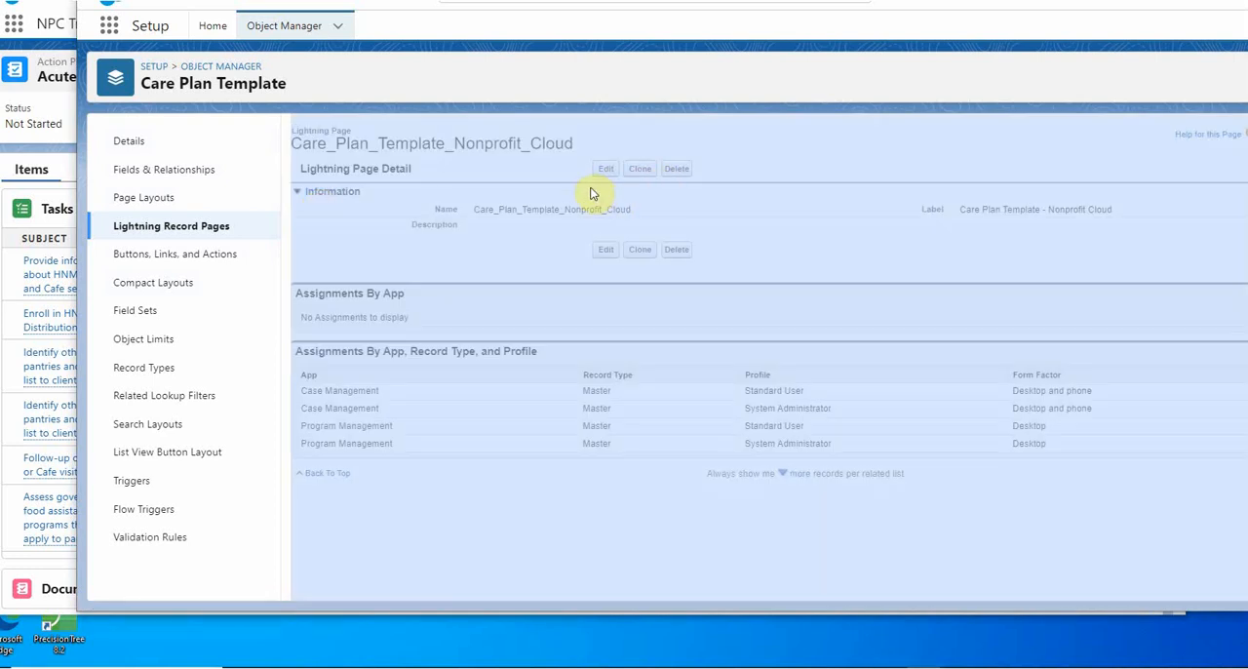
click(604, 168)
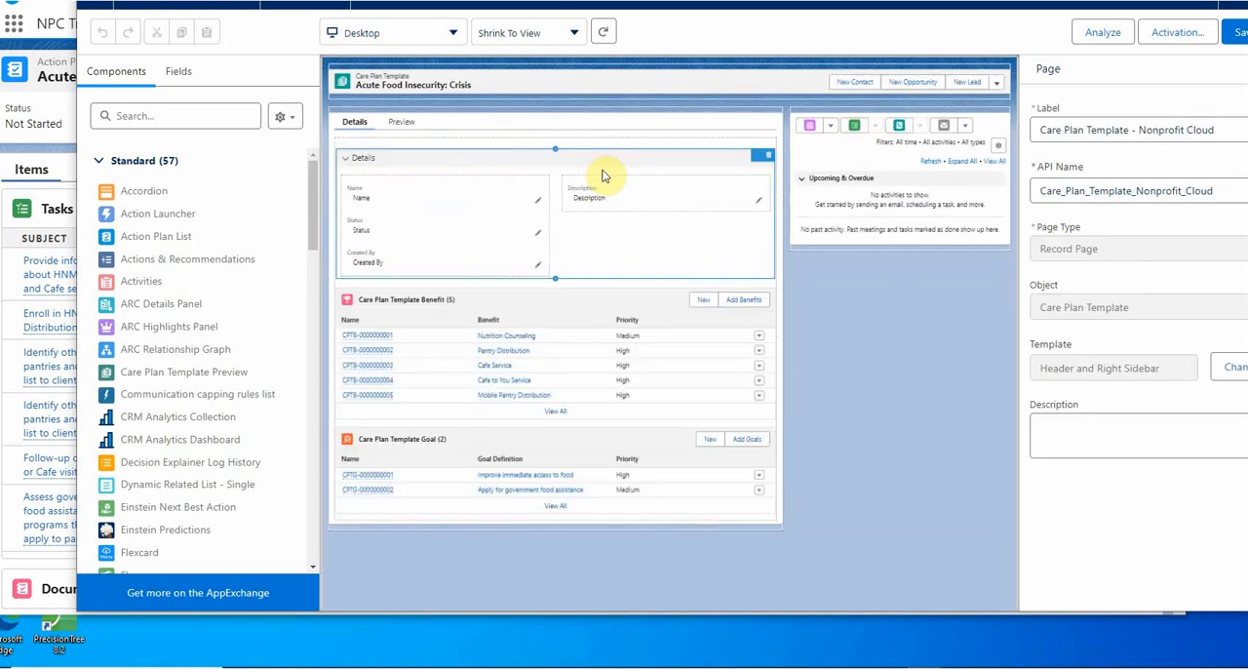
mouse_move(316, 289)
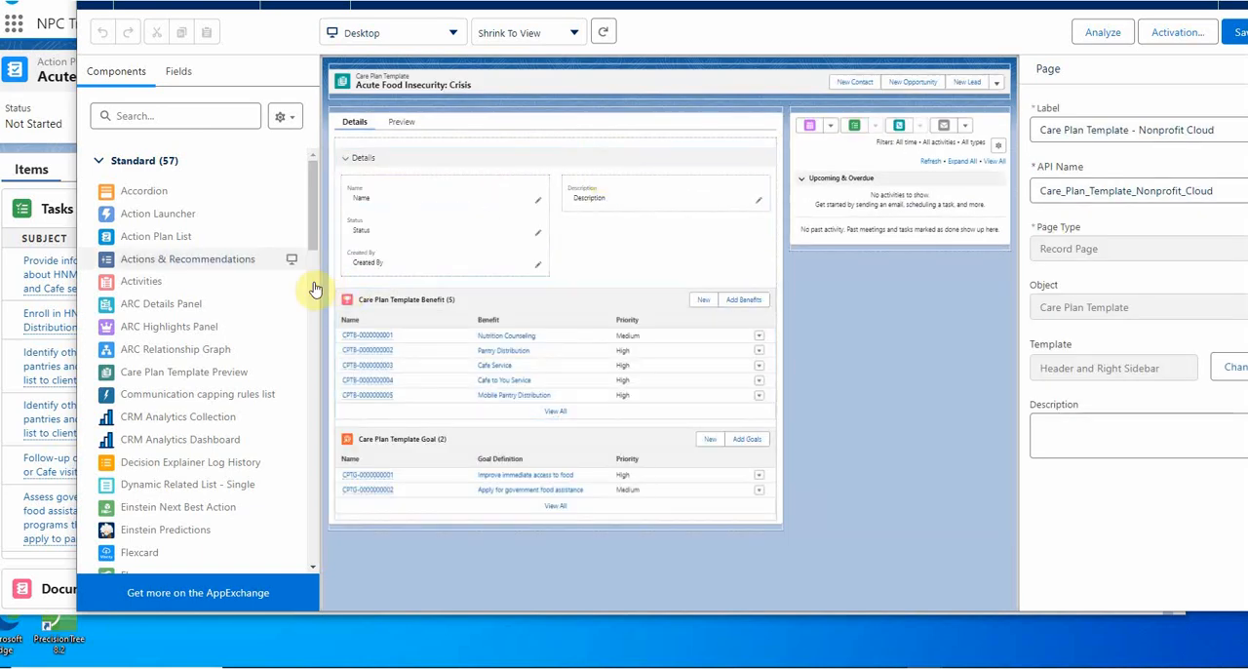
Add a Related List - Single for Action Plan Template Assignment below the Care Plan Template Goal list
click(175, 115)
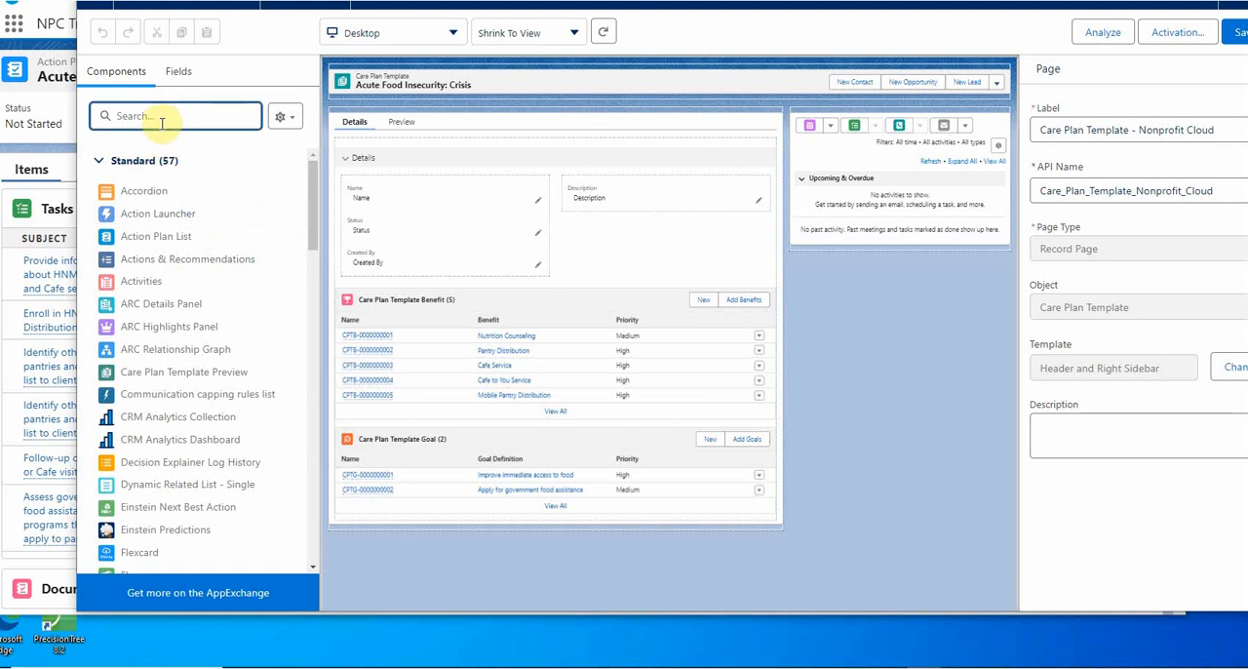
text(re)
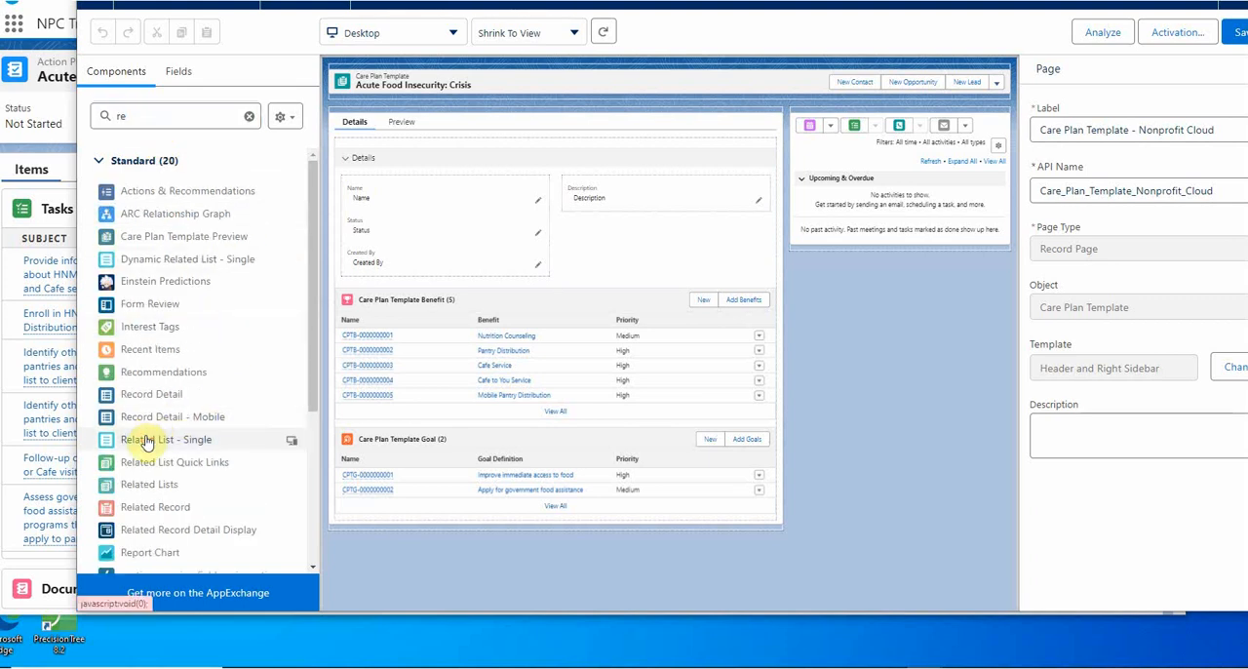
drag(166, 439, 378, 517)
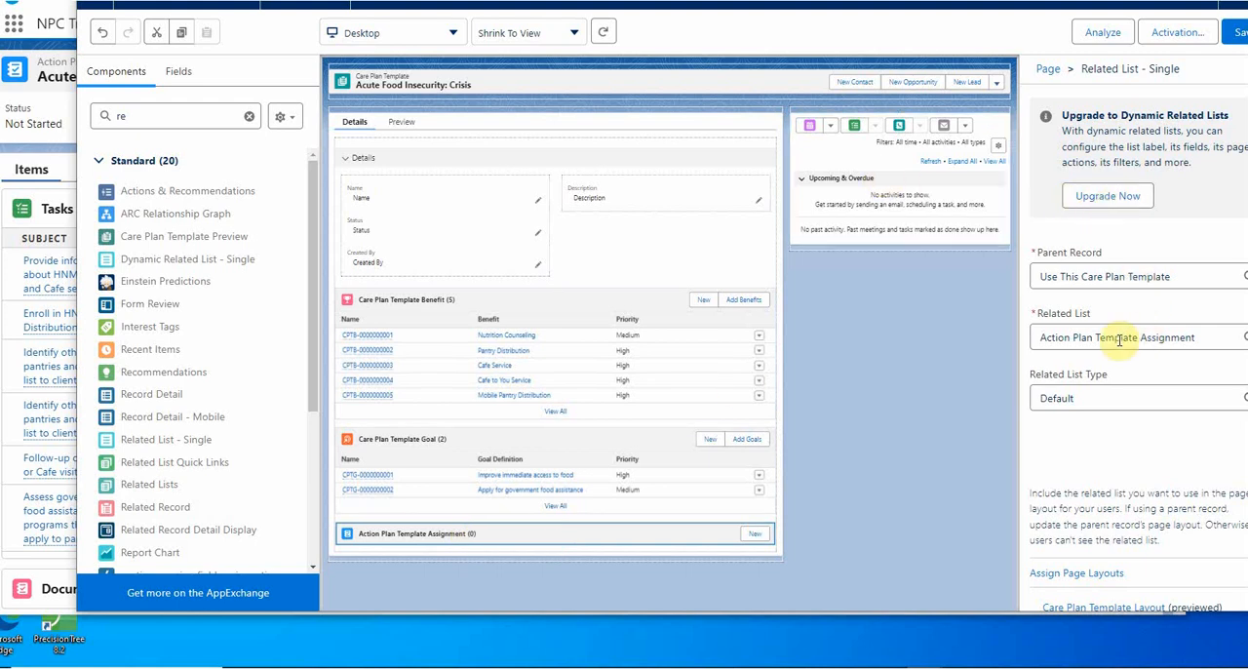
mouse_move(1117, 277)
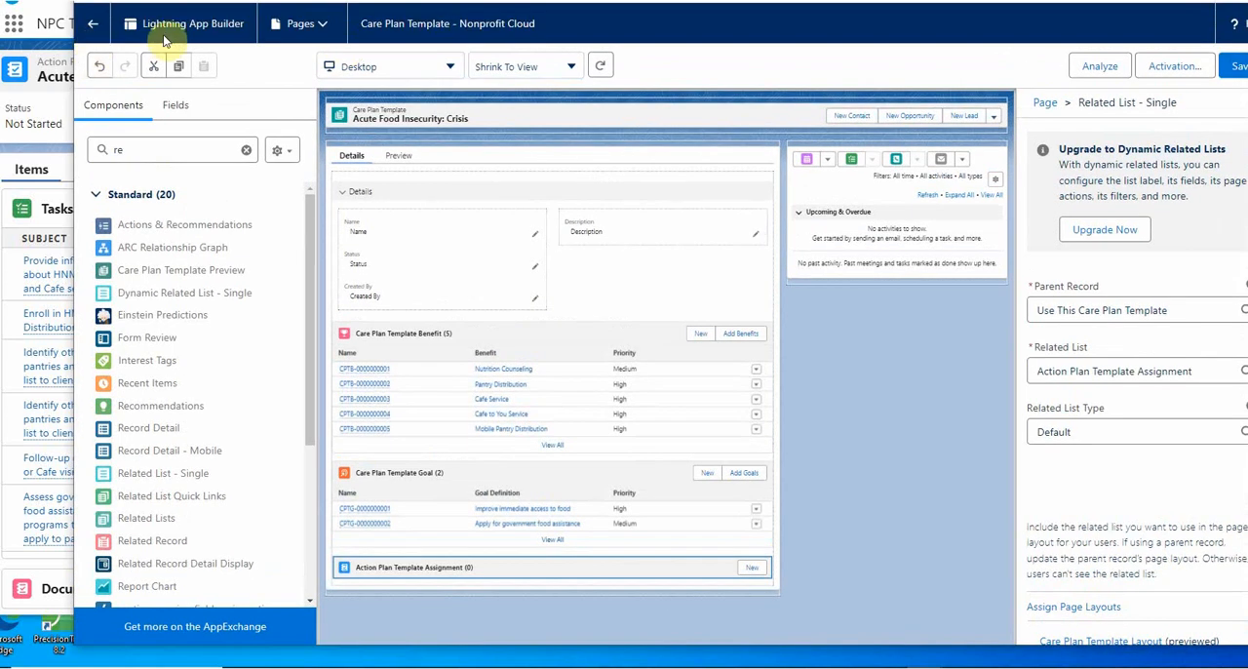
Return from App Builder and switch to the Case Management app via the App Launcher ('cas')
click(91, 24)
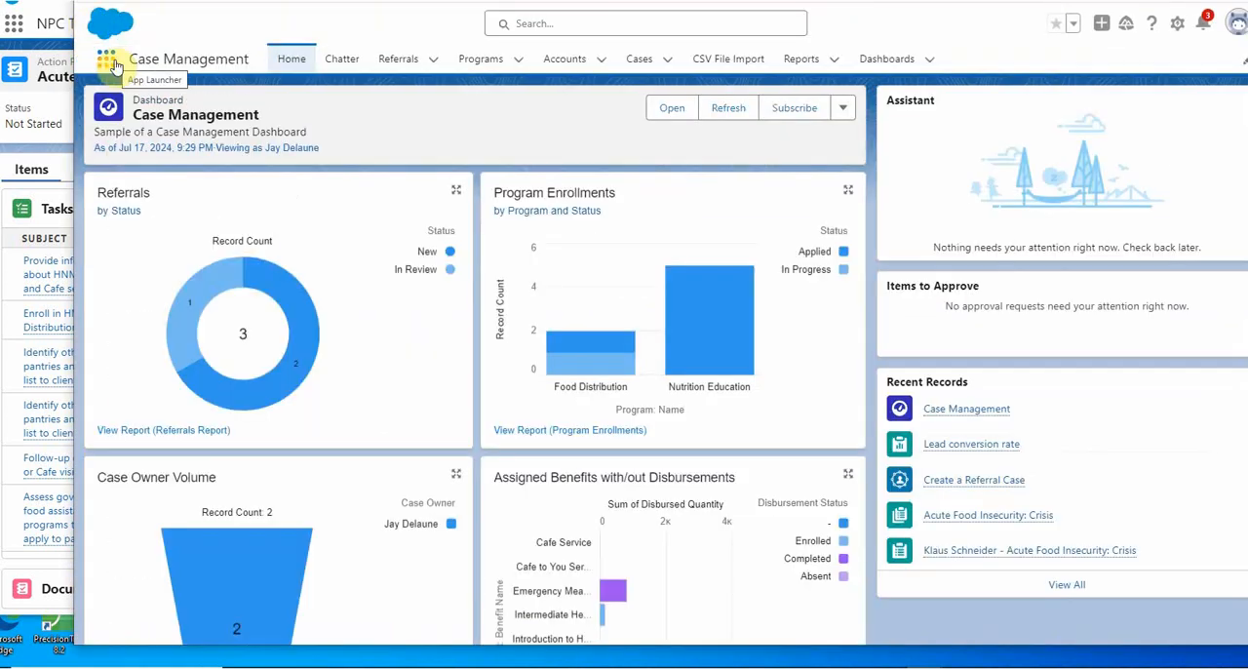
mouse_move(371, 82)
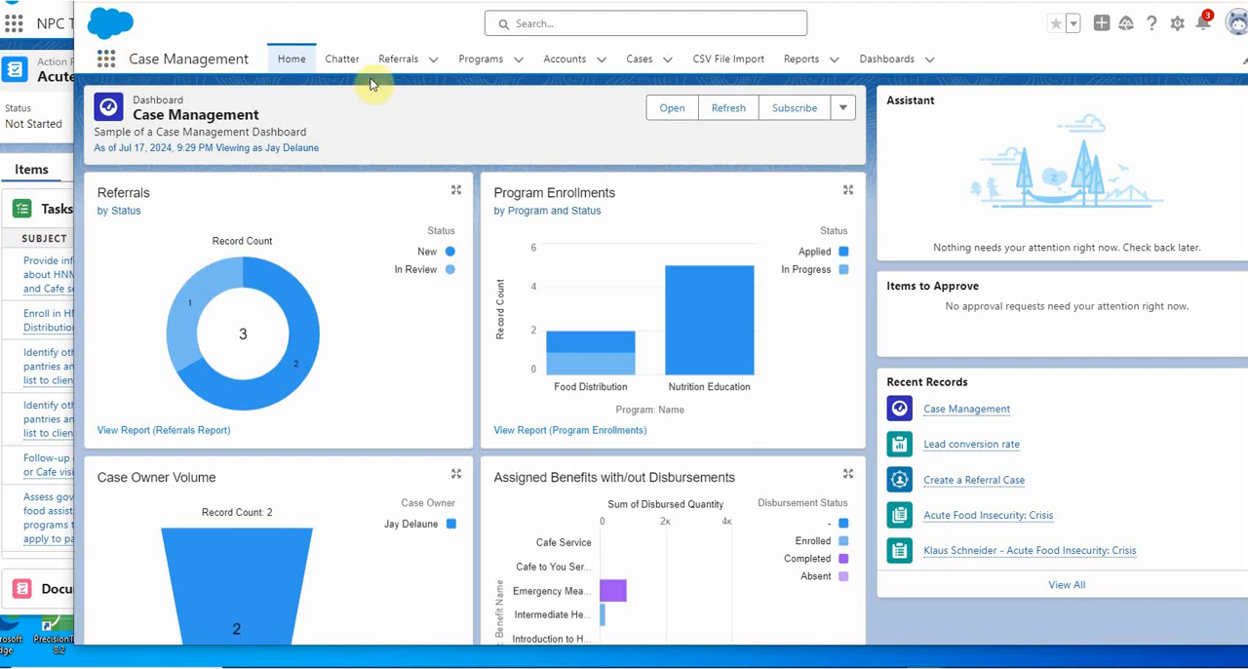
mouse_move(107, 58)
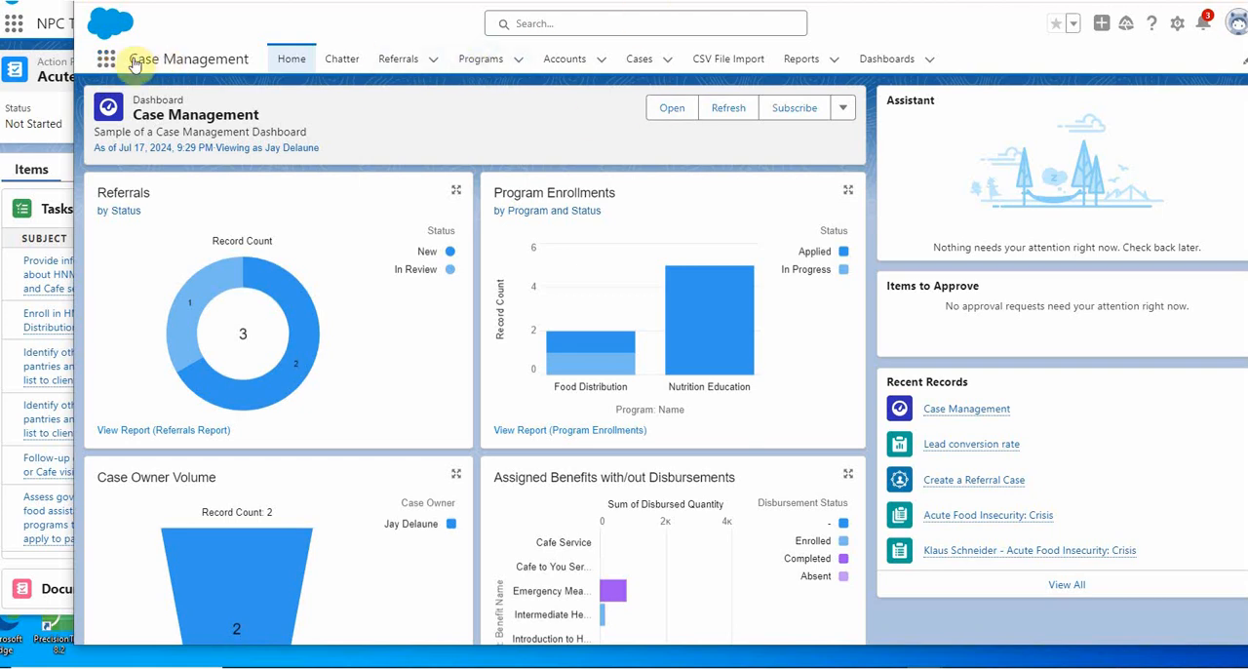
click(105, 59)
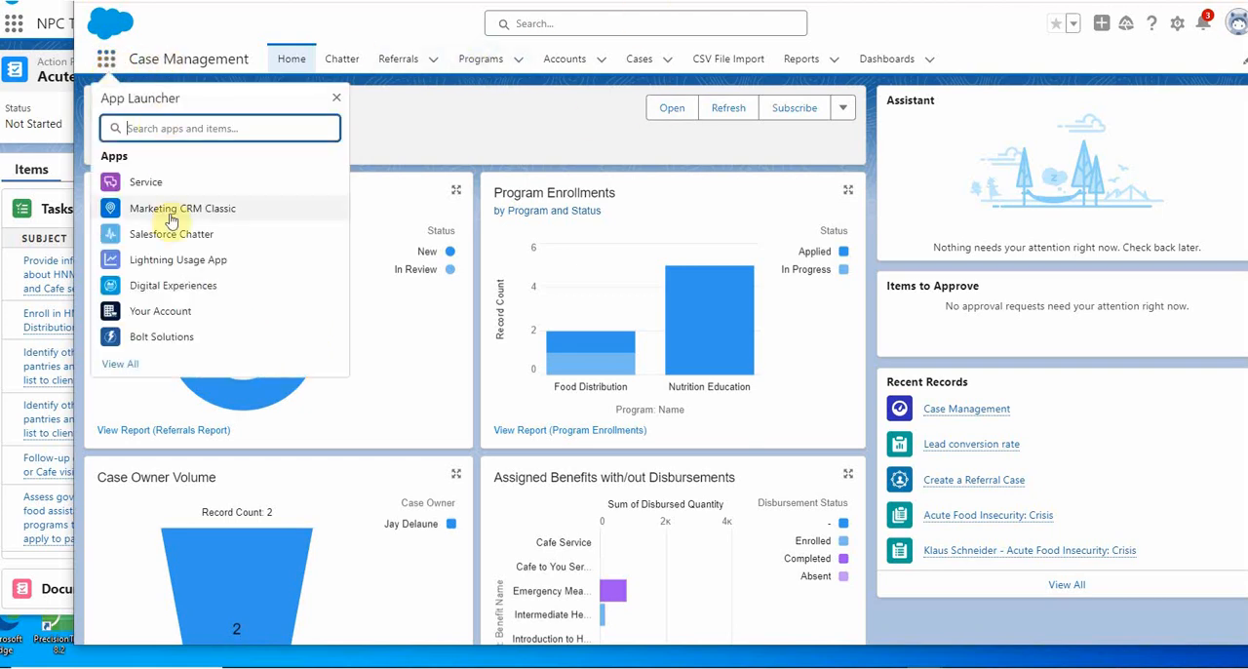
text(cas)
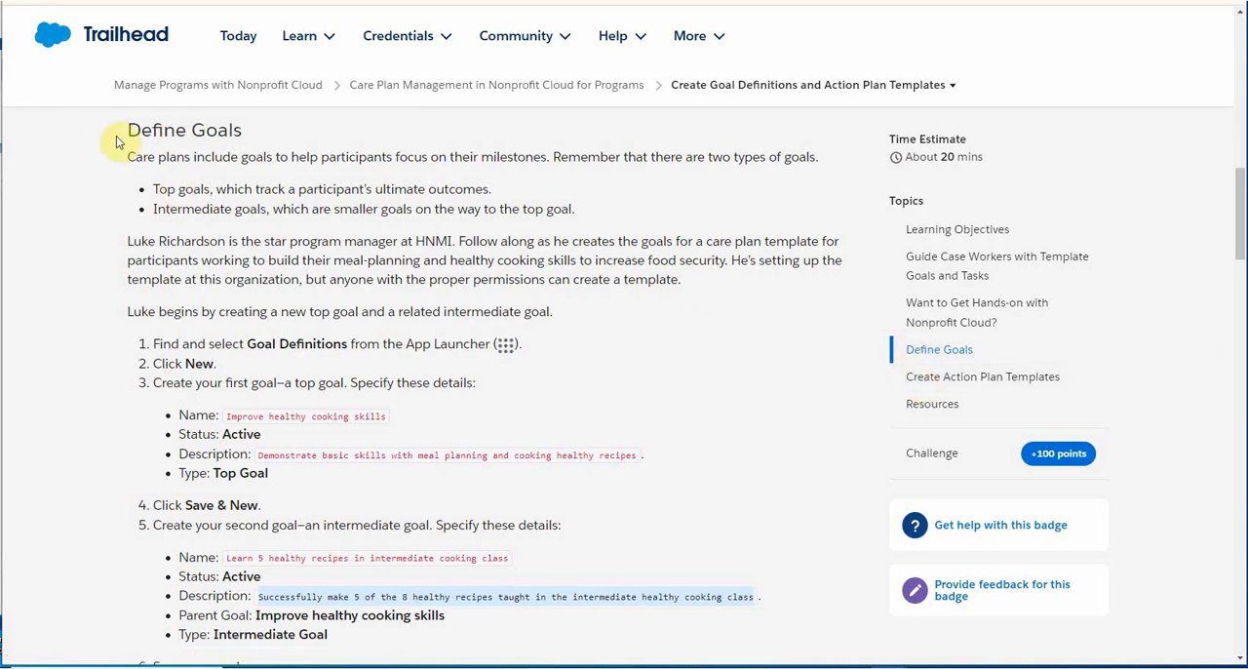
mouse_move(127, 222)
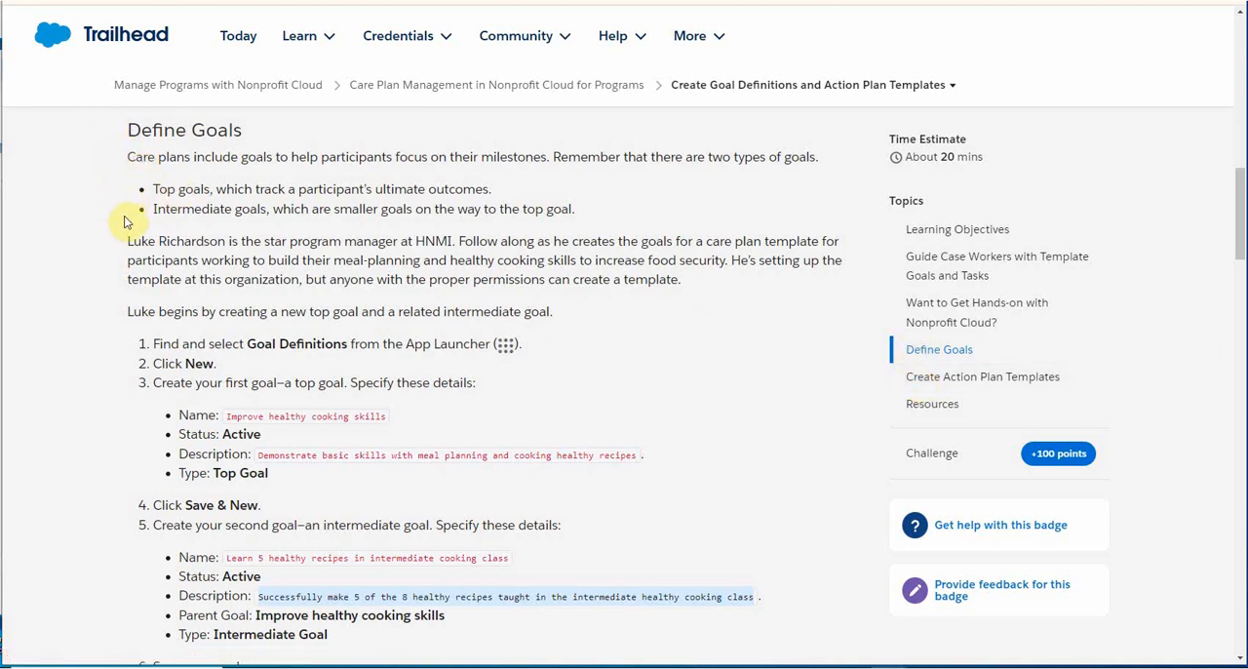
Scroll the Trailhead Define Goals steps to see the first goal's details
scroll(down, 3)
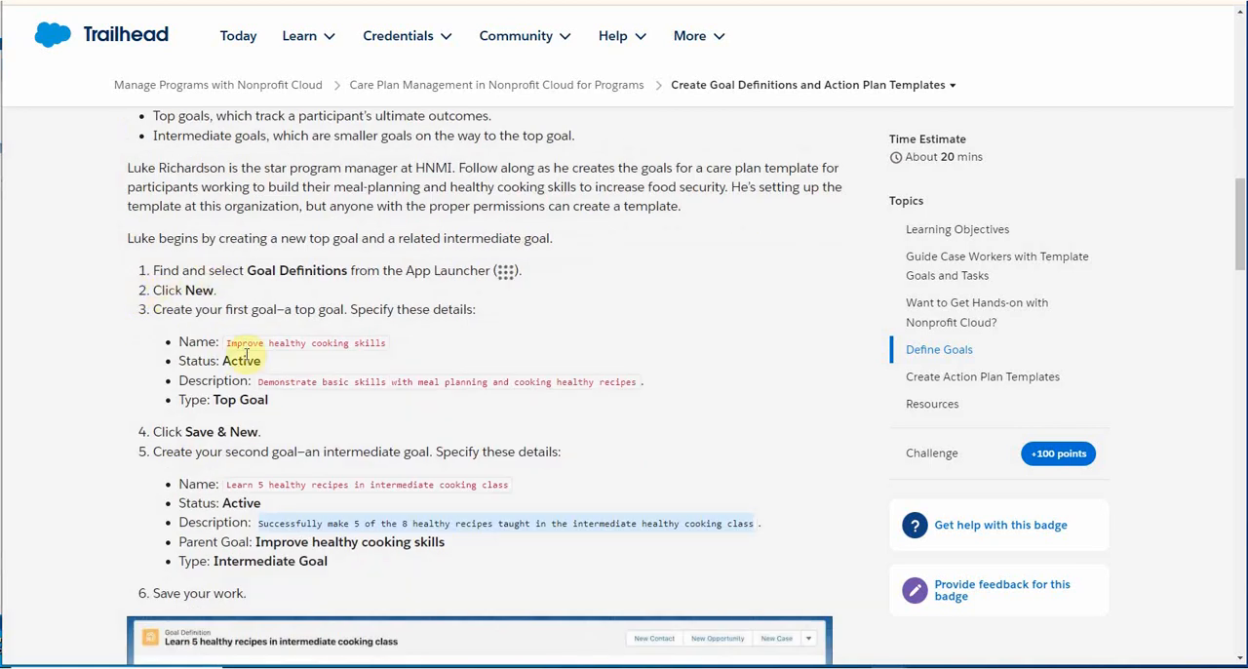
mouse_move(581, 339)
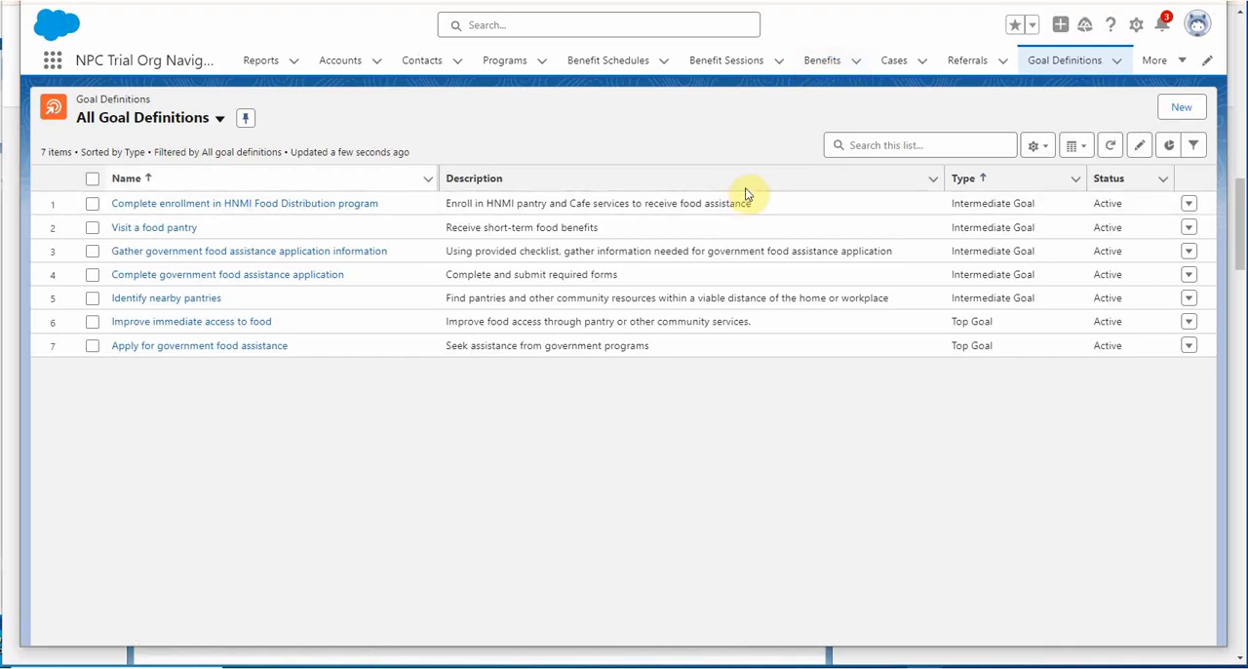
mouse_move(815, 188)
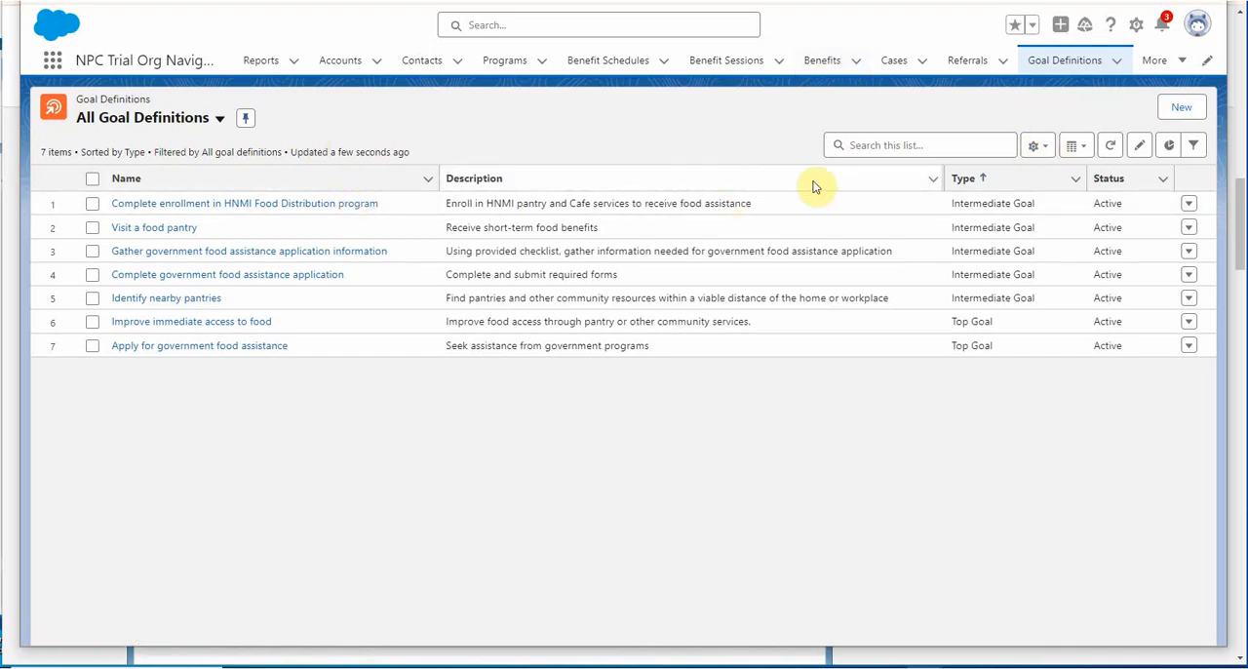
Start a goal definition 'Improve healthy cooking skills' with a meal planning and healthy recipes description
click(1182, 105)
text(im)
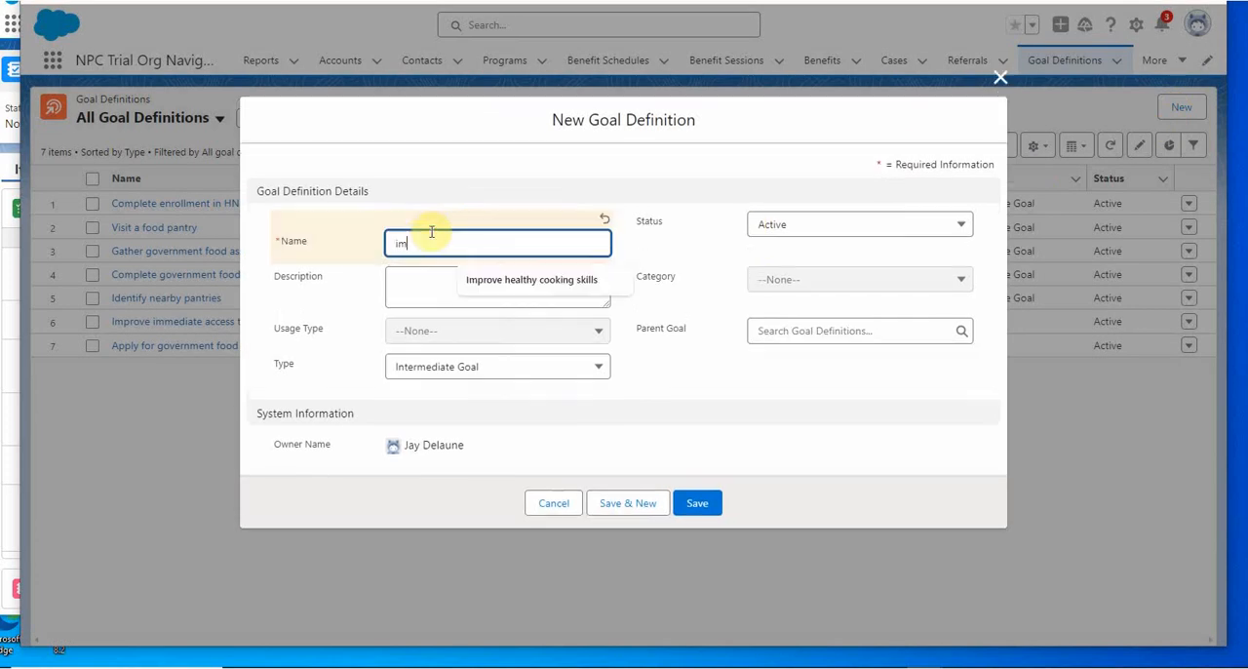
click(530, 281)
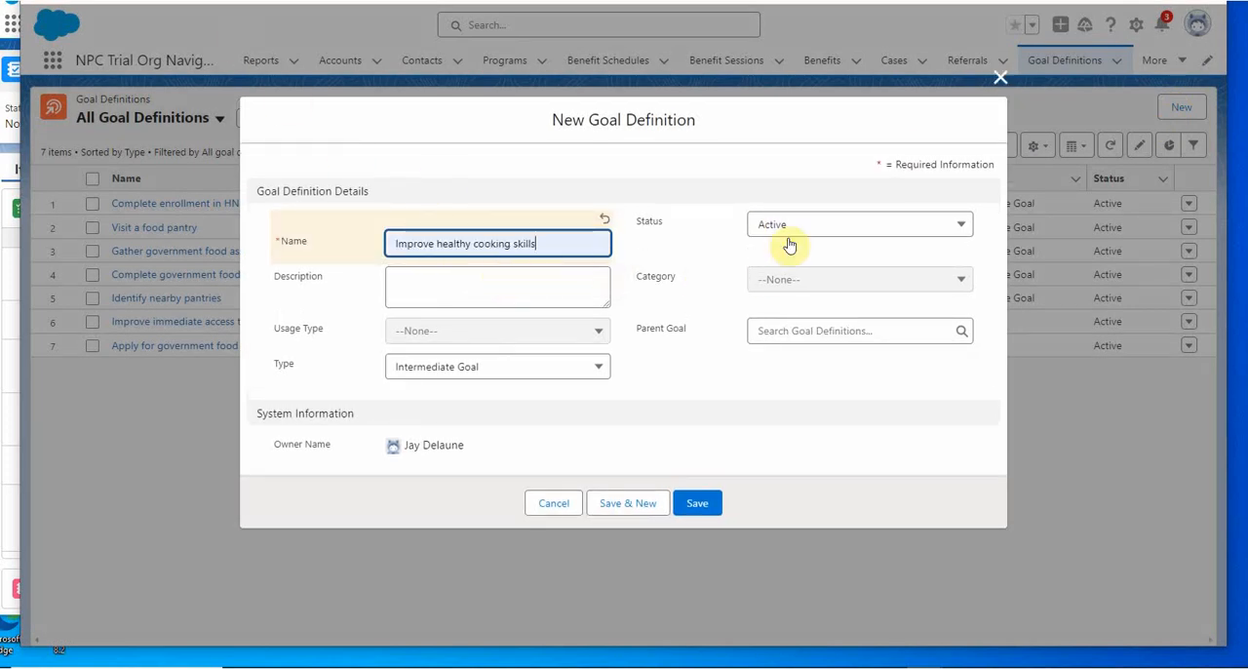
click(497, 285)
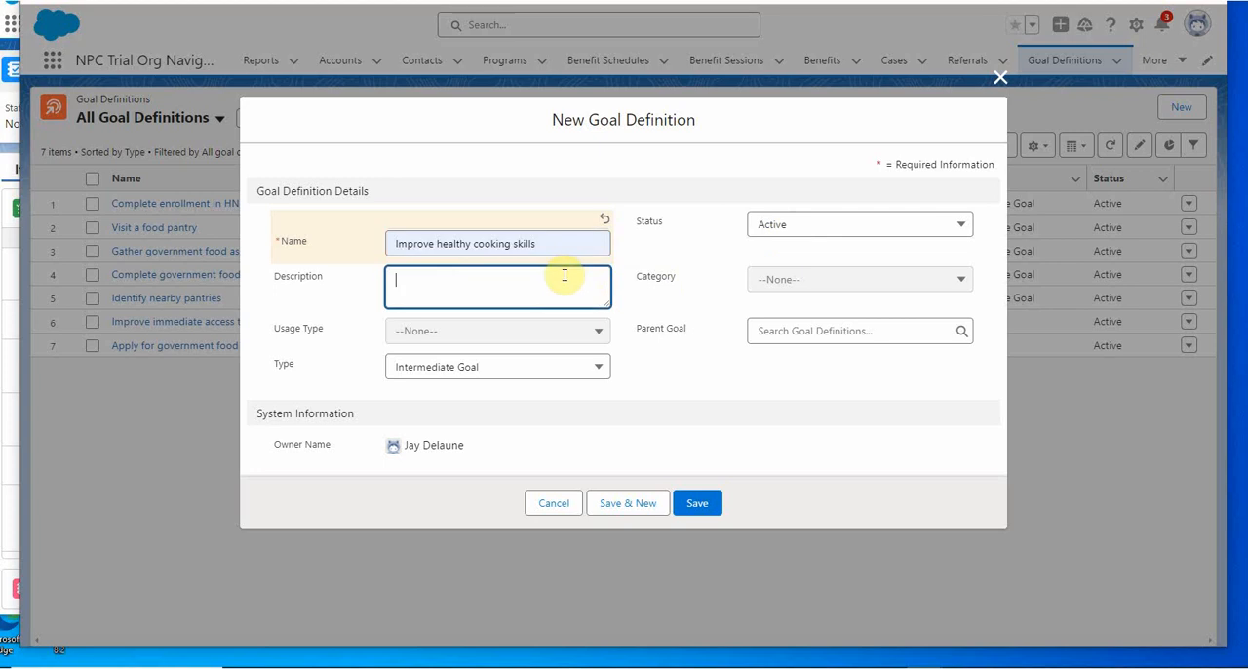
text(Demonstrate basic skills with meal planning and cooking healthy recipes.)
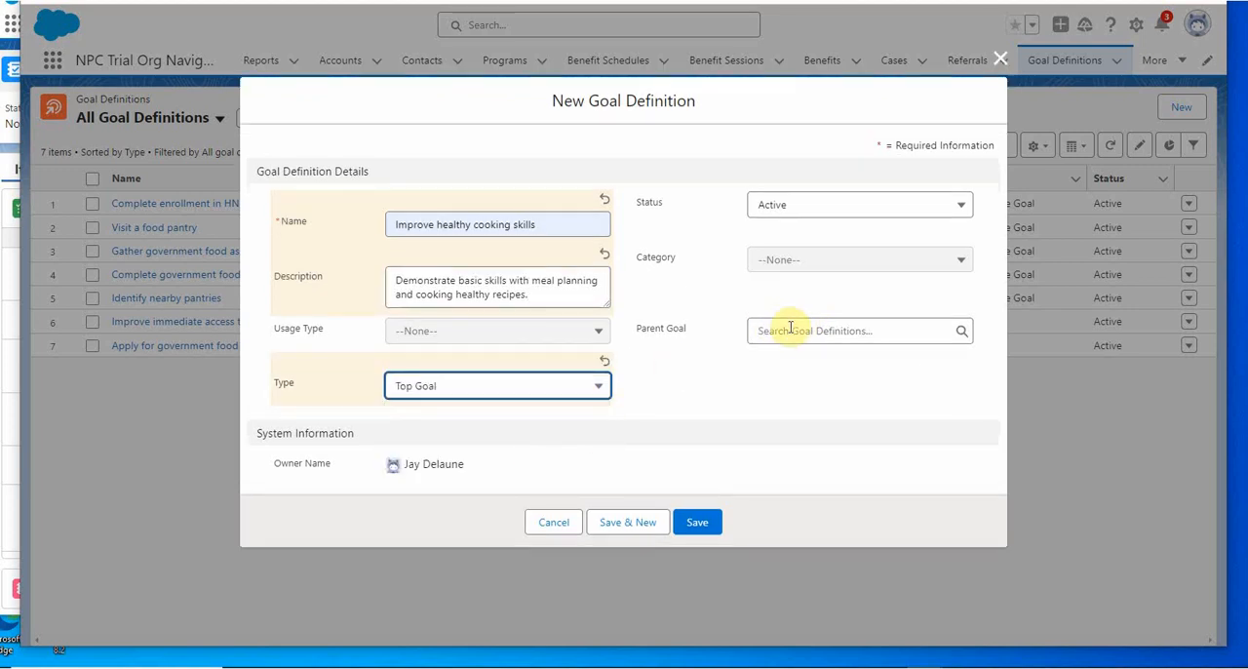
mouse_move(874, 332)
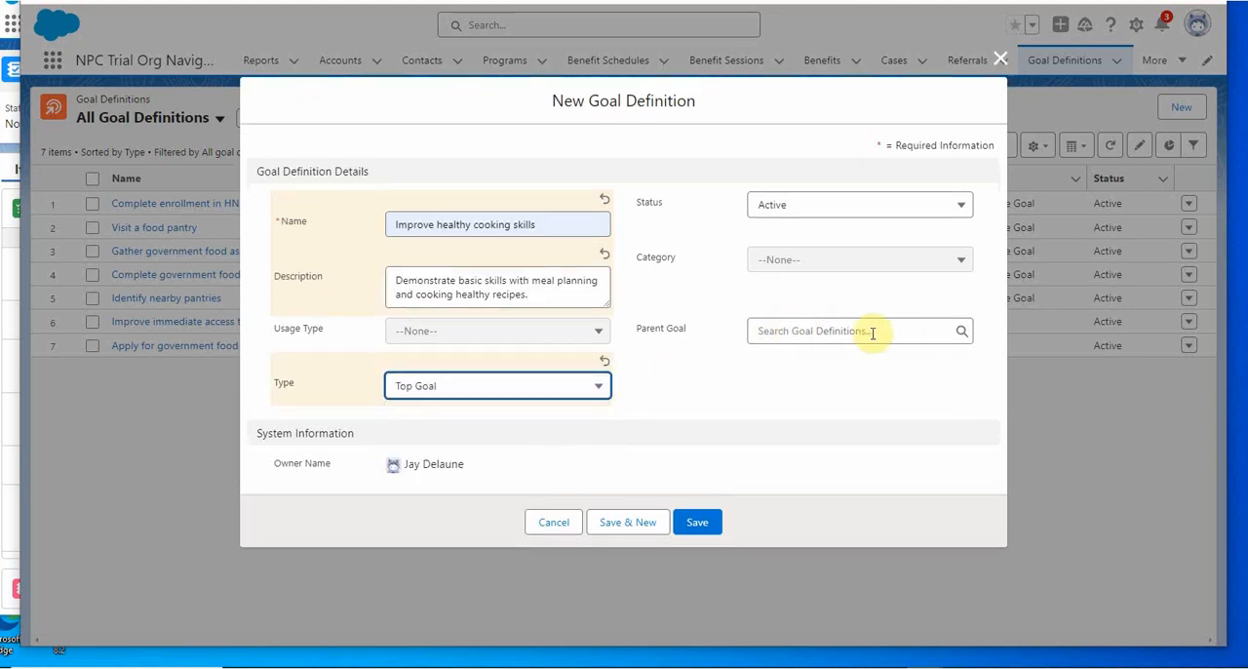
mouse_move(694, 506)
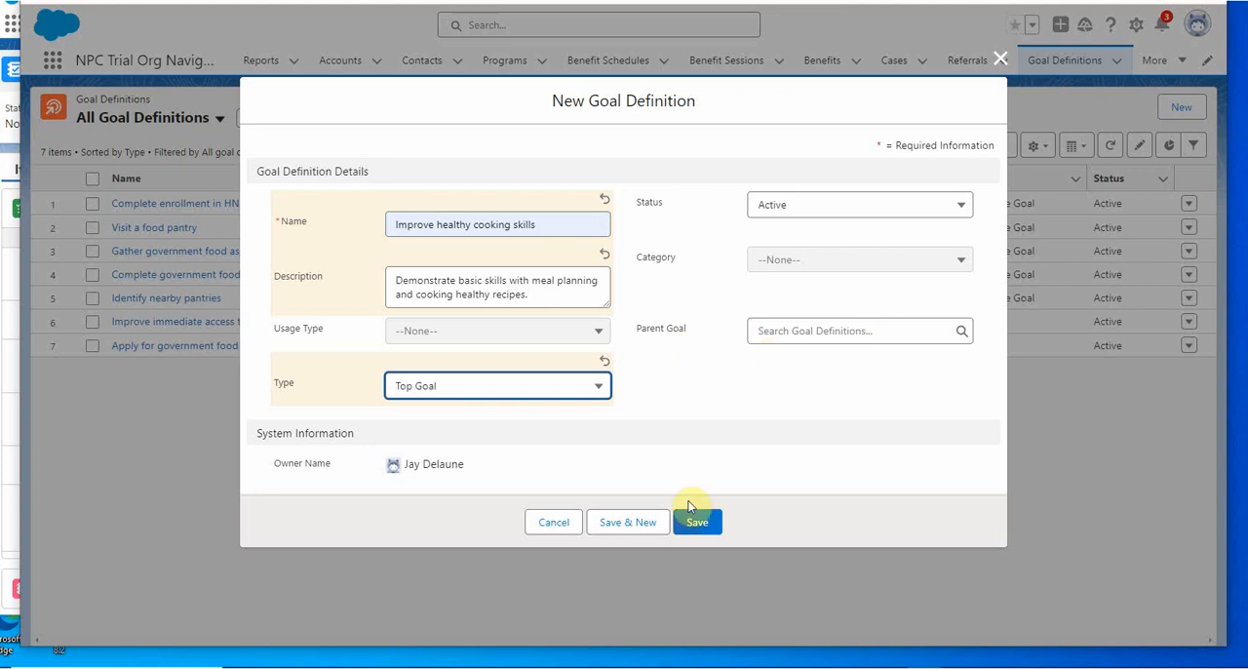
Save the top goal, then describe an intermediate goal about making 5 of the 8 healthy recipes
click(698, 523)
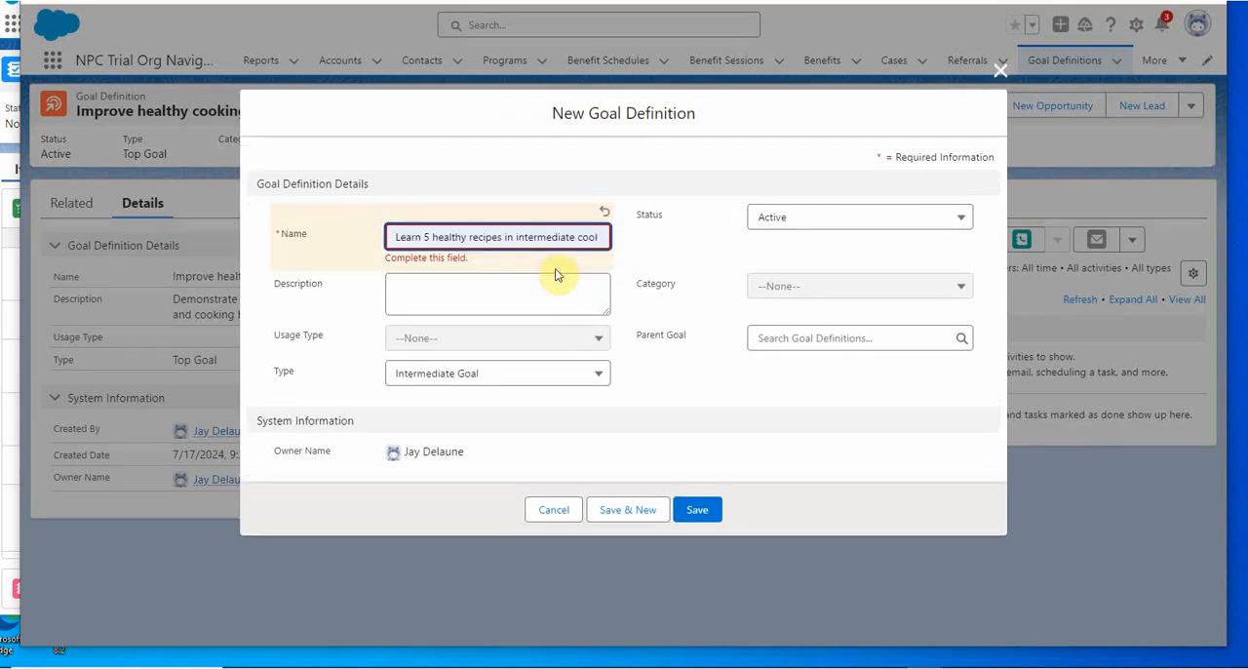
click(497, 287)
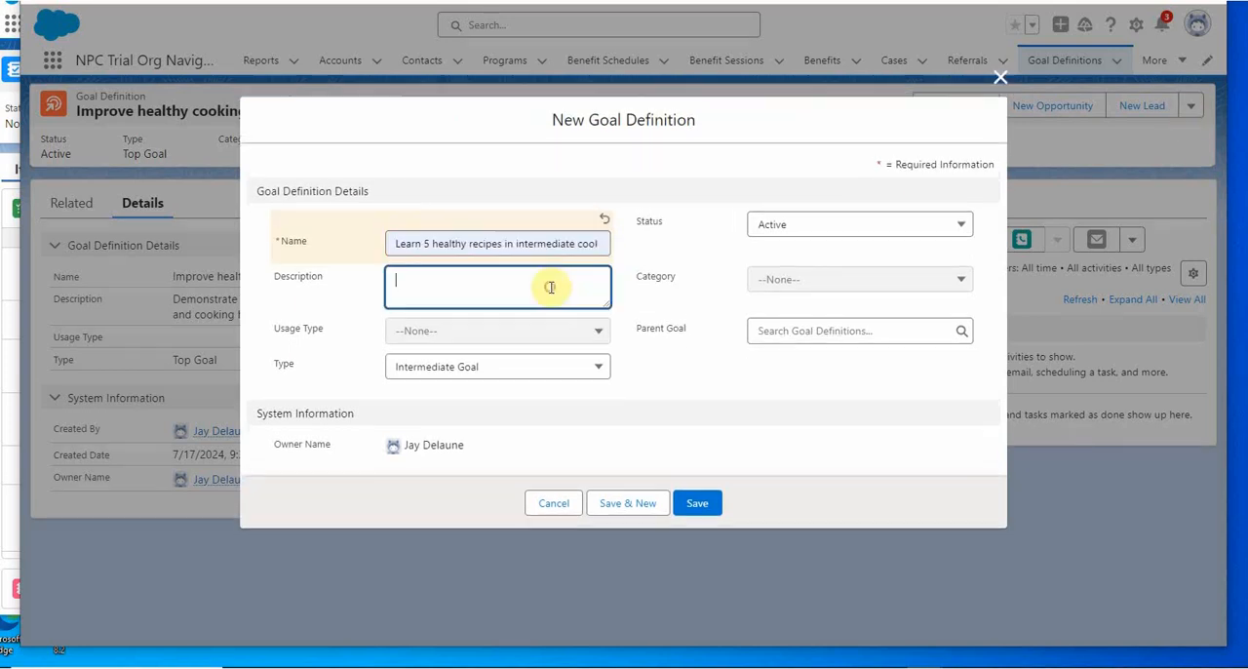
mouse_move(322, 292)
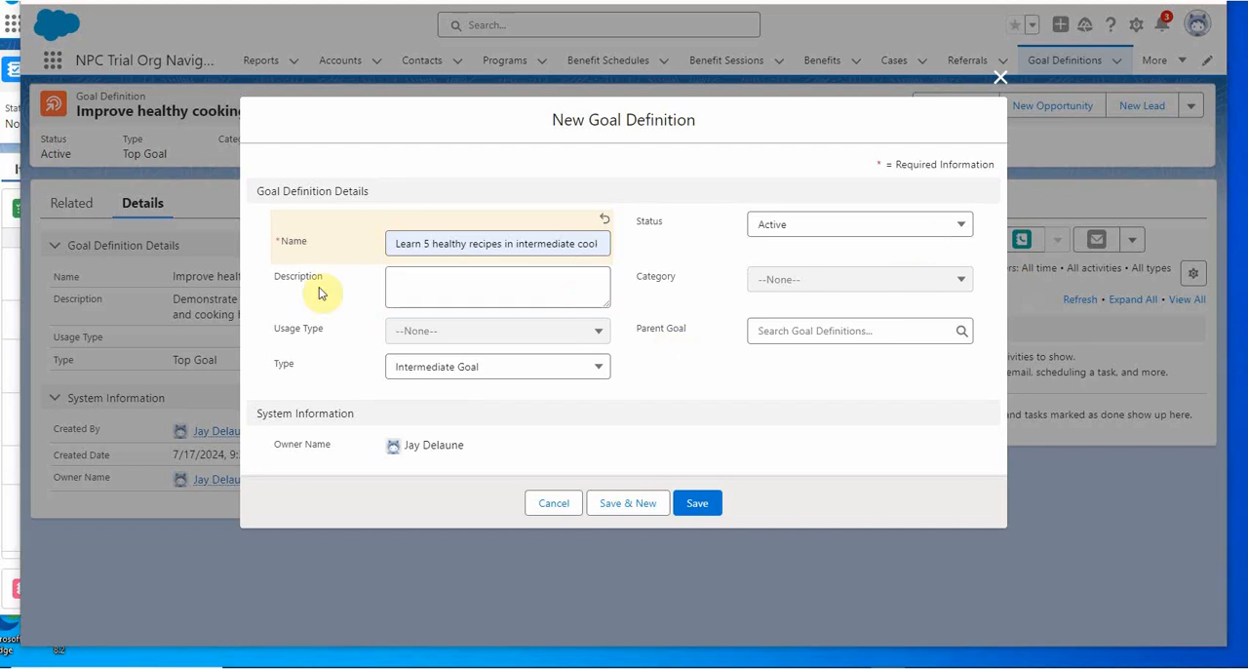
click(497, 286)
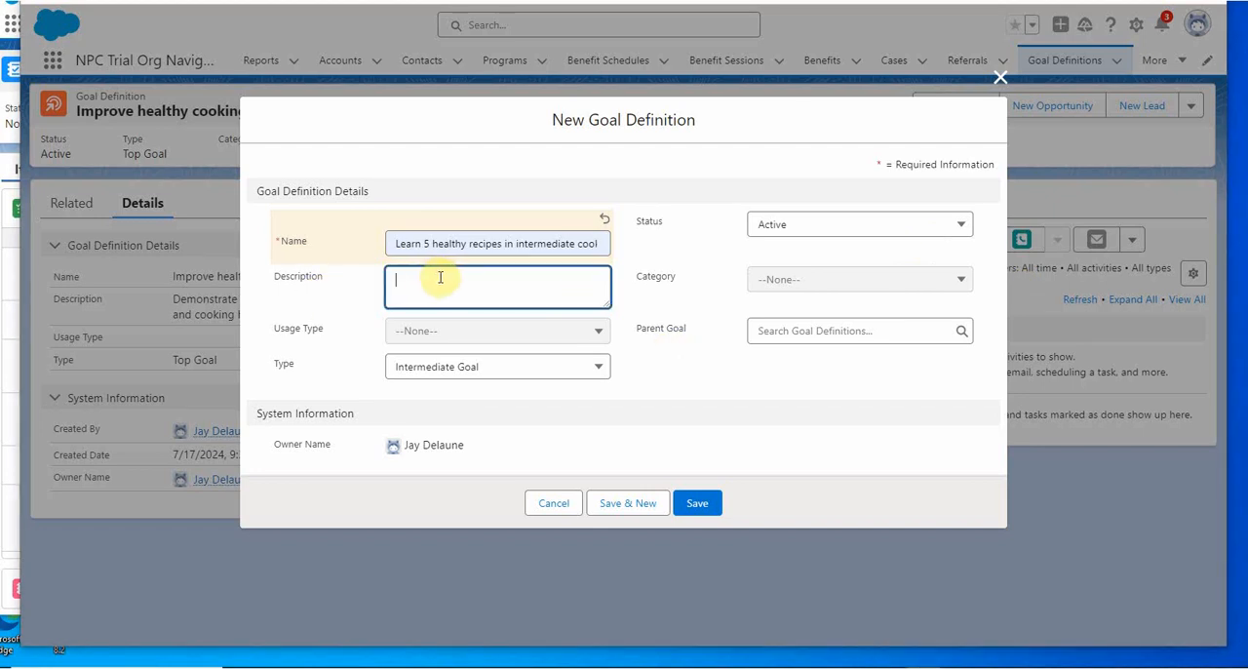
text(Successfully make 5 of the 8 healthy recipes taught in the intermediate healthy cooking class.)
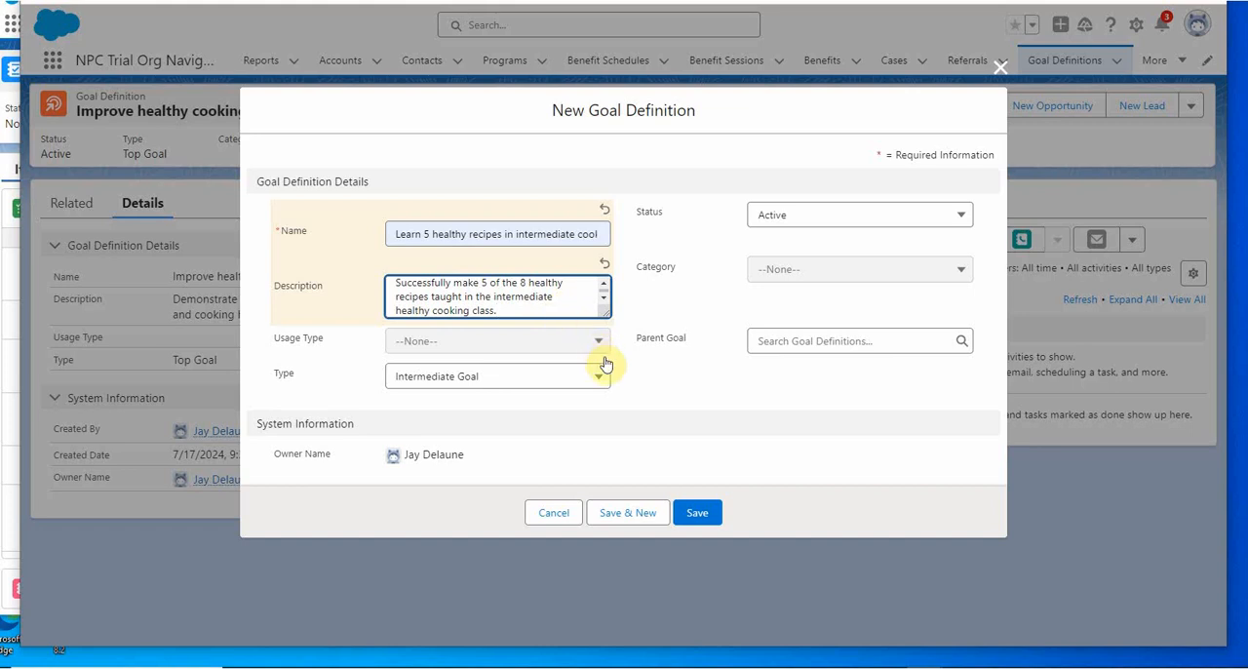
Set its parent goal to Improve healthy cooking skills and save the intermediate goal definition
click(858, 339)
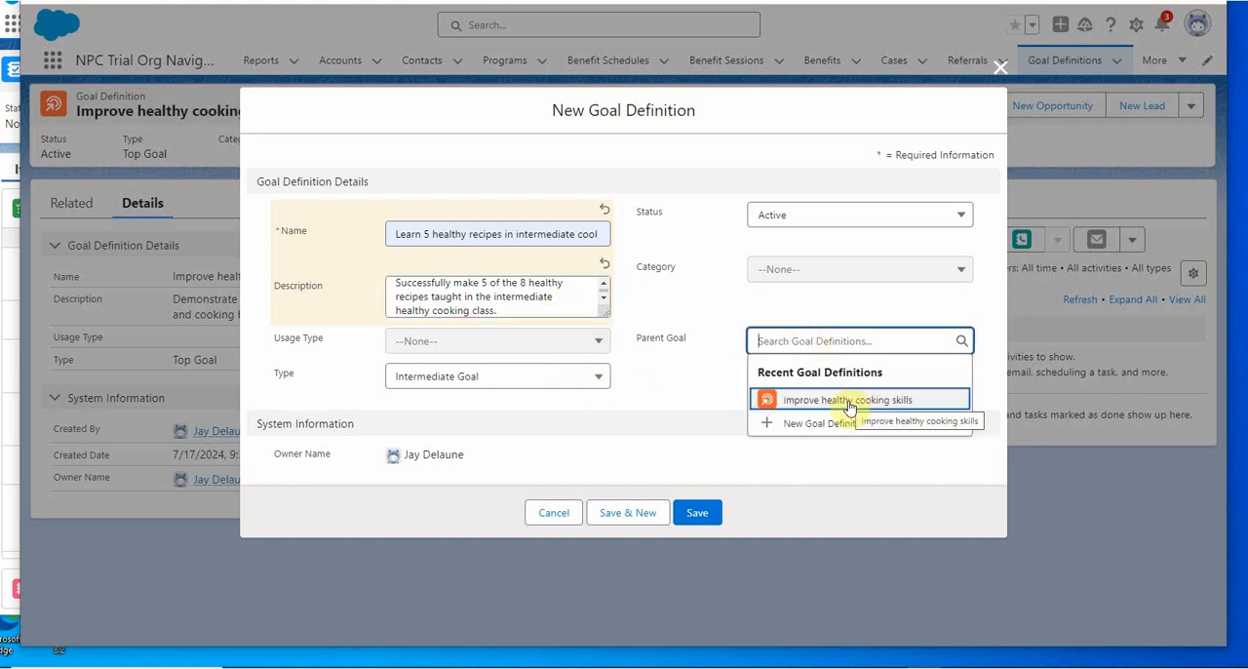
click(848, 399)
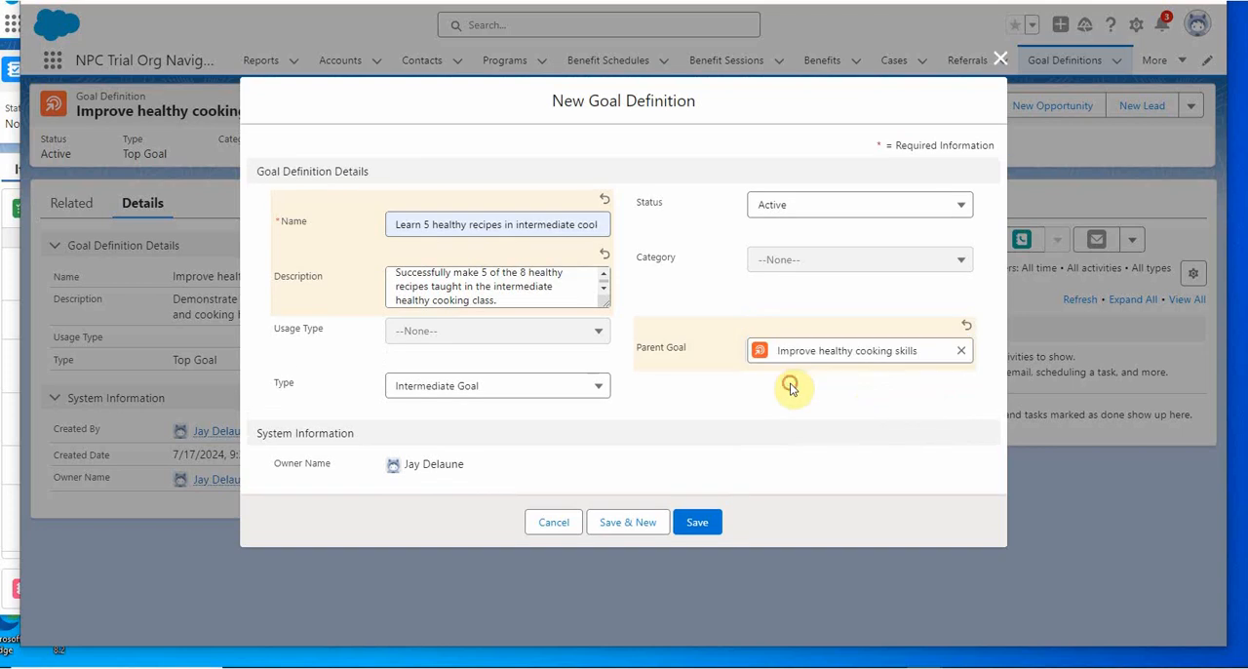
mouse_move(897, 448)
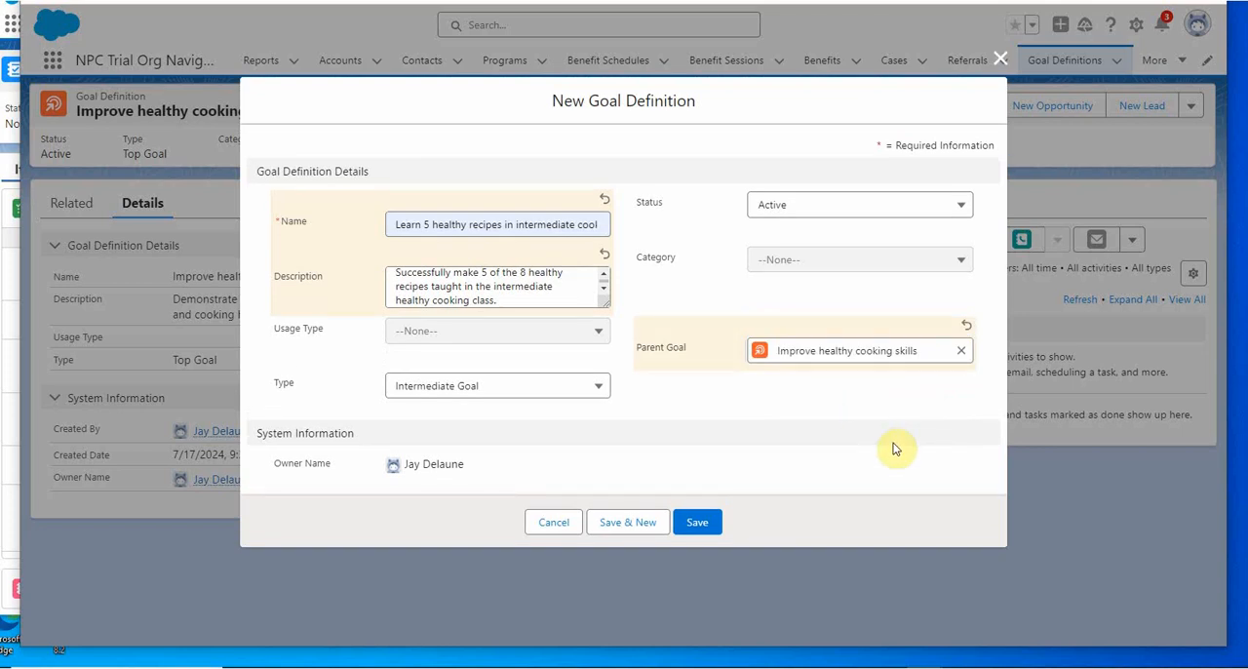
click(698, 523)
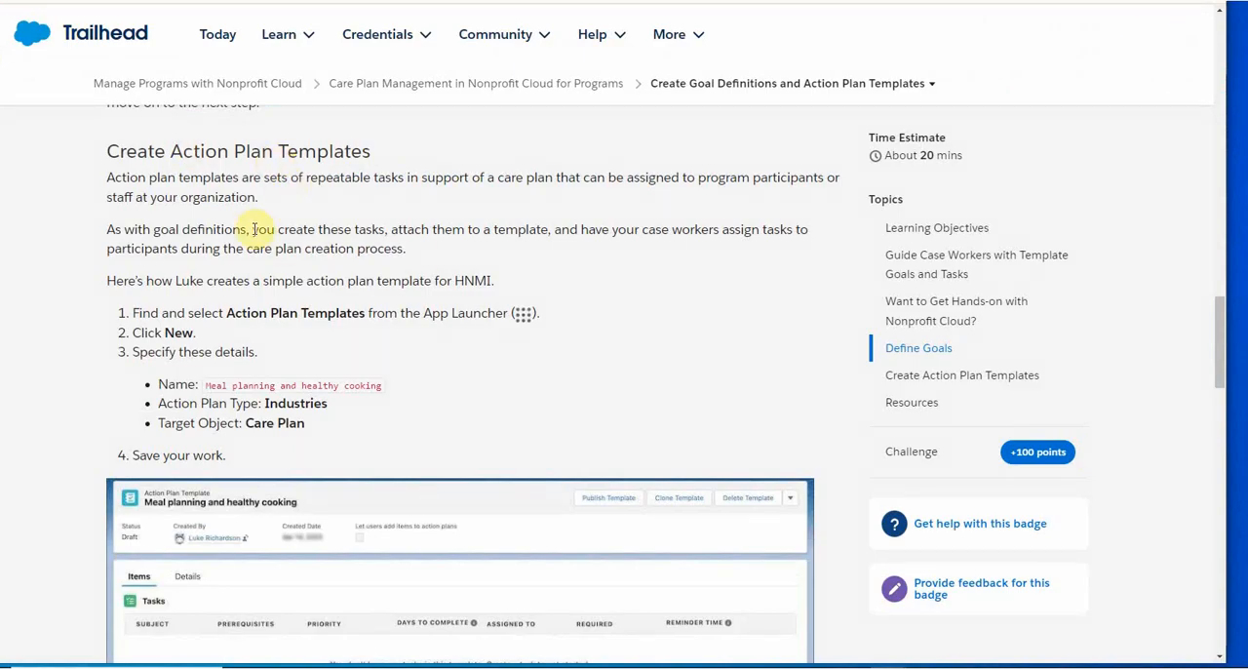
Scroll through the Trailhead Create Action Plan Templates section to read the sample template details
scroll(down, 3)
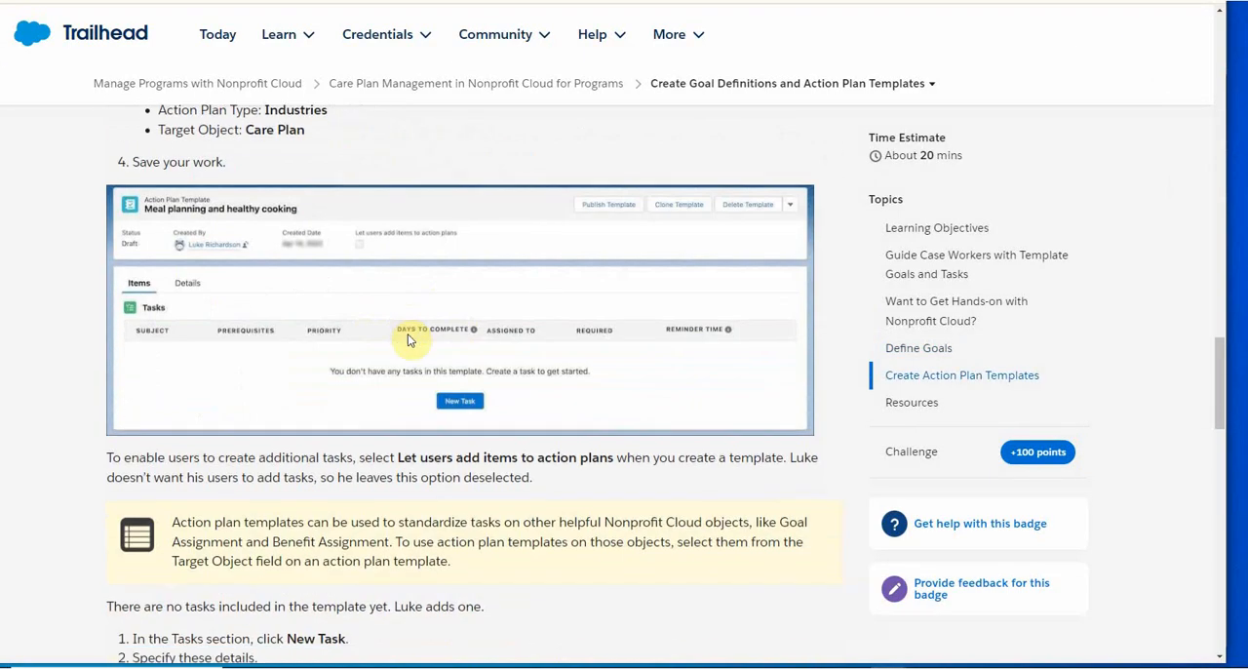
scroll(up, 3)
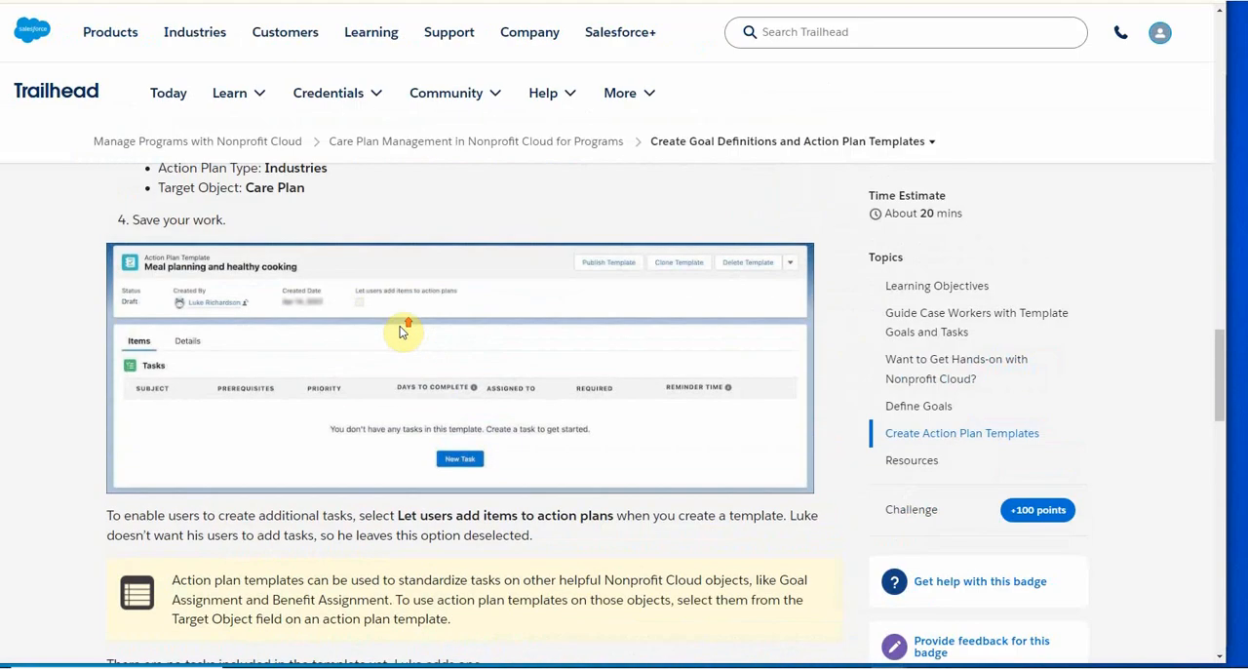
scroll(up, 3)
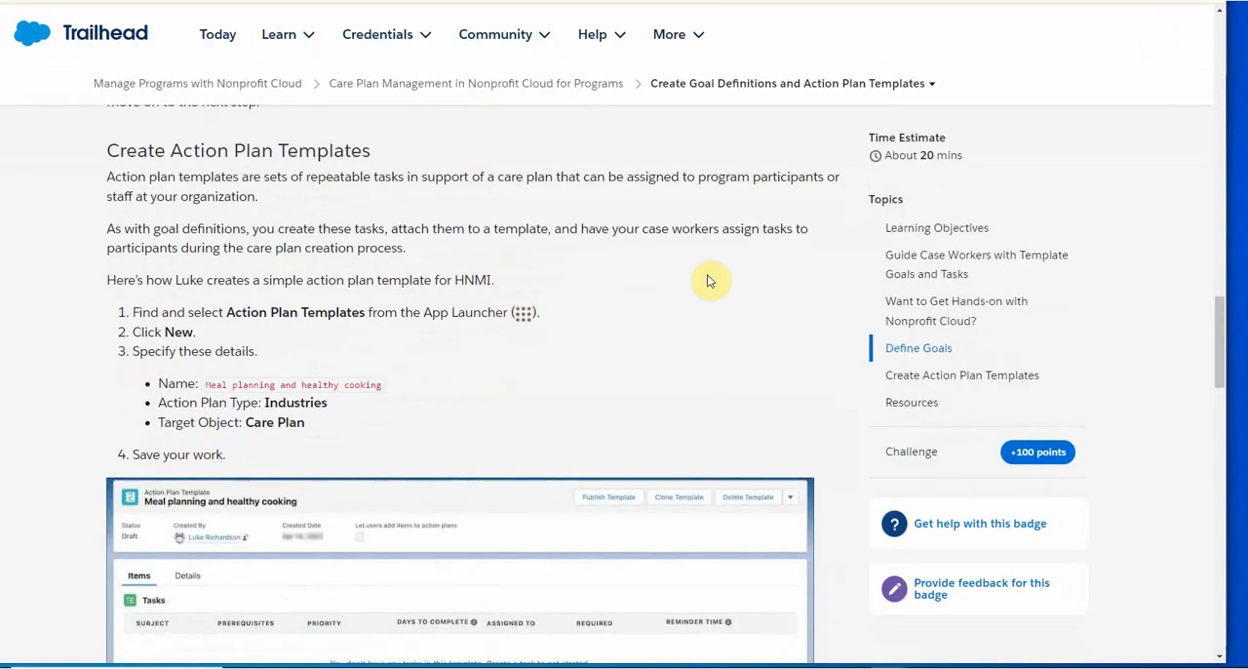
mouse_move(437, 351)
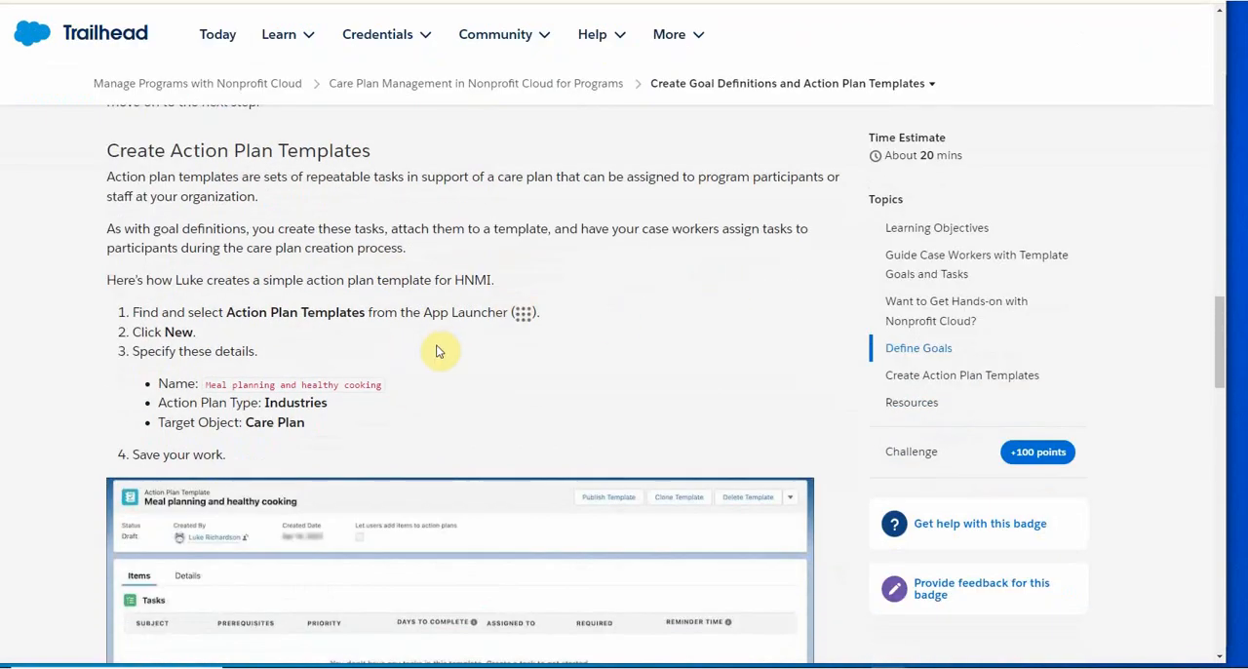
mouse_move(341, 418)
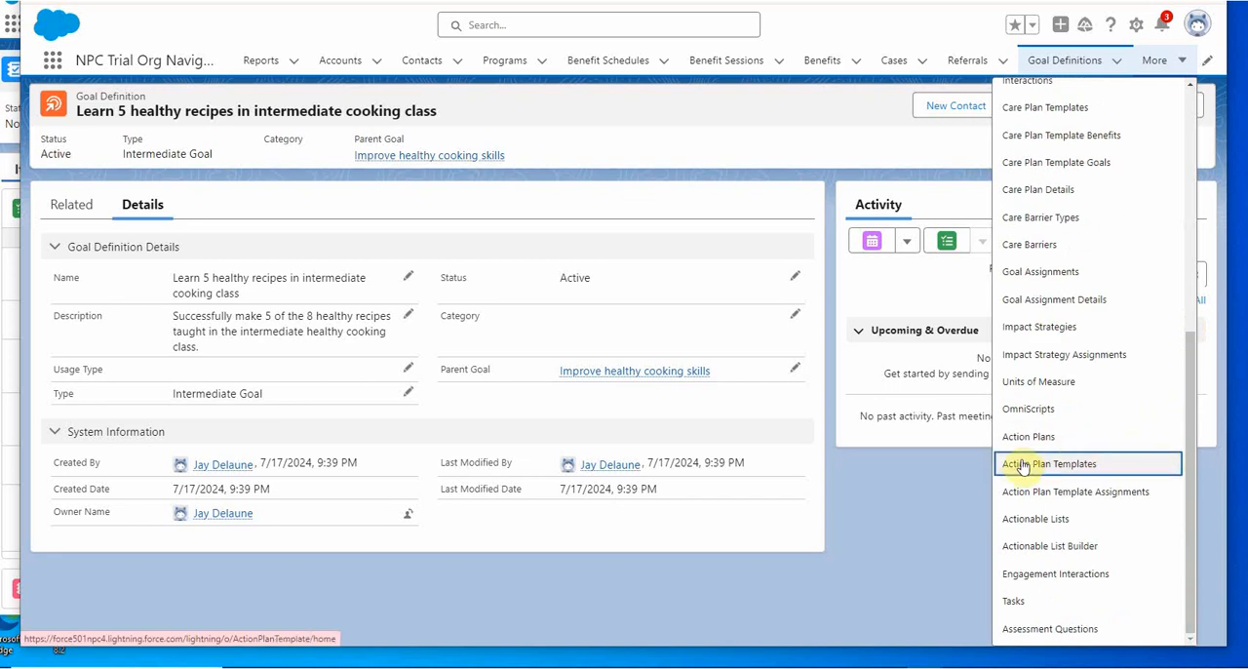
Show the Action Plan Templates list from the navigation menu
click(1049, 464)
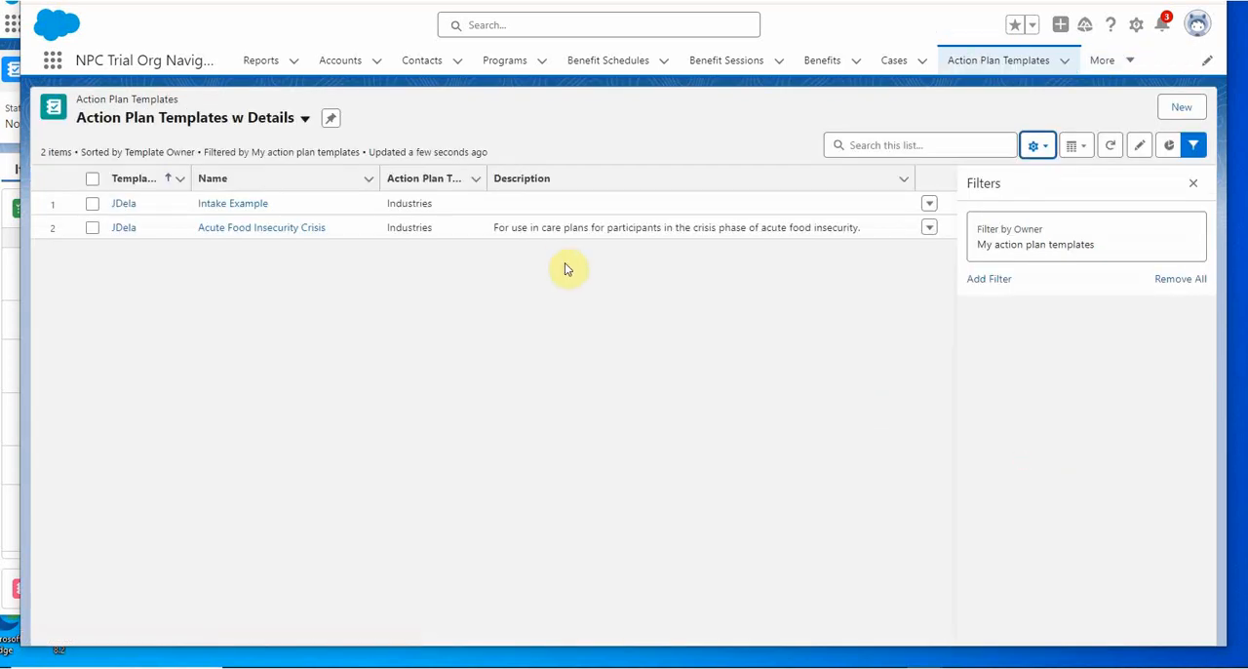
mouse_move(398, 274)
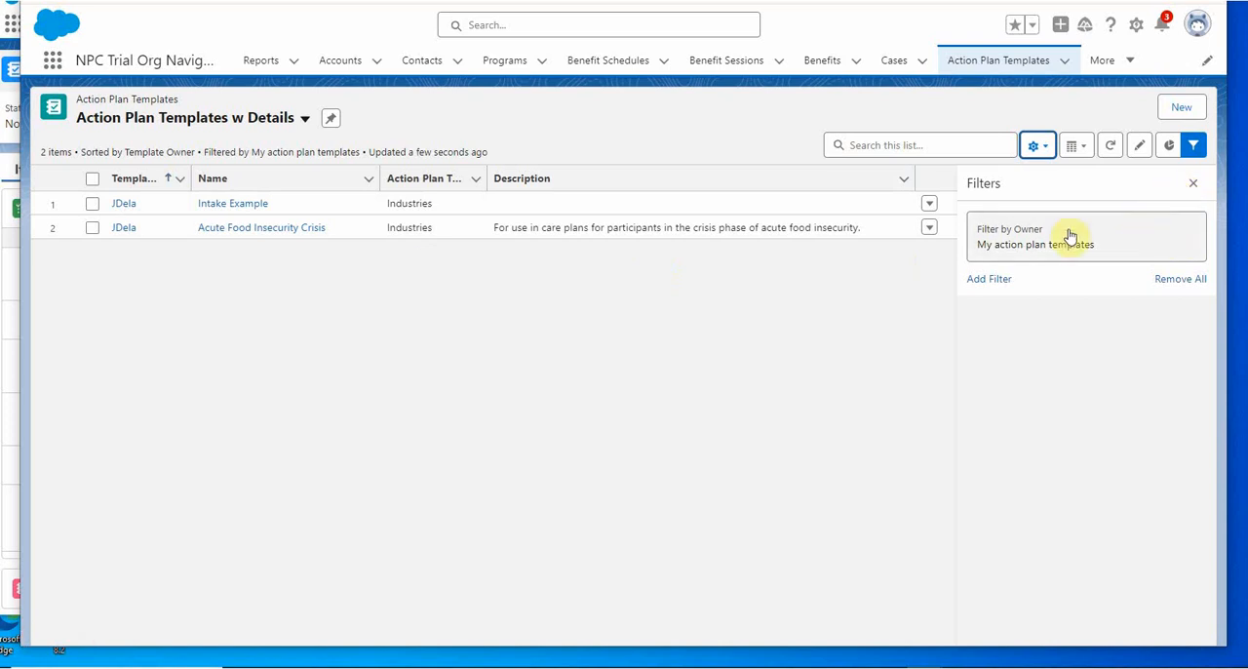
mouse_move(1025, 244)
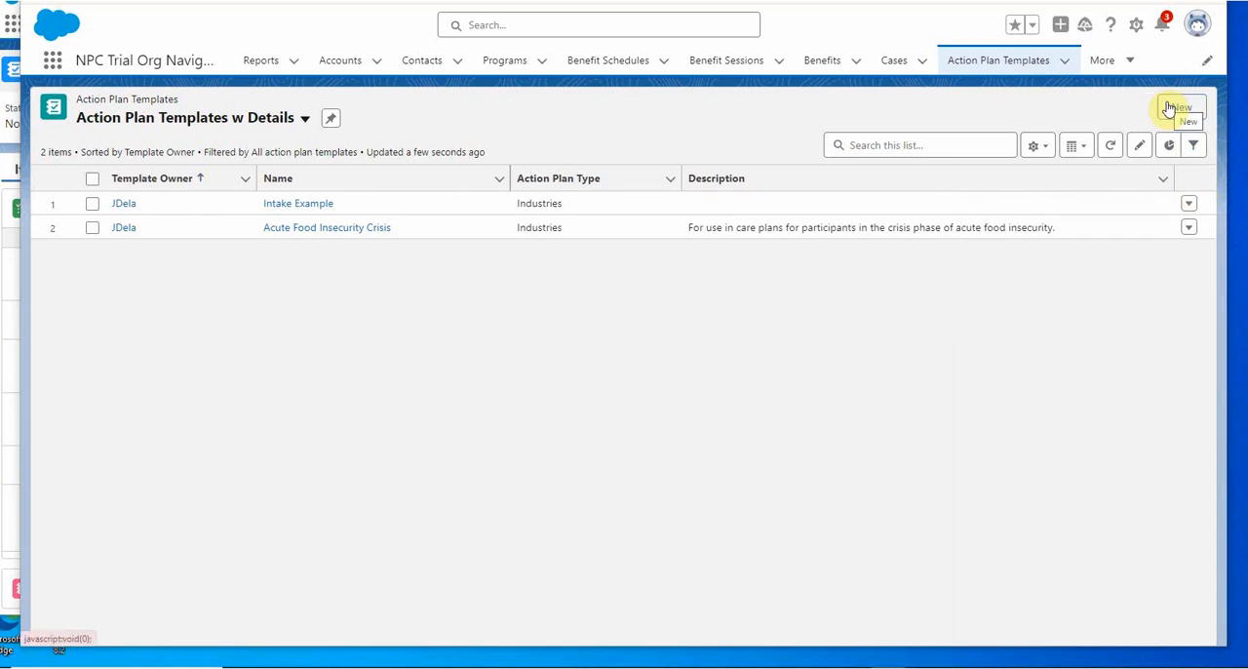
Start a new action plan template named 'Meal planning and healthy cooking'
click(1178, 107)
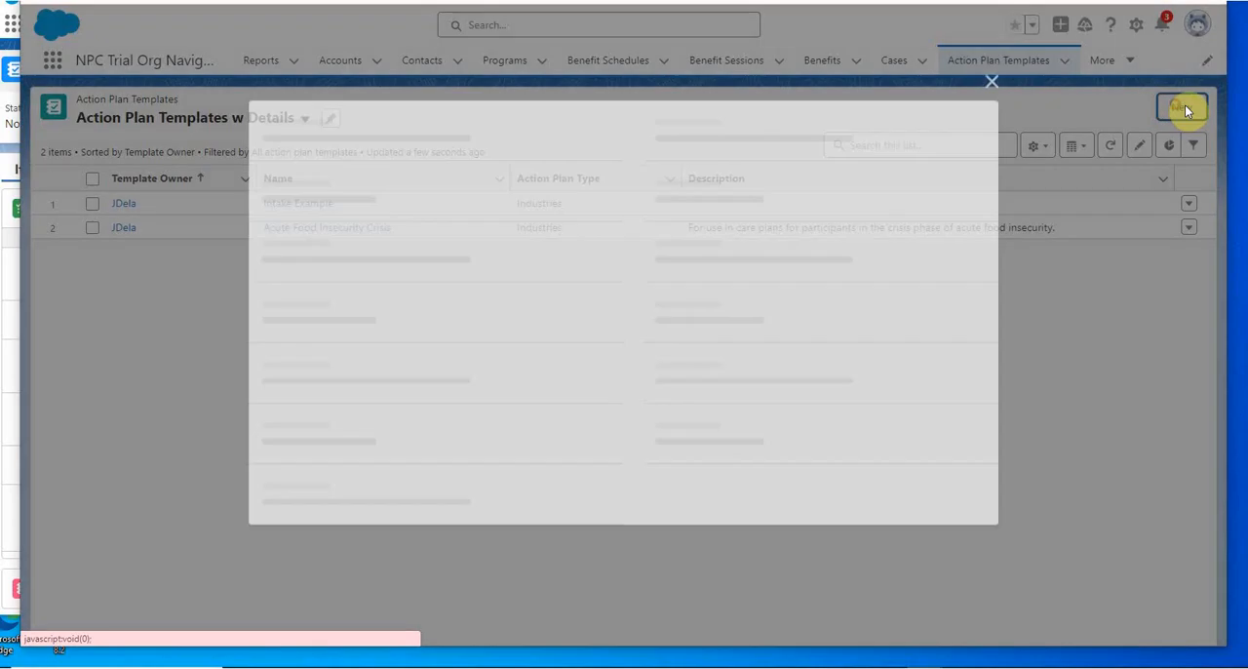
click(1181, 105)
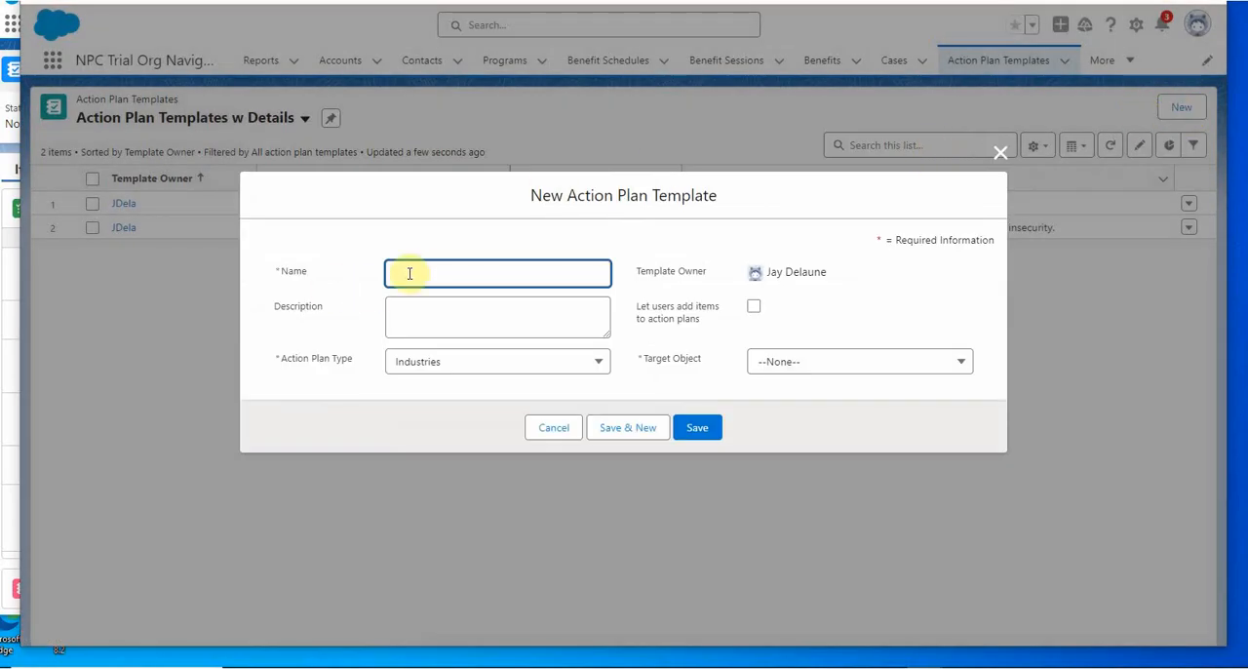
text(Meal planning and healthy cooking)
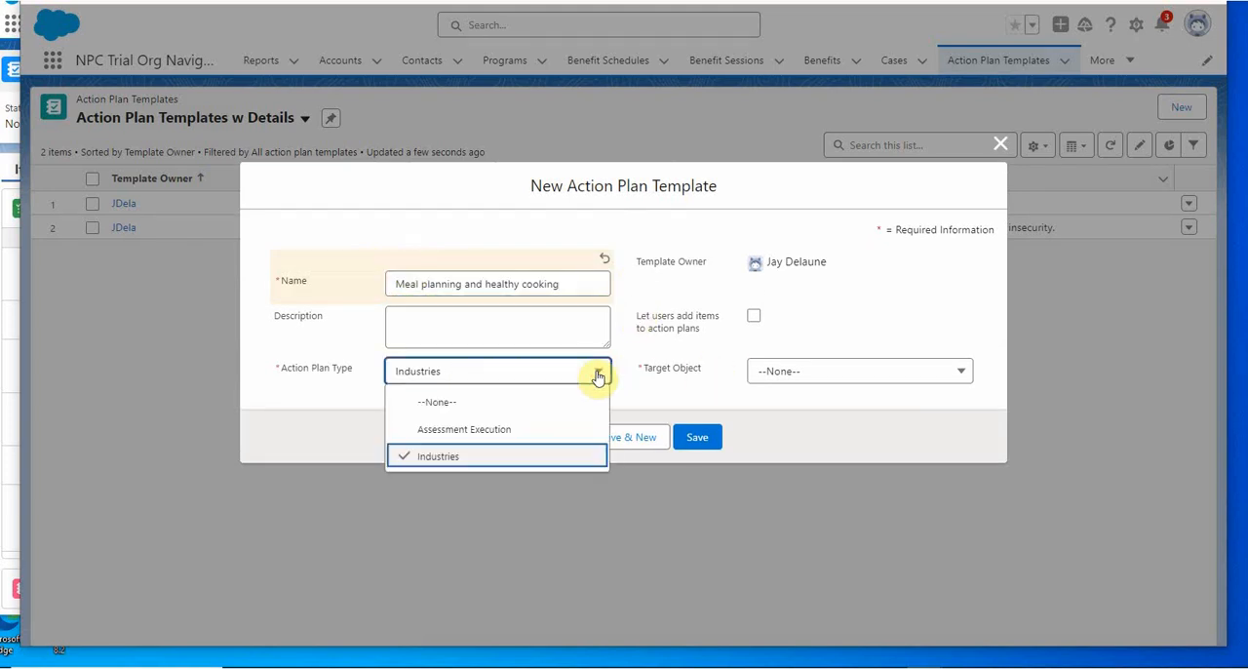
mouse_move(530, 460)
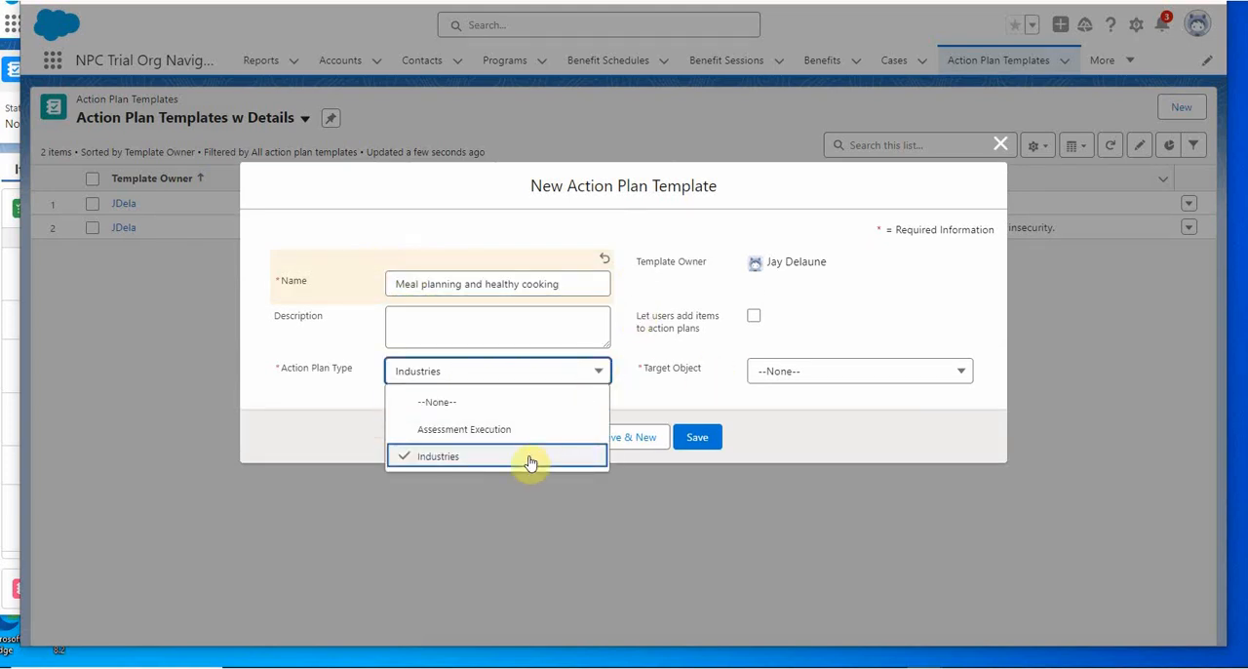
mouse_move(534, 441)
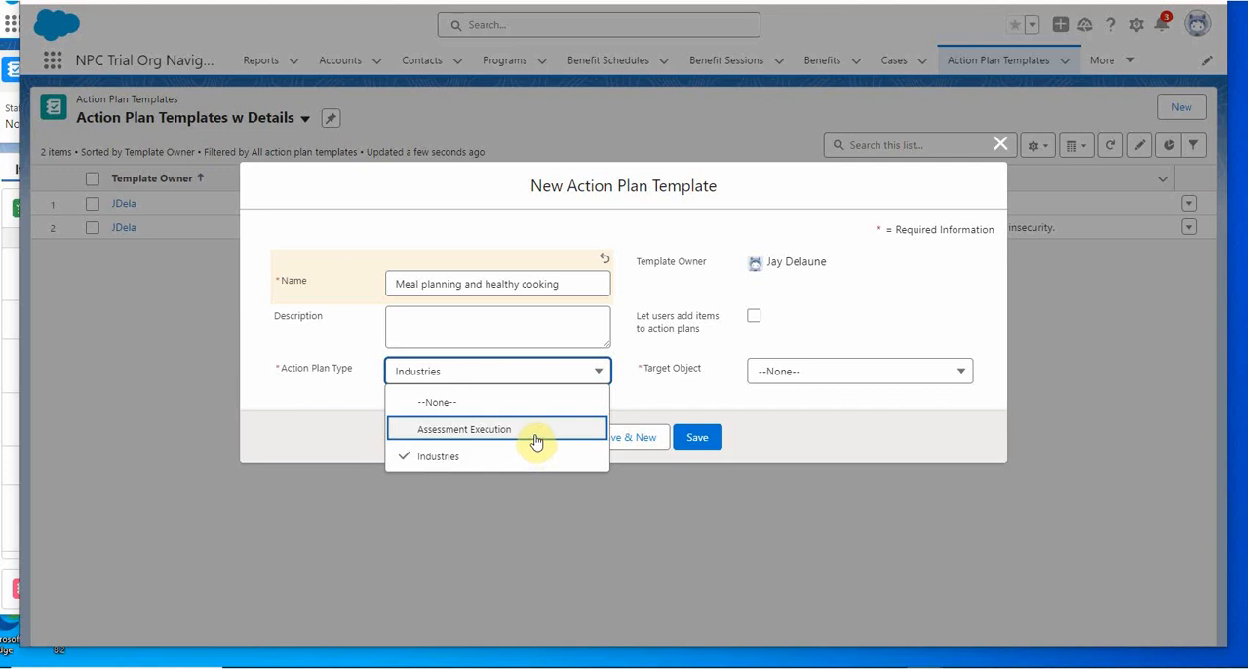
mouse_move(529, 442)
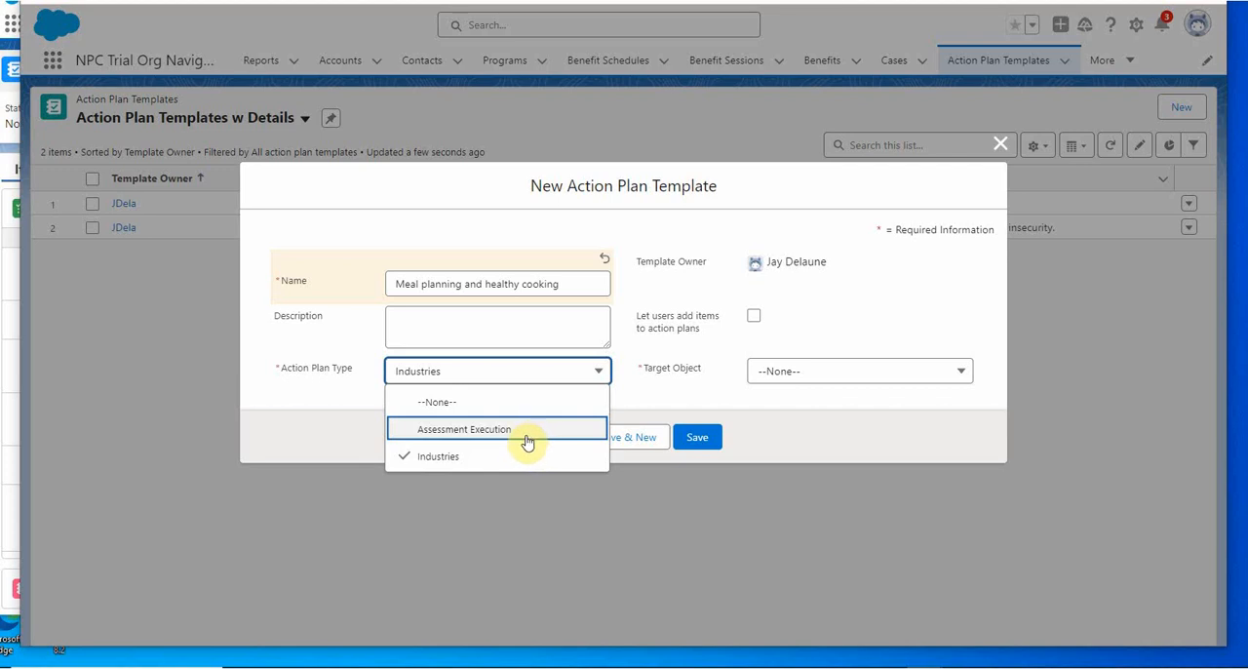
mouse_move(731, 335)
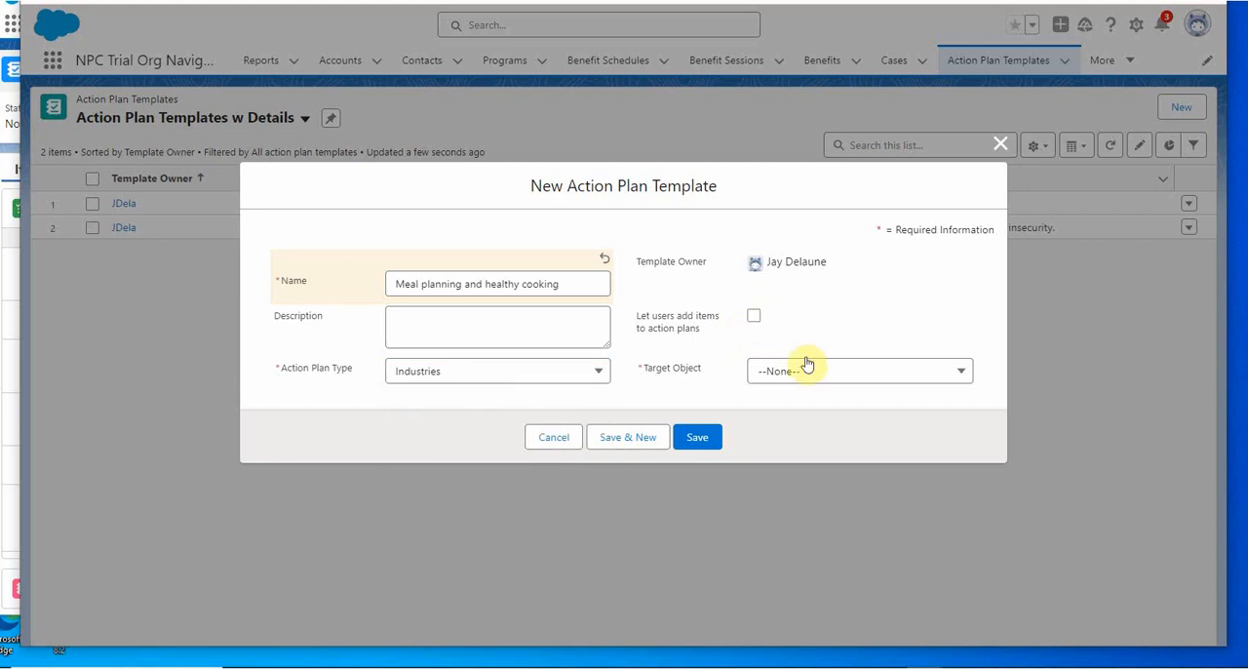
Keep the Industries plan type and choose Care Plan as the target object
click(858, 370)
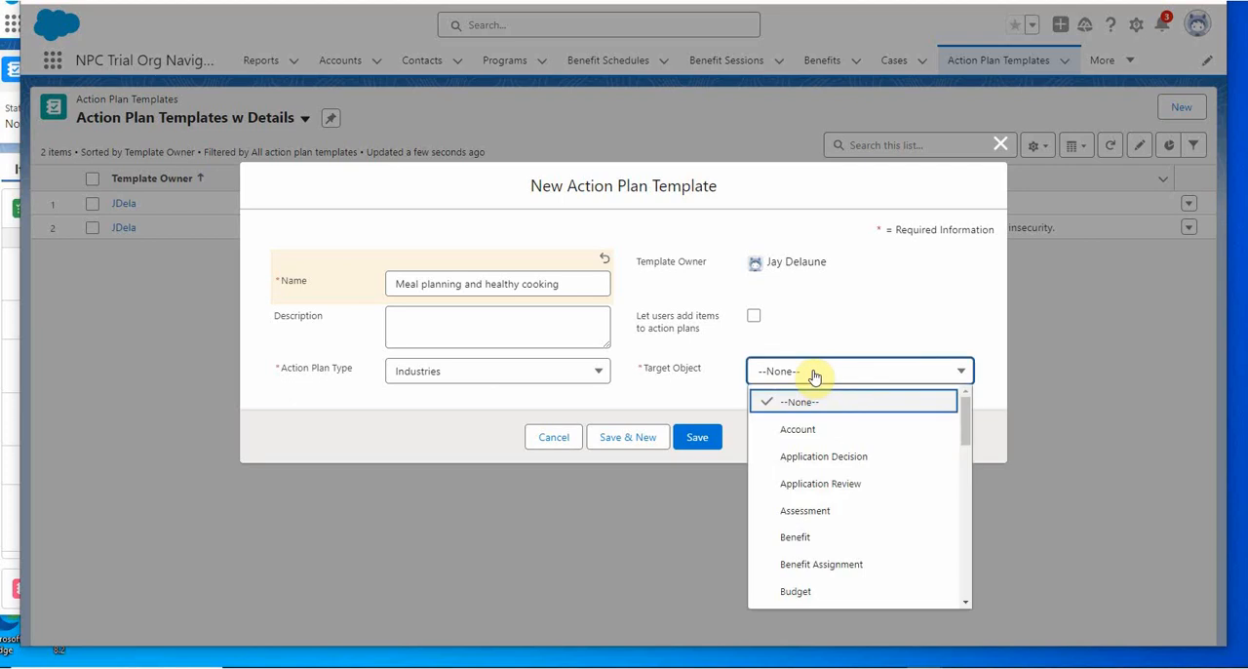
scroll(down, 3)
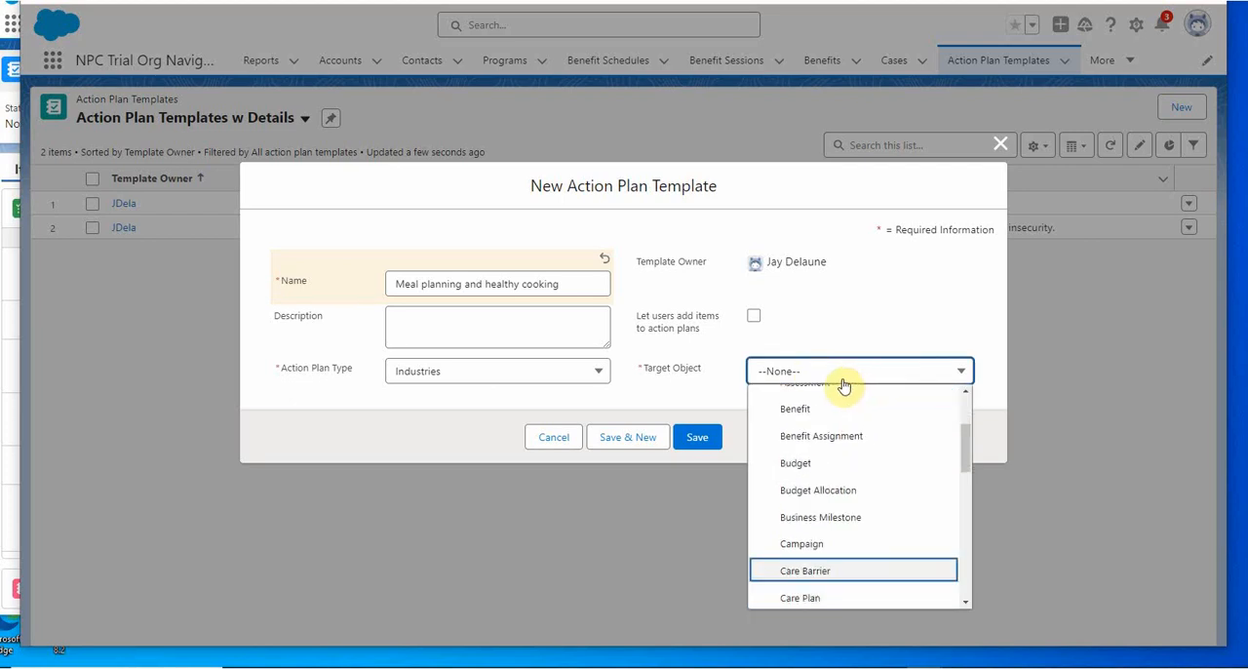
click(799, 596)
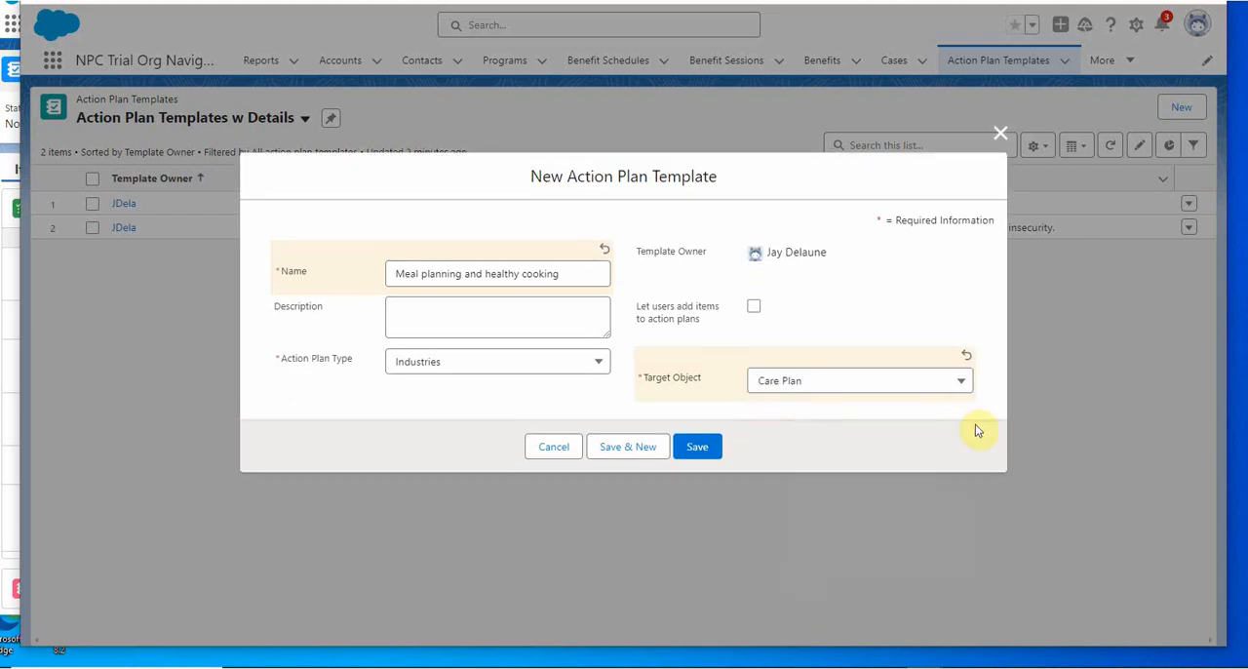
click(858, 380)
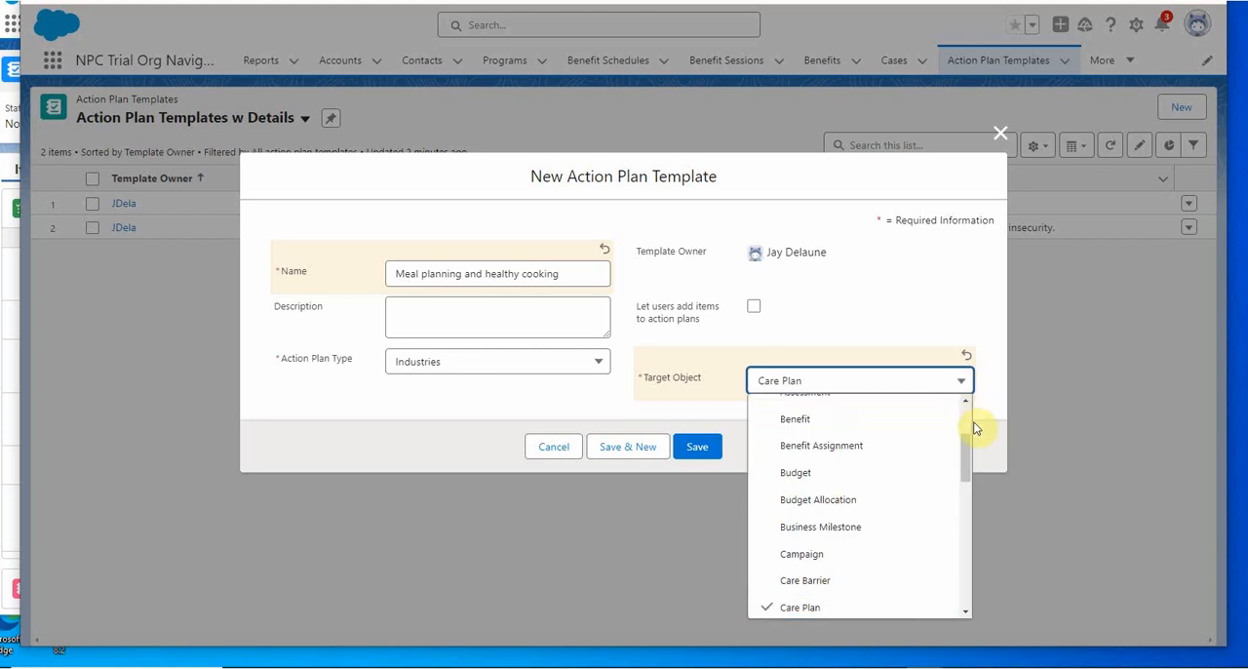
scroll(up, 3)
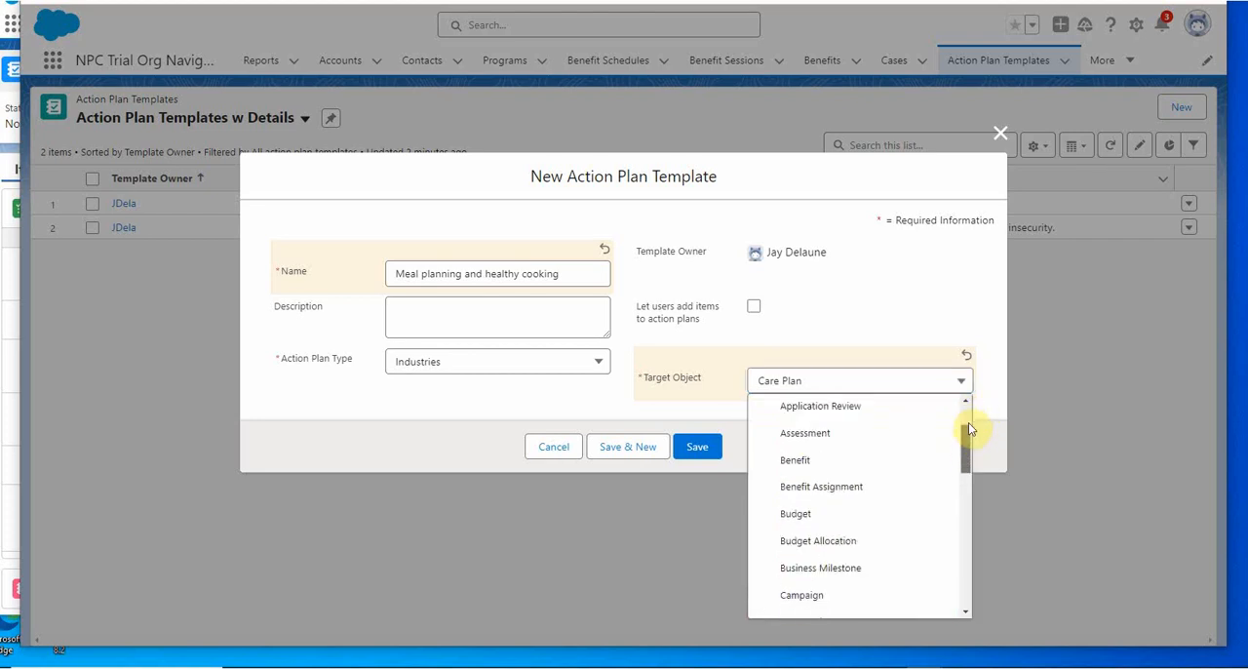
scroll(down, 3)
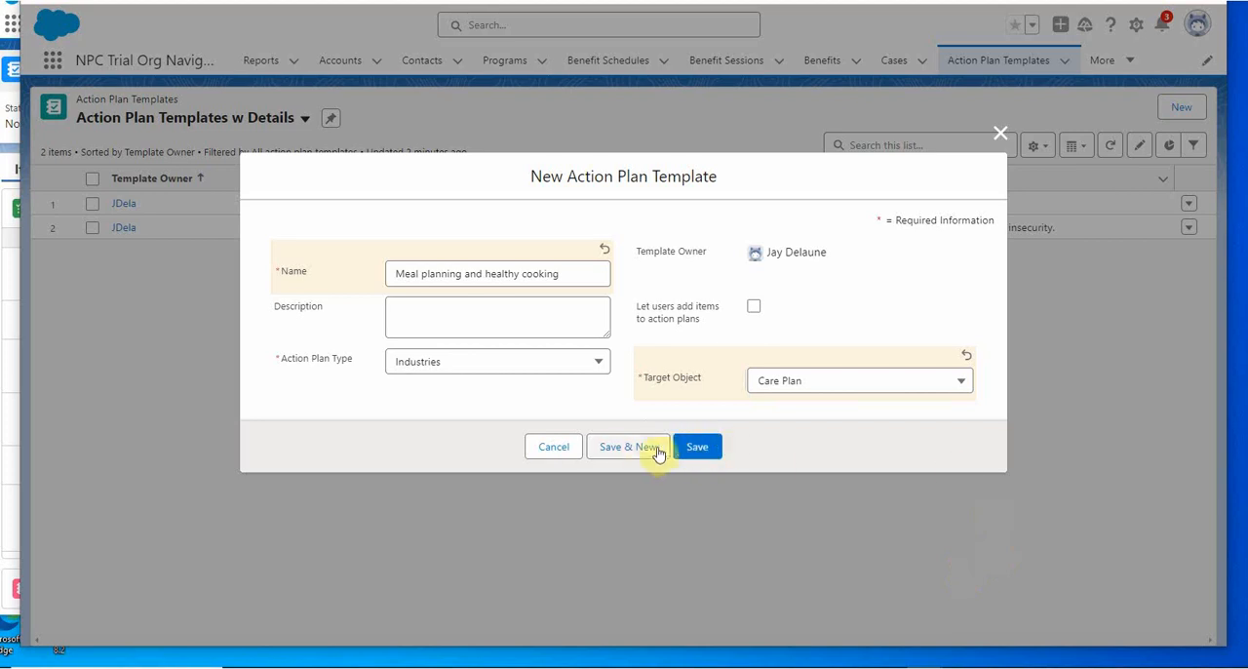
mouse_move(698, 447)
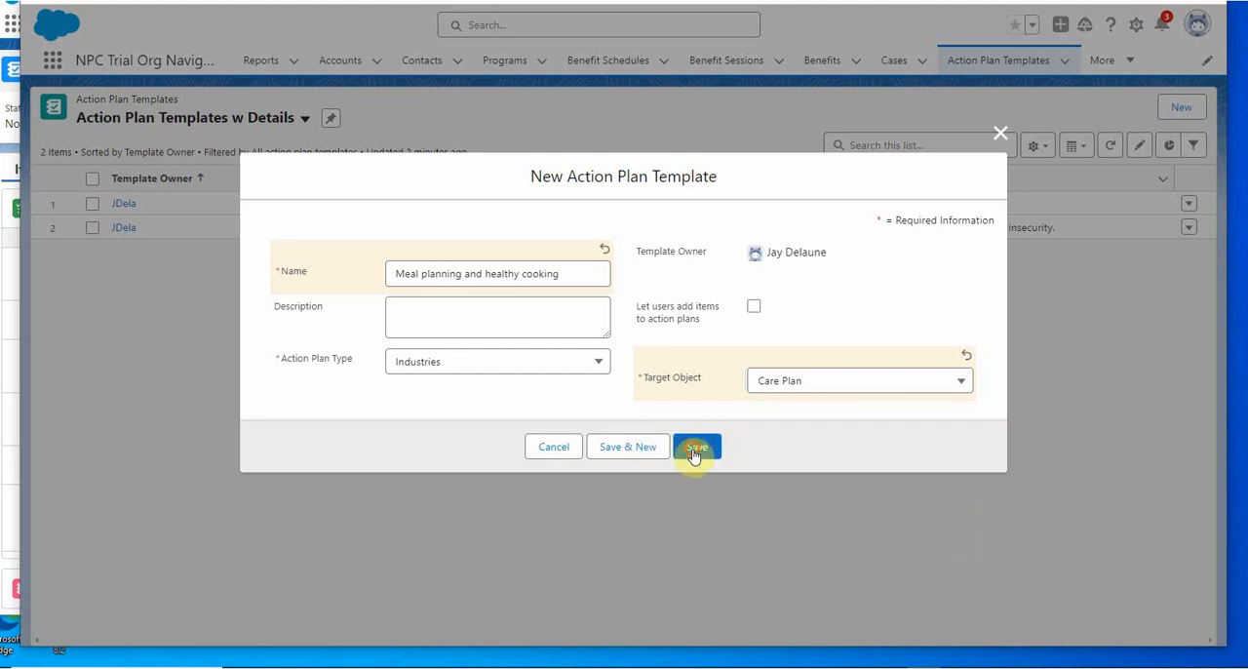
Save the template as a draft, glance at the tasks list, and return to its record page
click(696, 444)
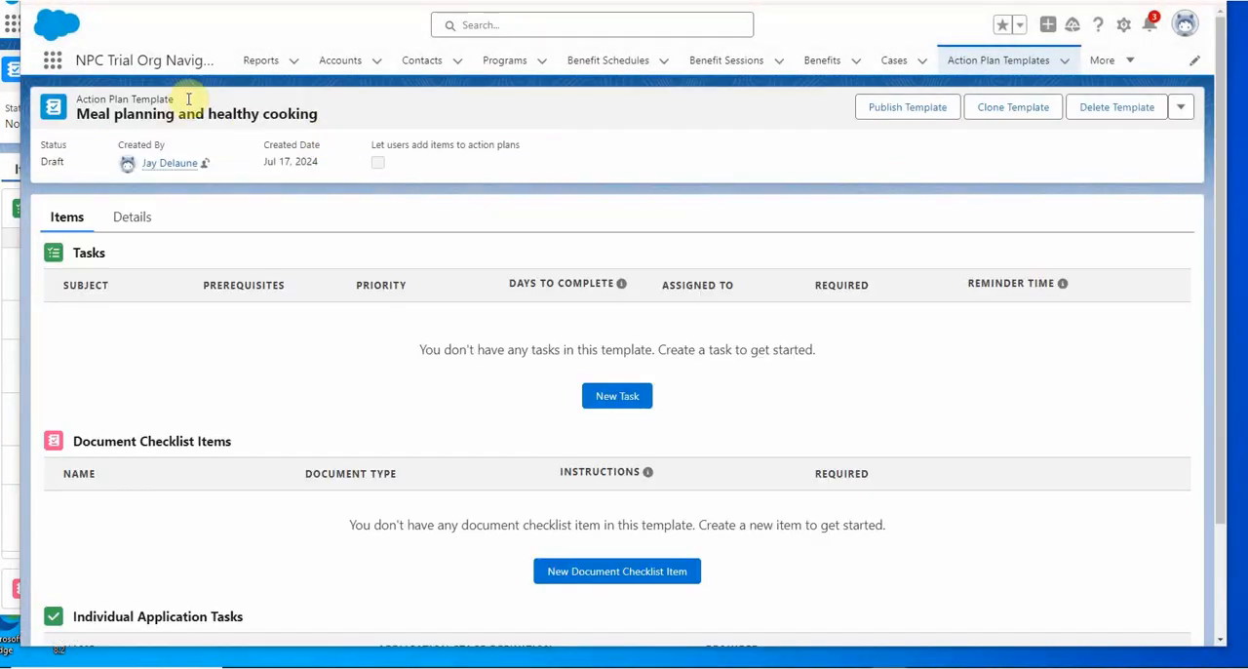
mouse_move(234, 269)
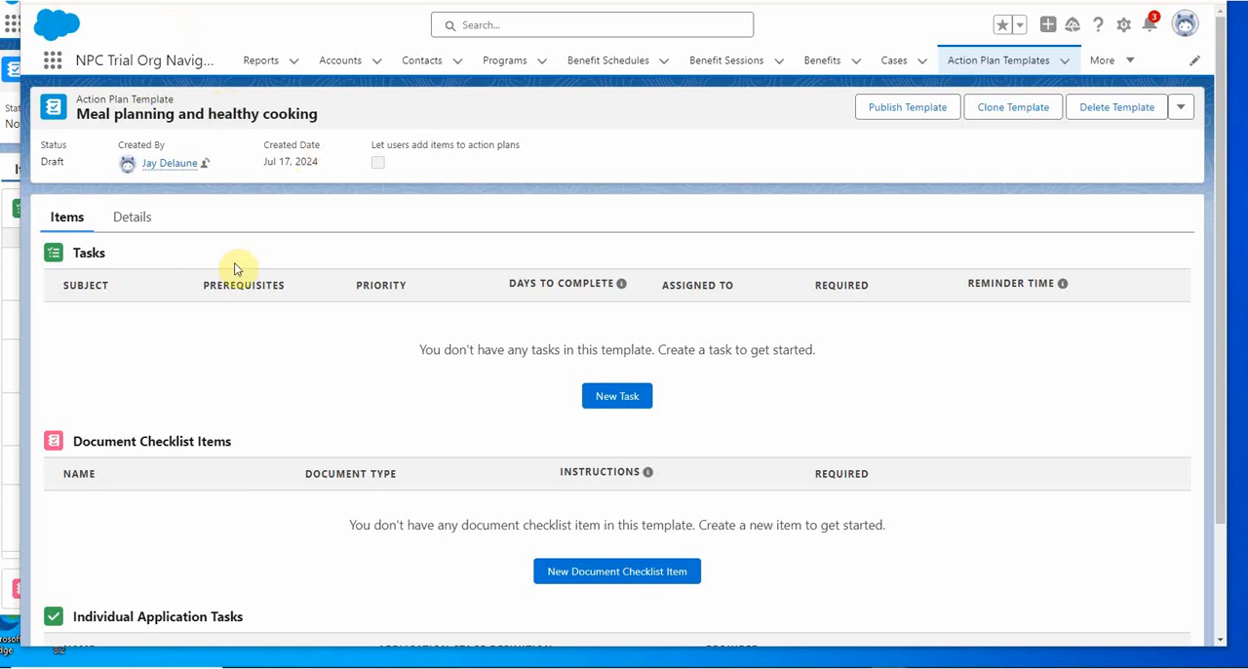
mouse_move(324, 363)
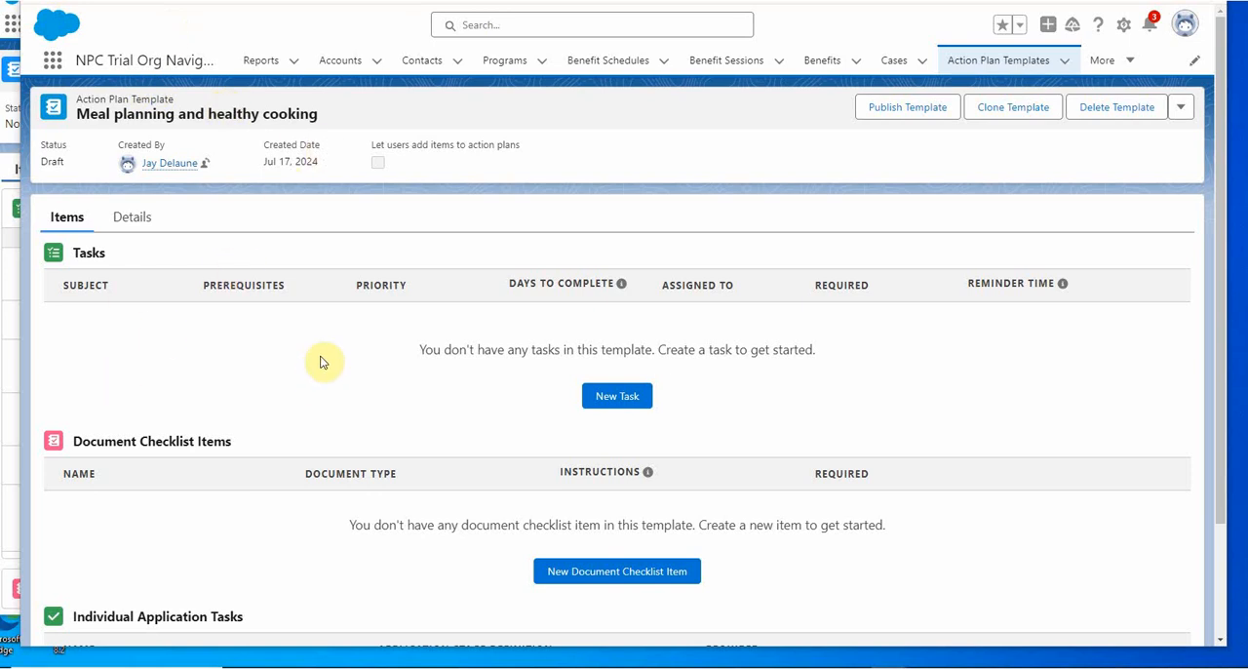
mouse_move(478, 380)
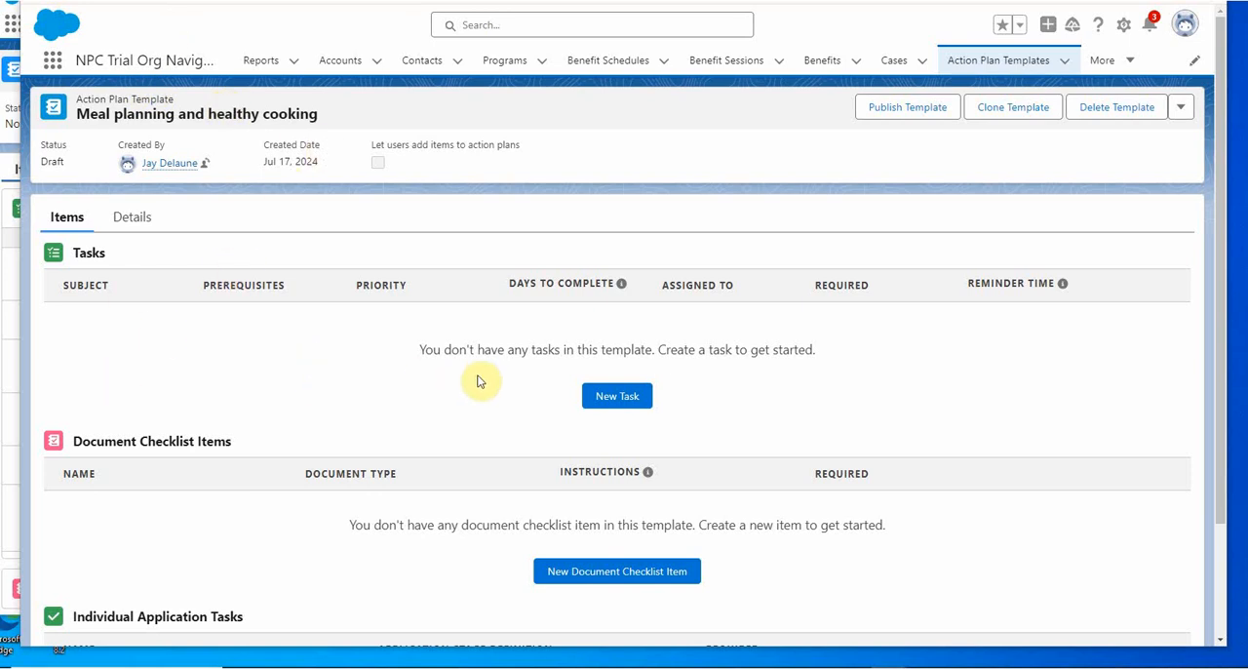
click(1102, 61)
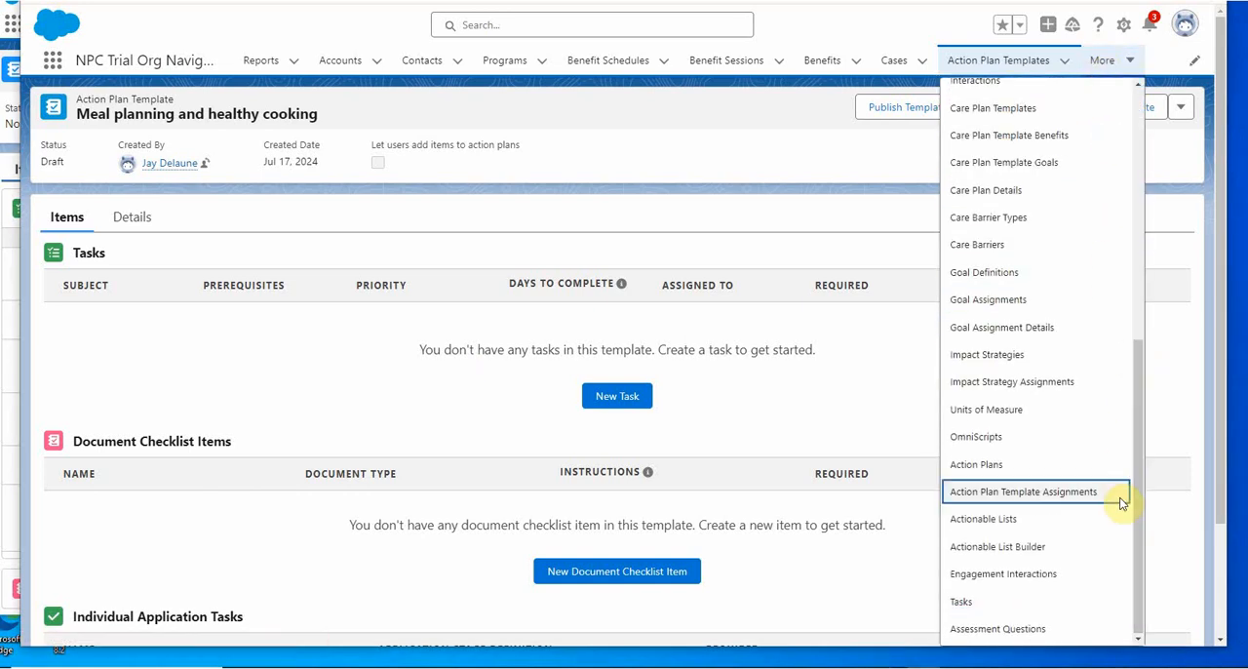
click(959, 601)
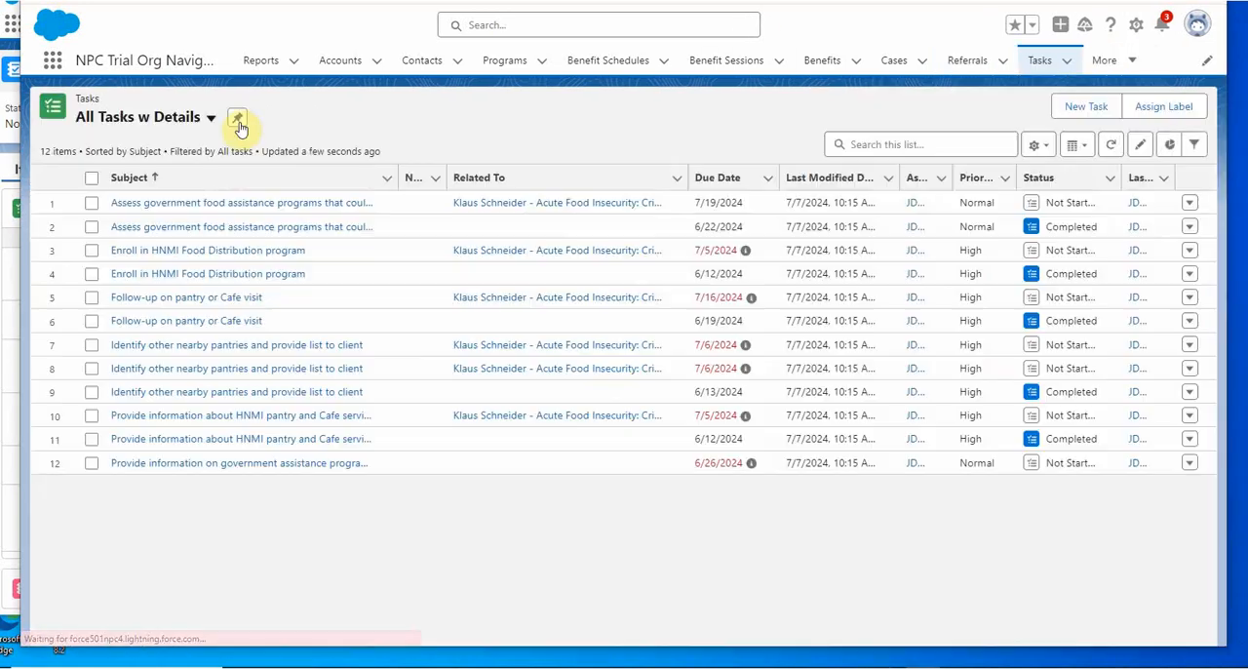
click(238, 117)
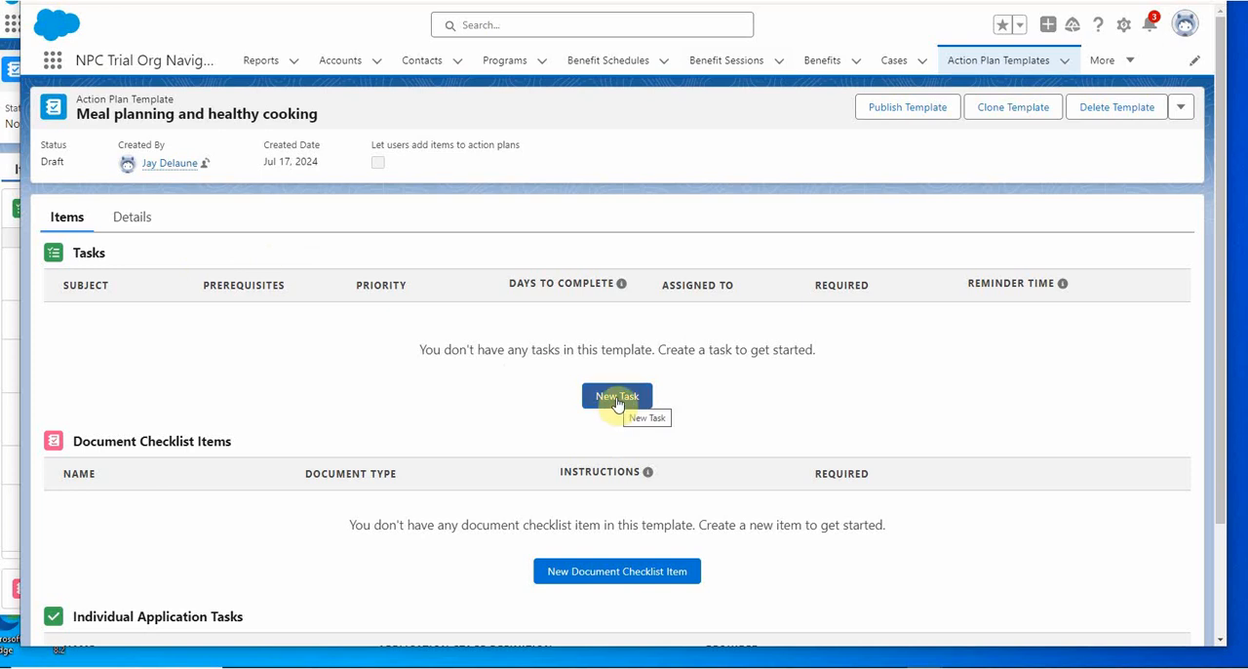
Add the task 'Register for introductory cooking class session' due in 10 days with Normal priority and save it
click(616, 396)
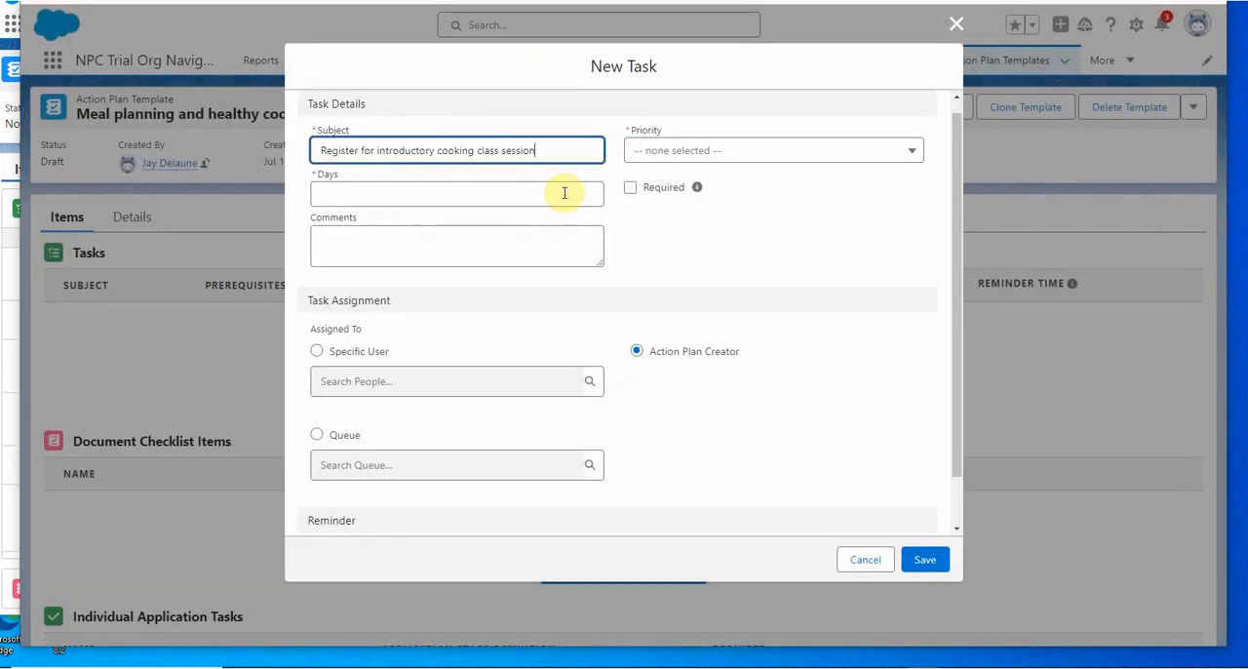
mouse_move(503, 206)
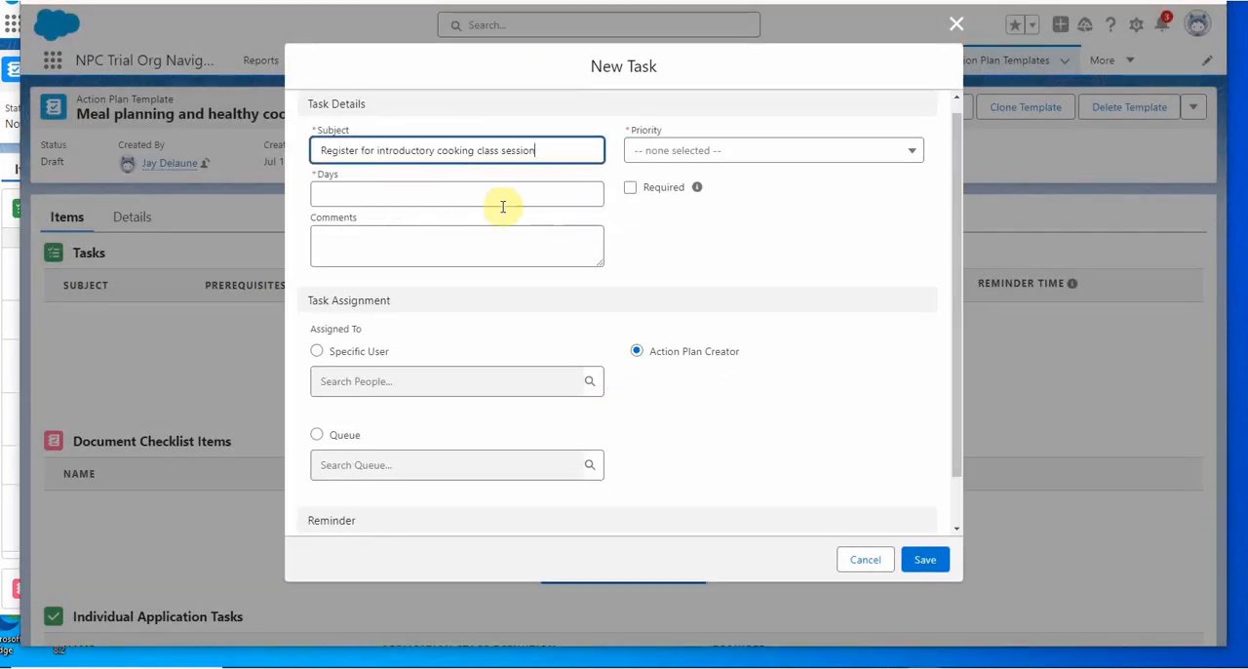
text(10)
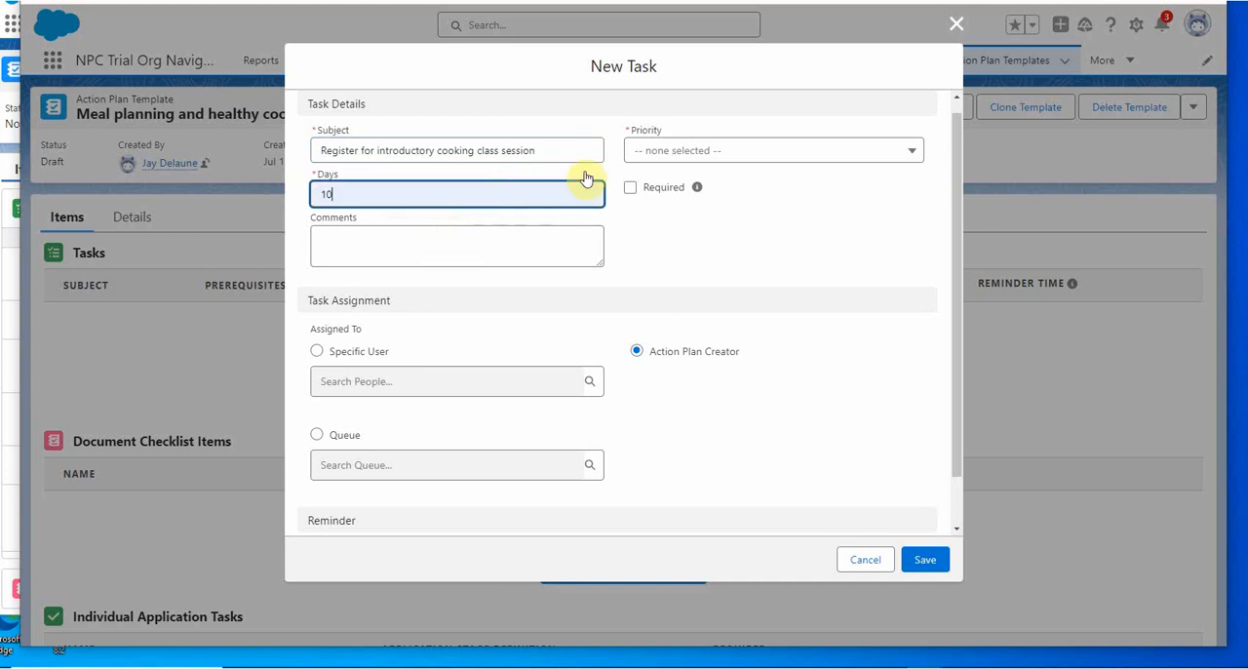
click(772, 149)
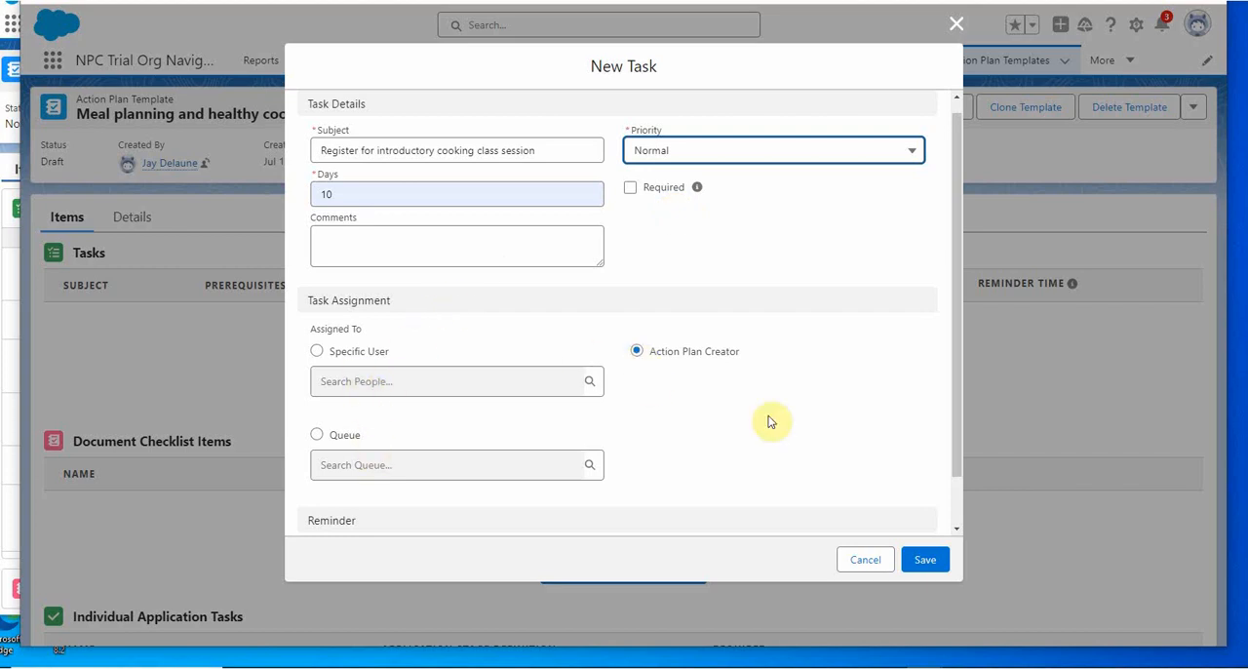
click(924, 557)
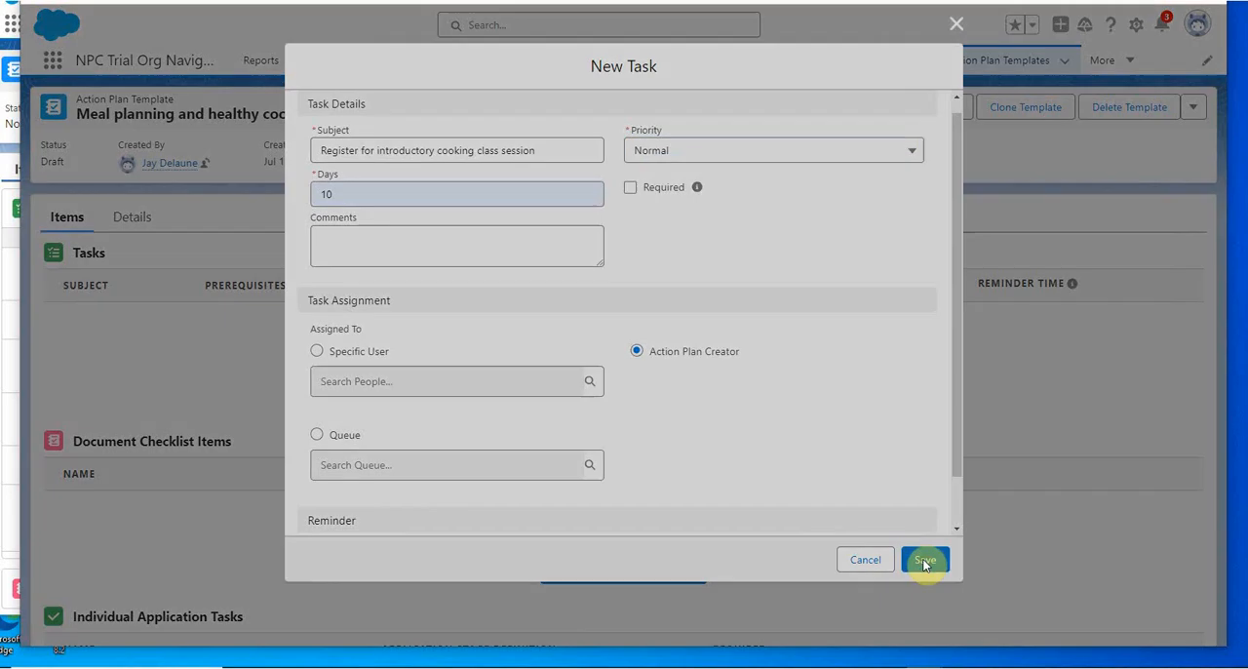
click(924, 557)
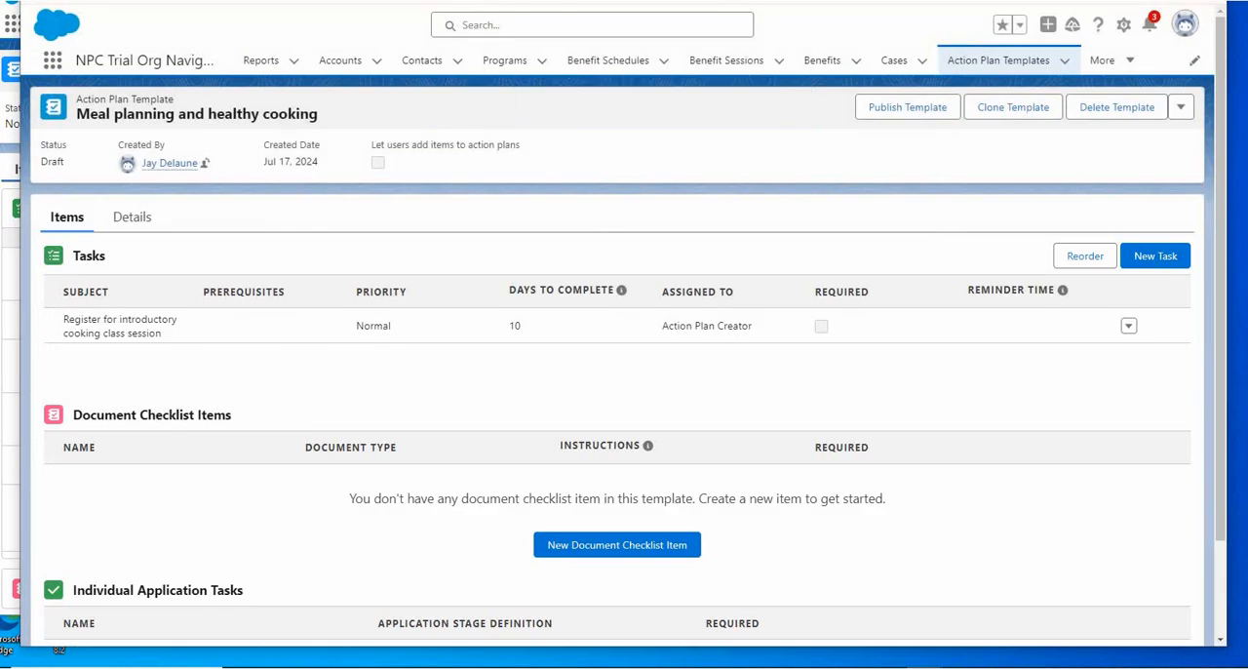
mouse_move(1080, 394)
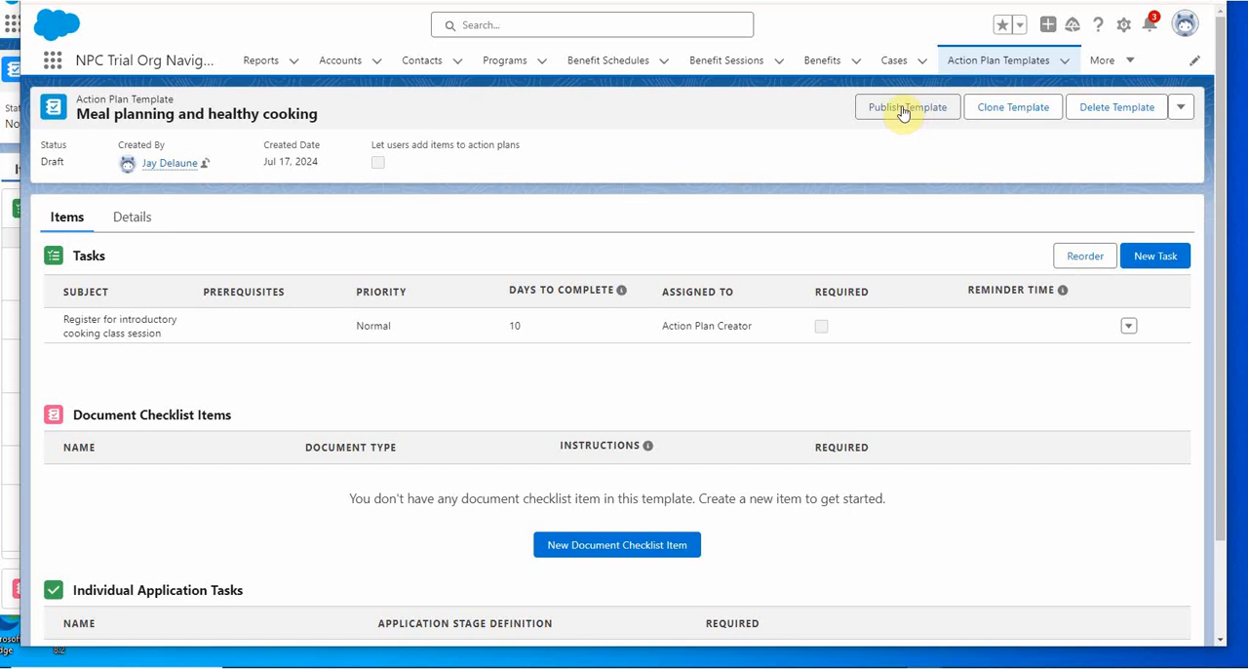
Publish the 'Meal planning and healthy cooking' template and confirm, changing its status from Draft to Published
click(905, 105)
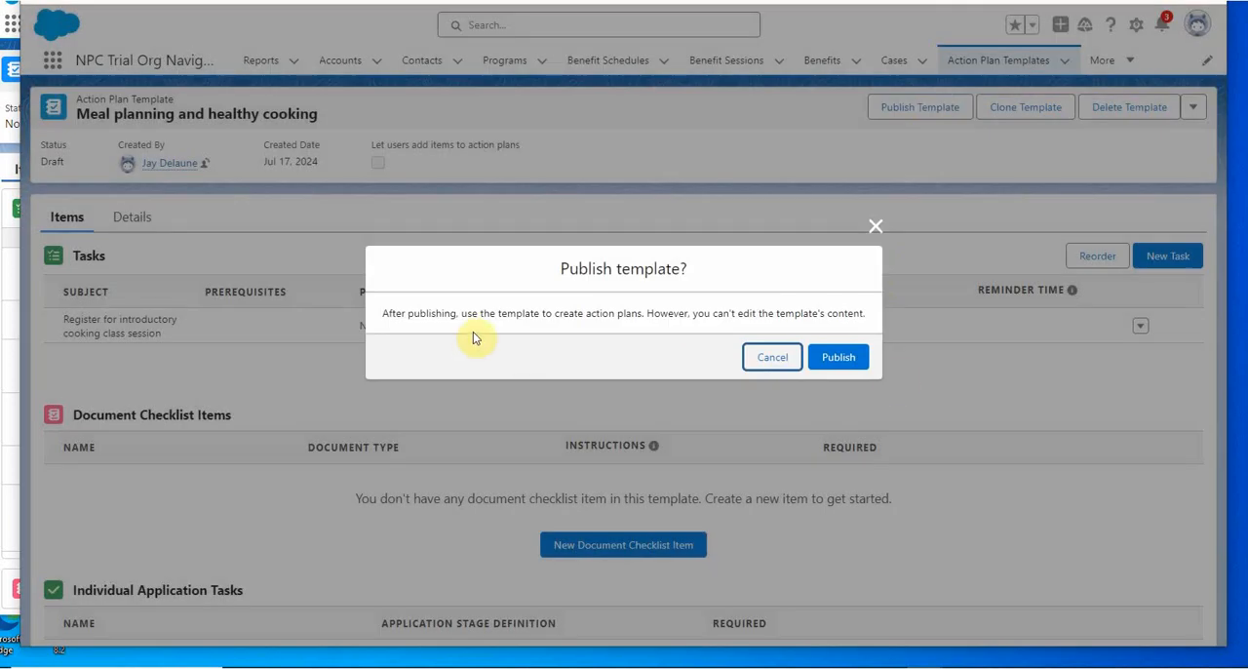
mouse_move(757, 335)
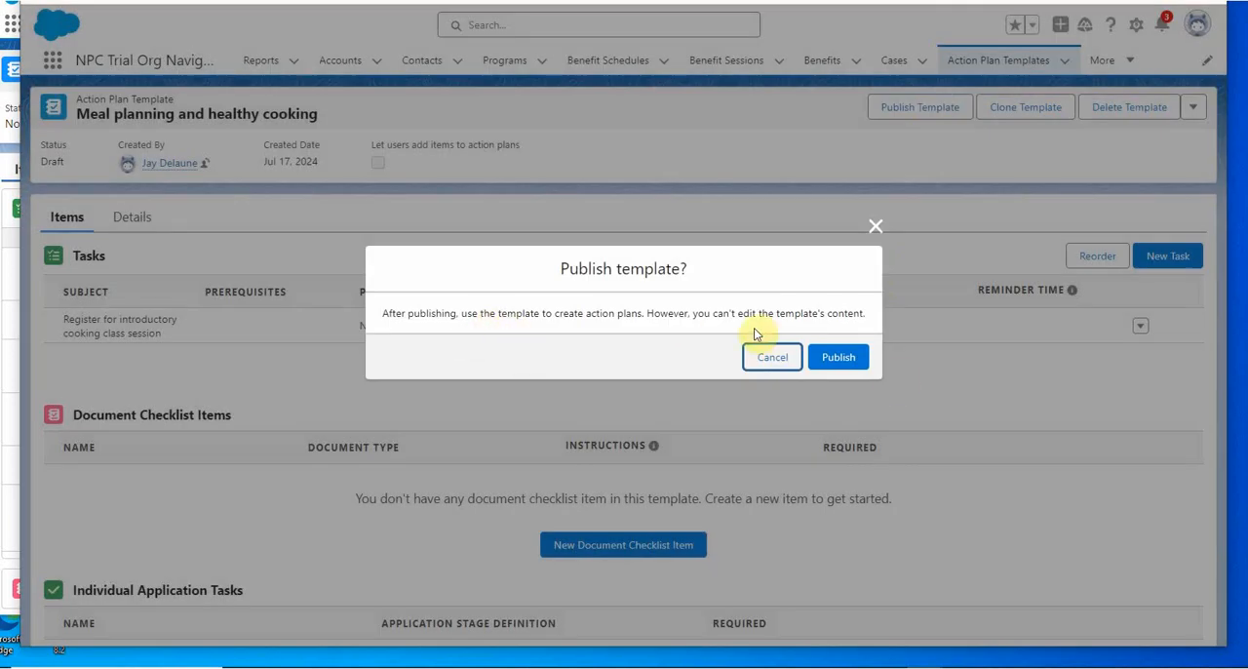
mouse_move(856, 331)
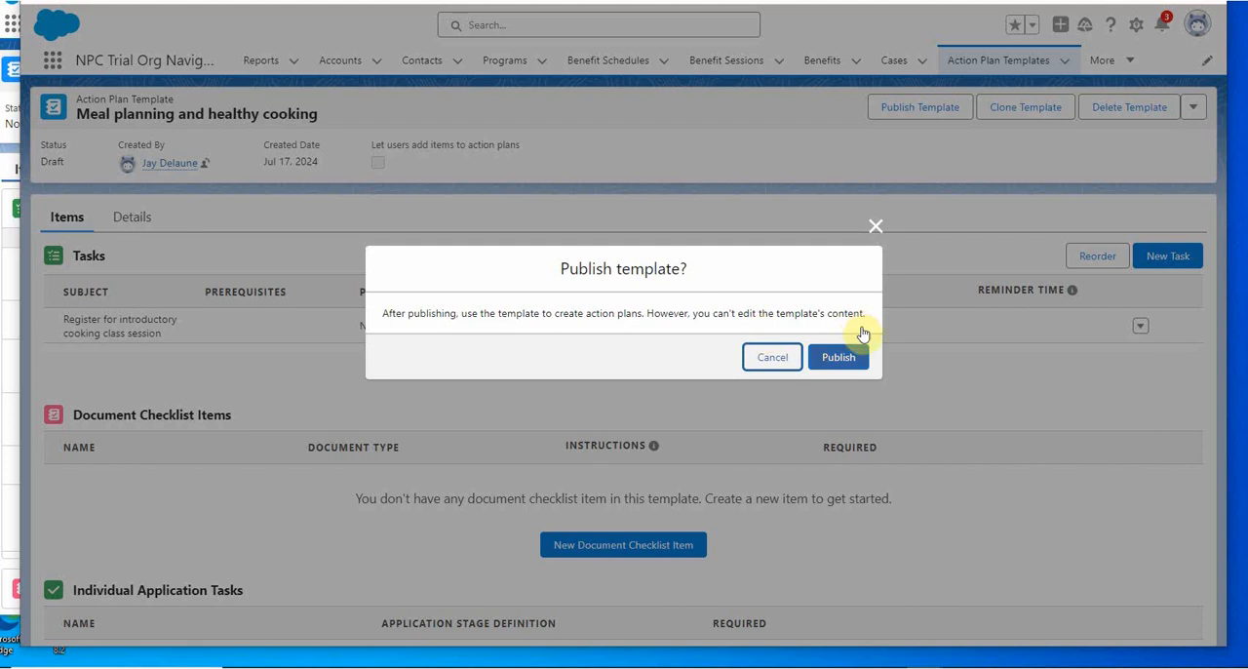
click(838, 355)
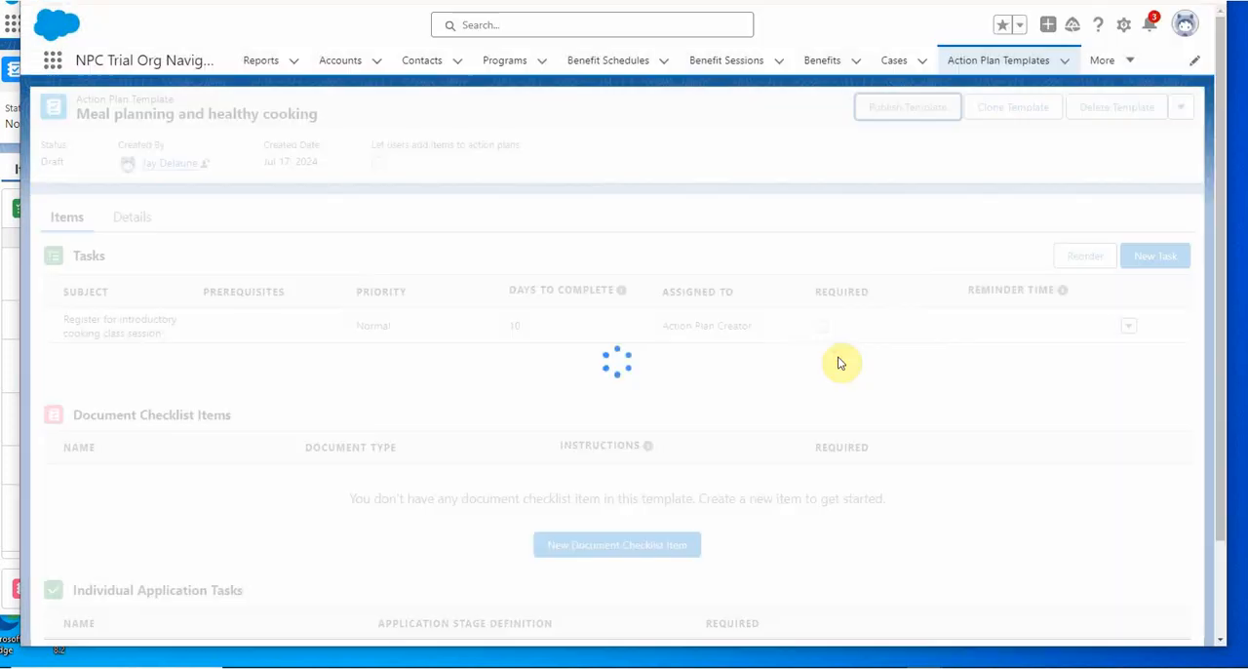
click(904, 105)
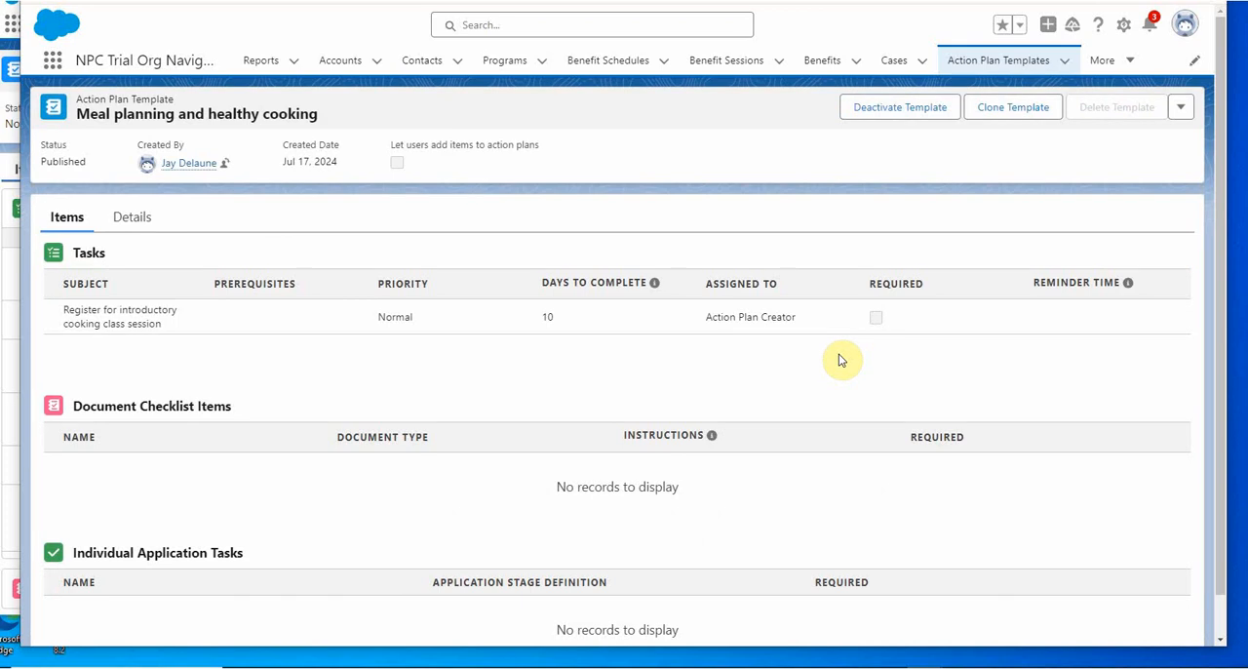
mouse_move(643, 379)
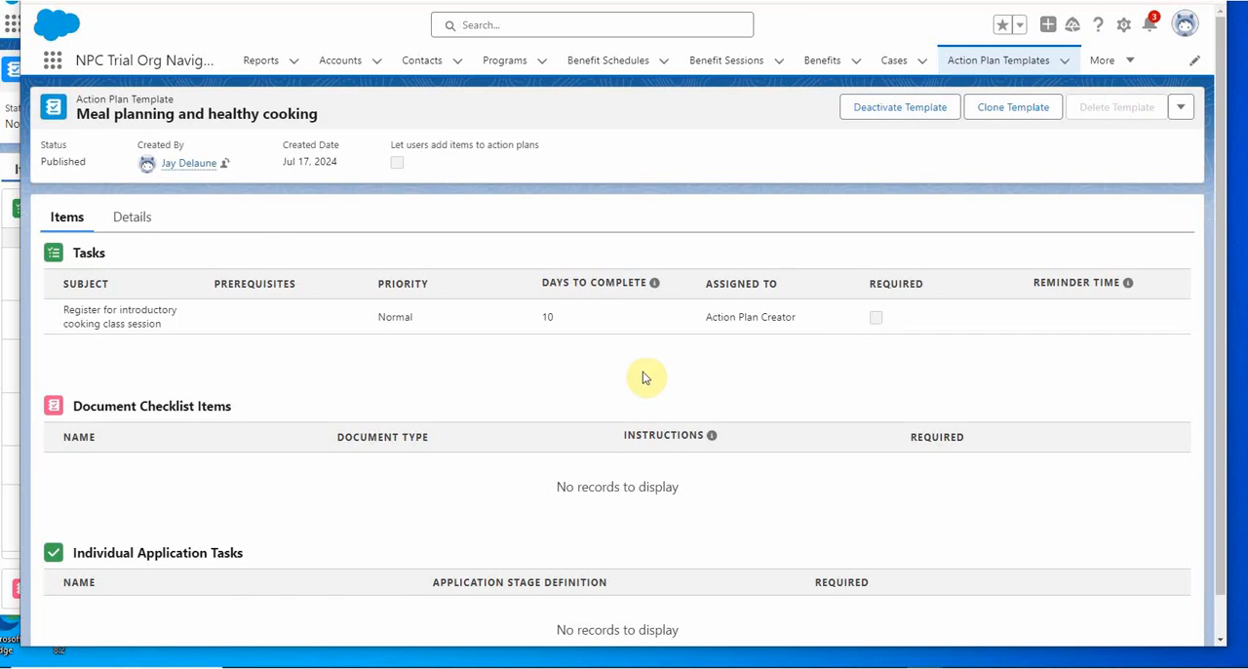